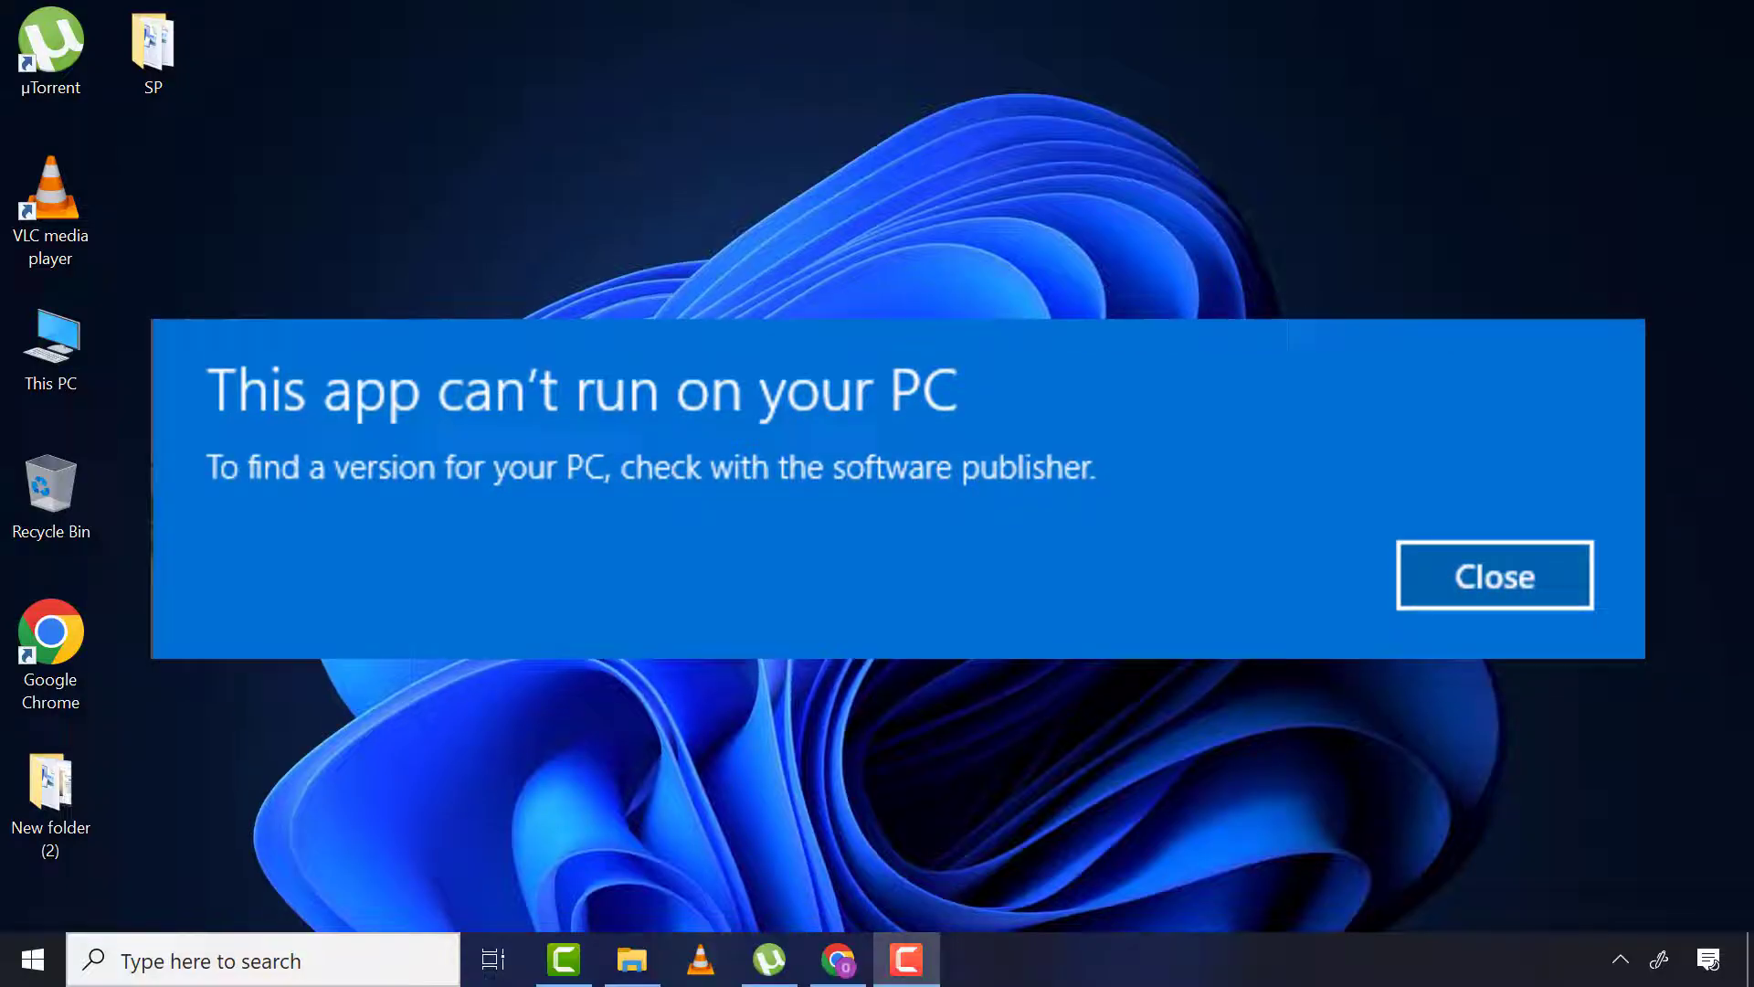
# Dismiss the error and relaunch vcredist_arm.exe from Chrome's Downloads page
pyautogui.click(1492, 574)
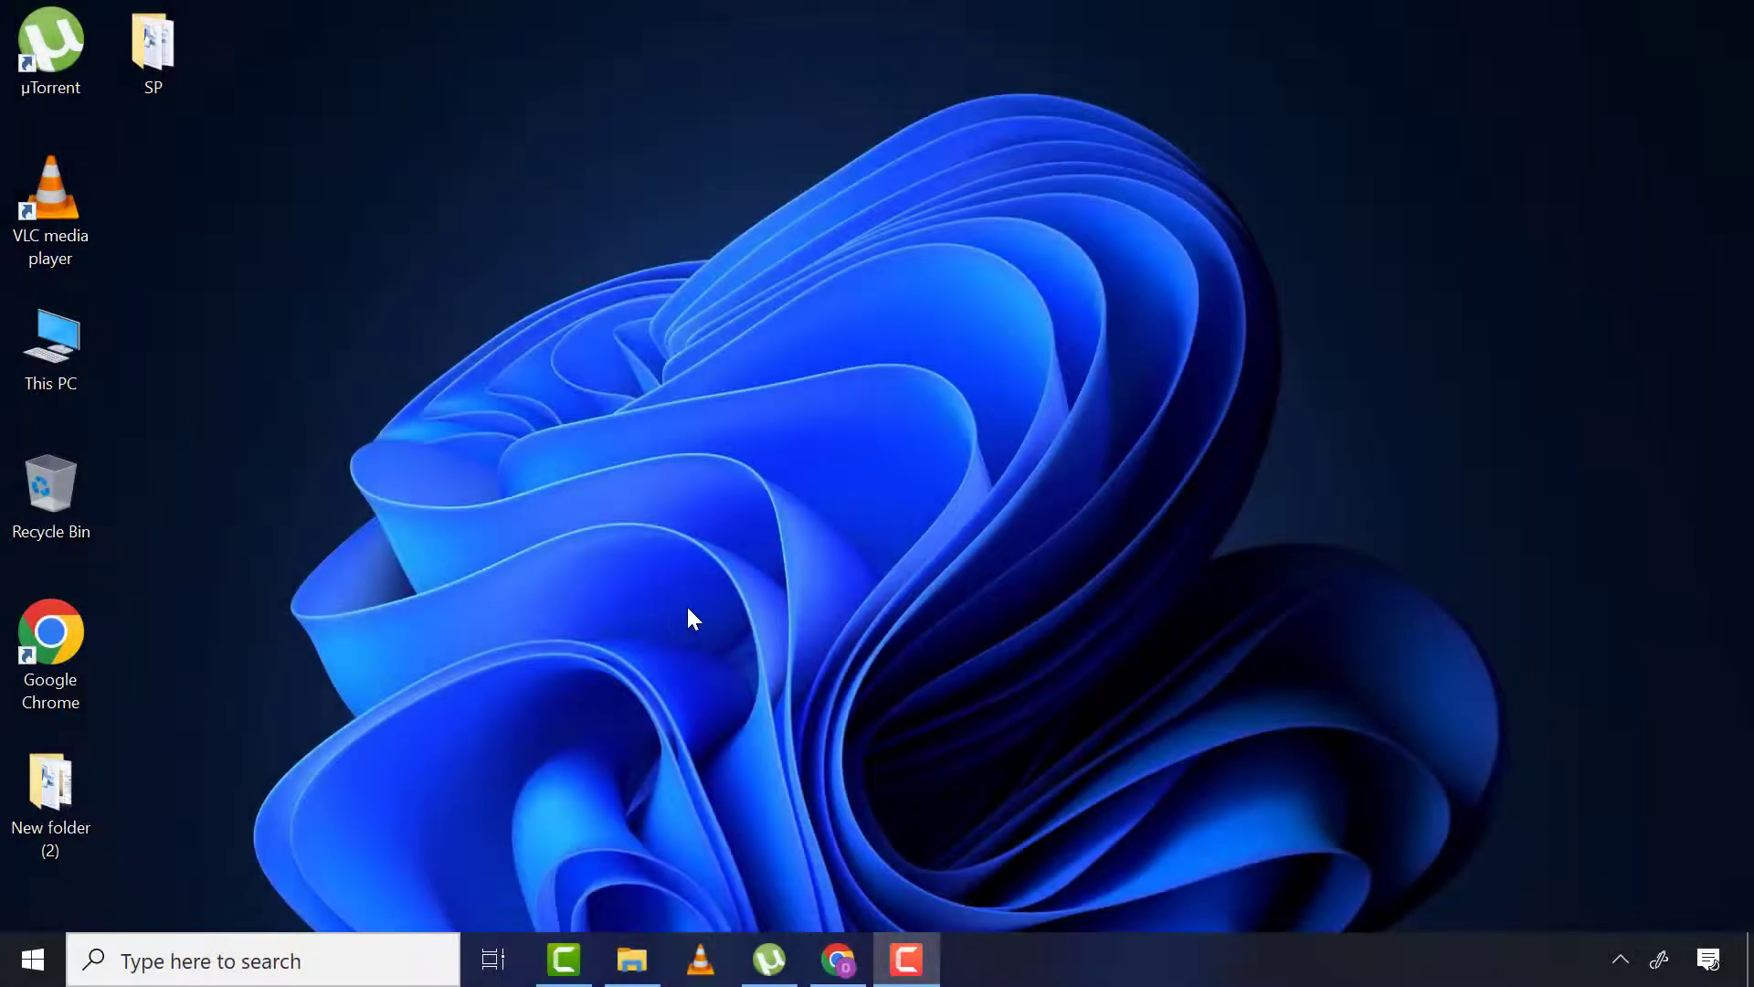
pyautogui.click(837, 960)
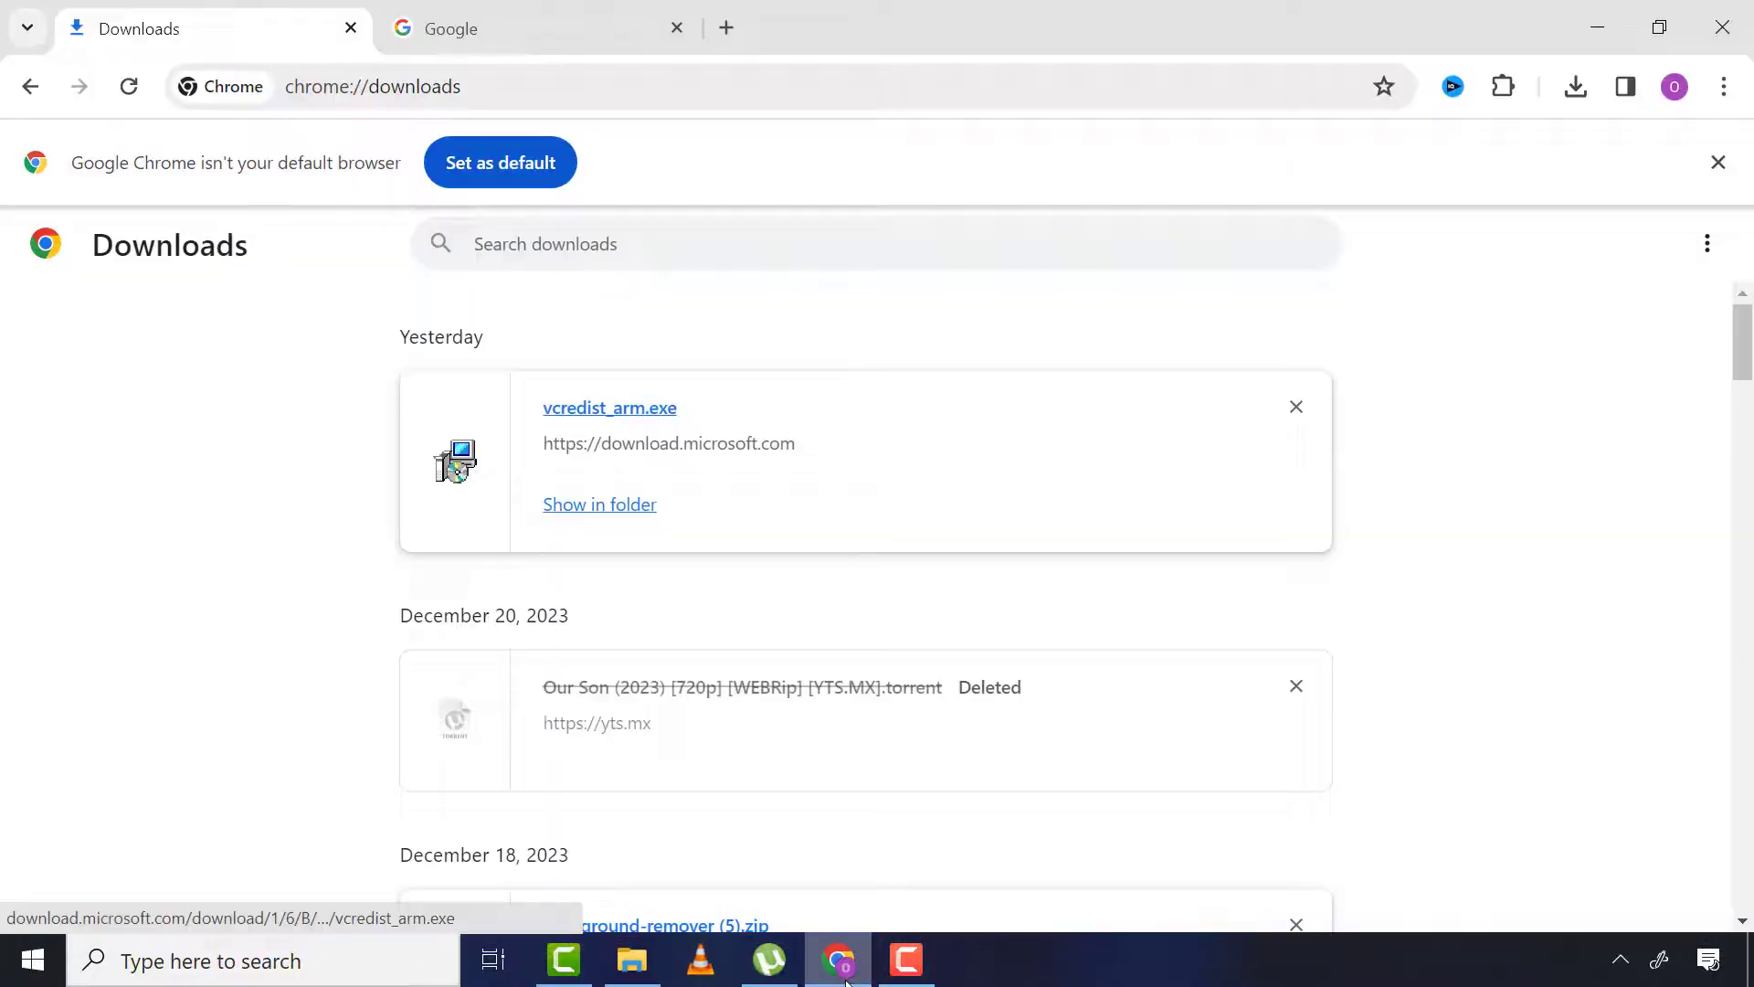
pyautogui.moveTo(751, 430)
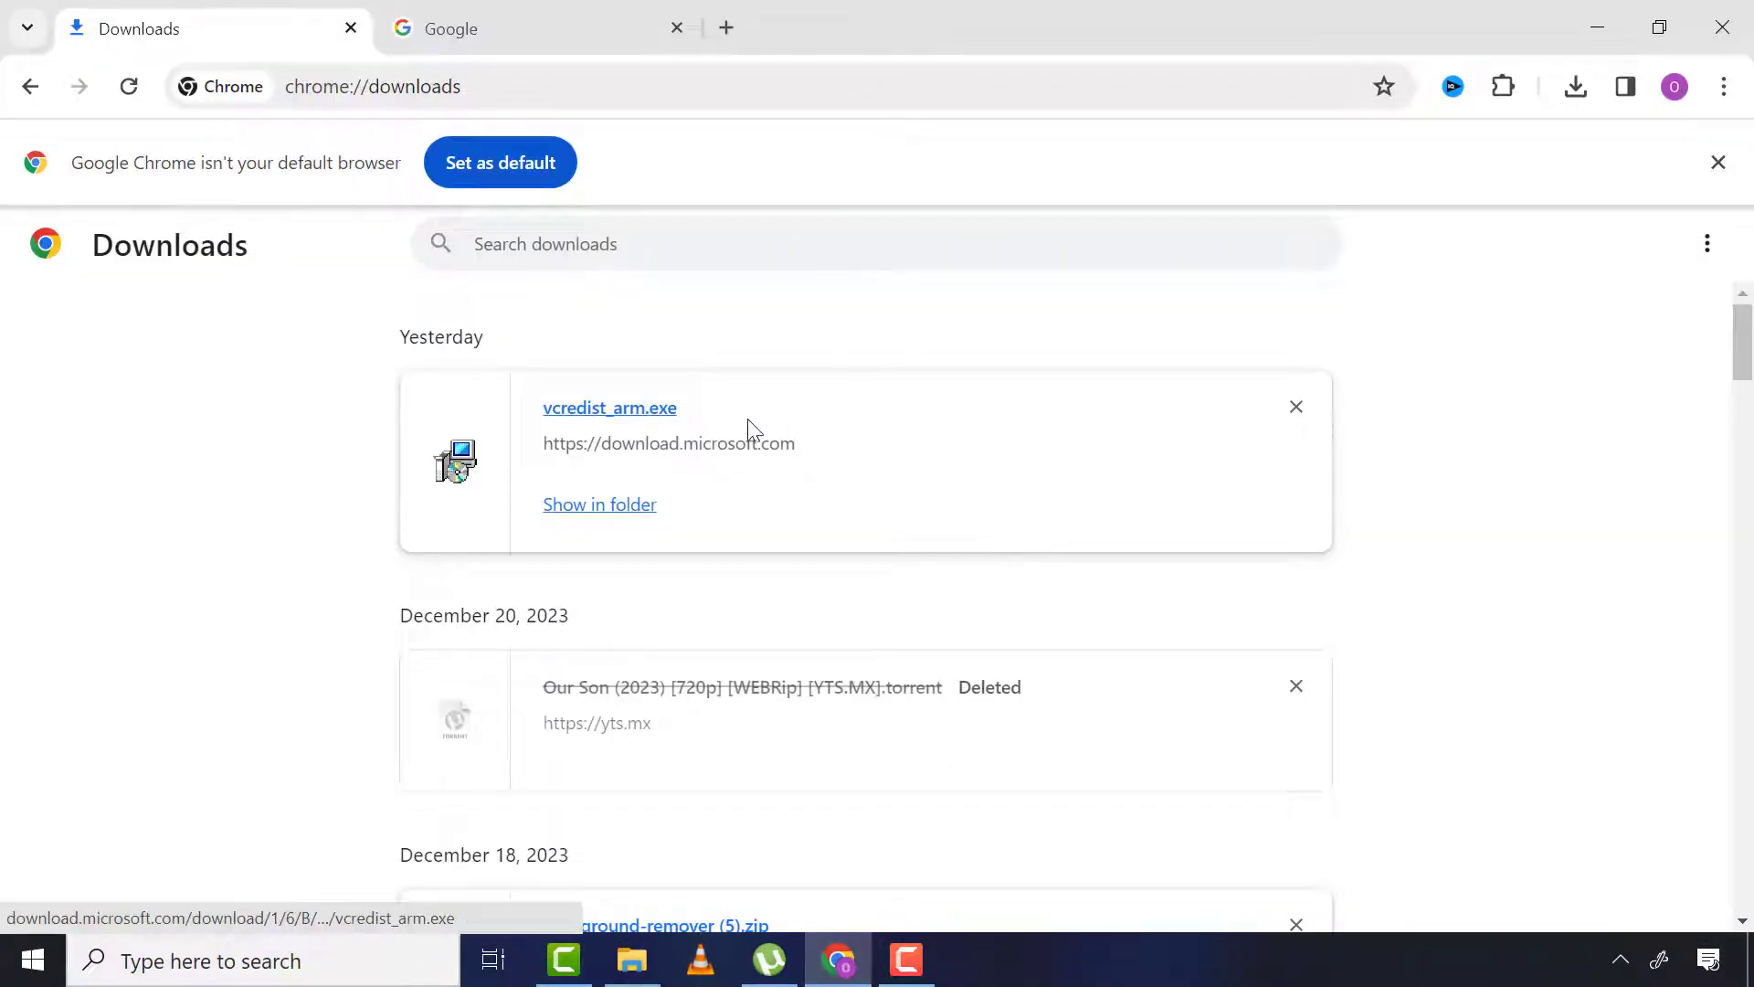
pyautogui.click(609, 407)
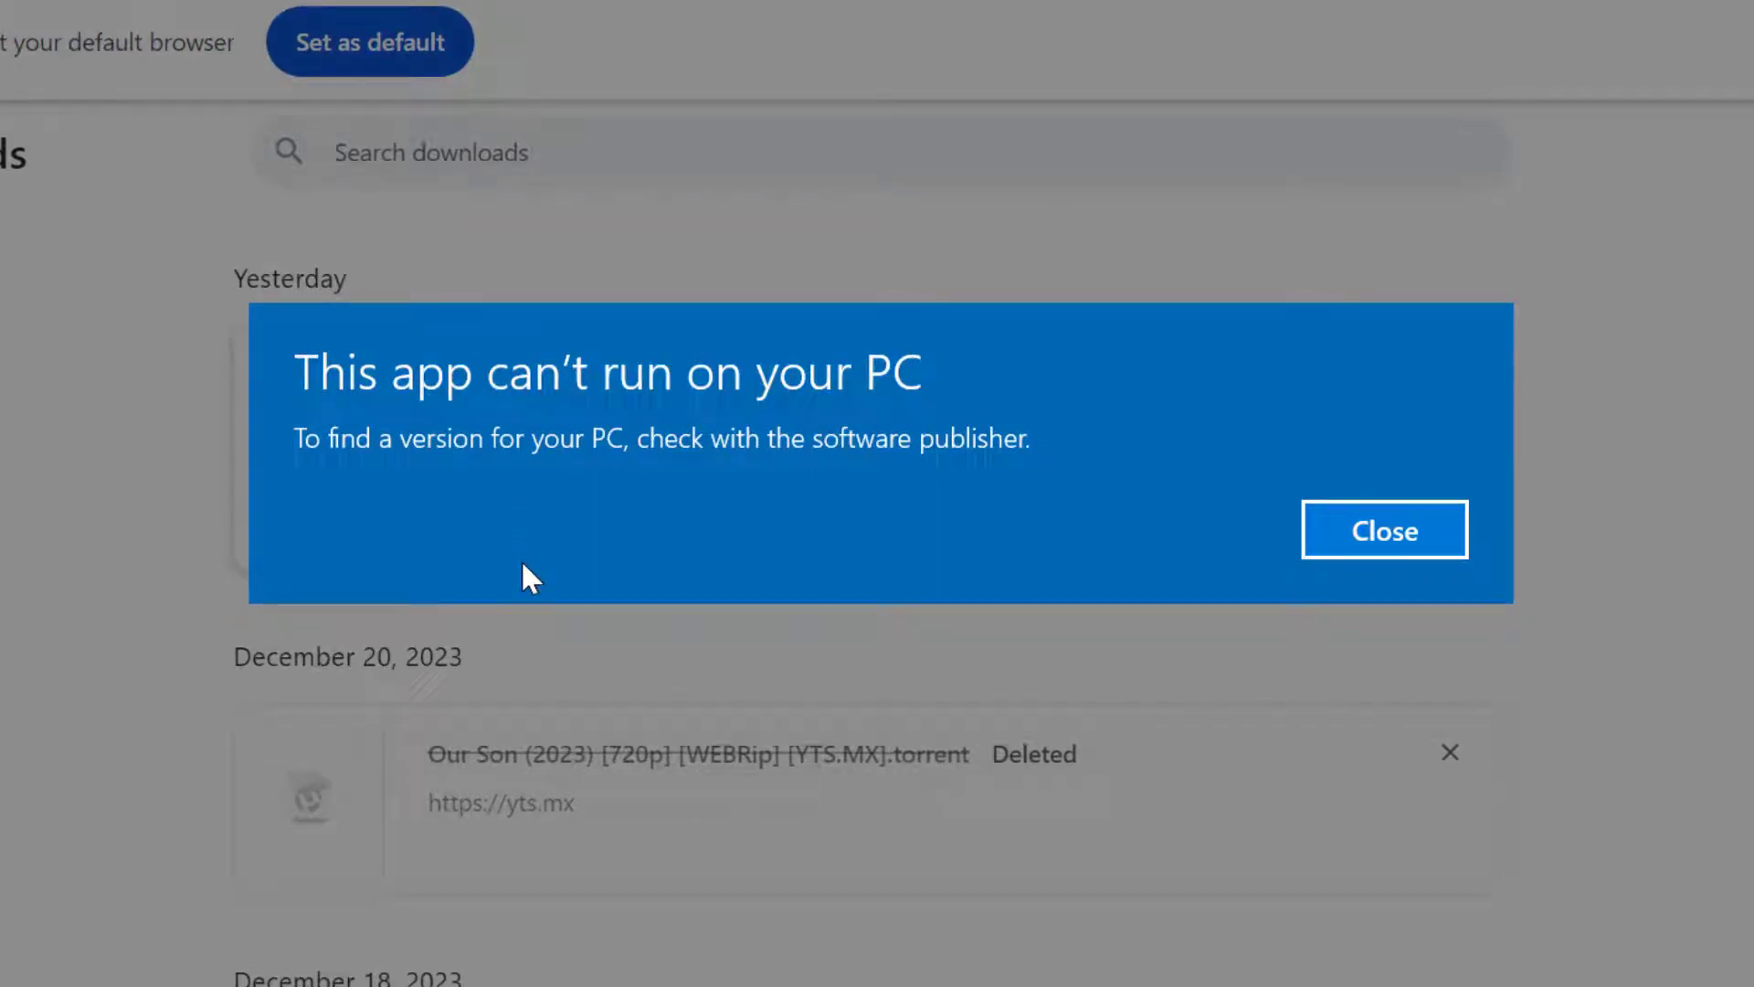
pyautogui.moveTo(373, 478)
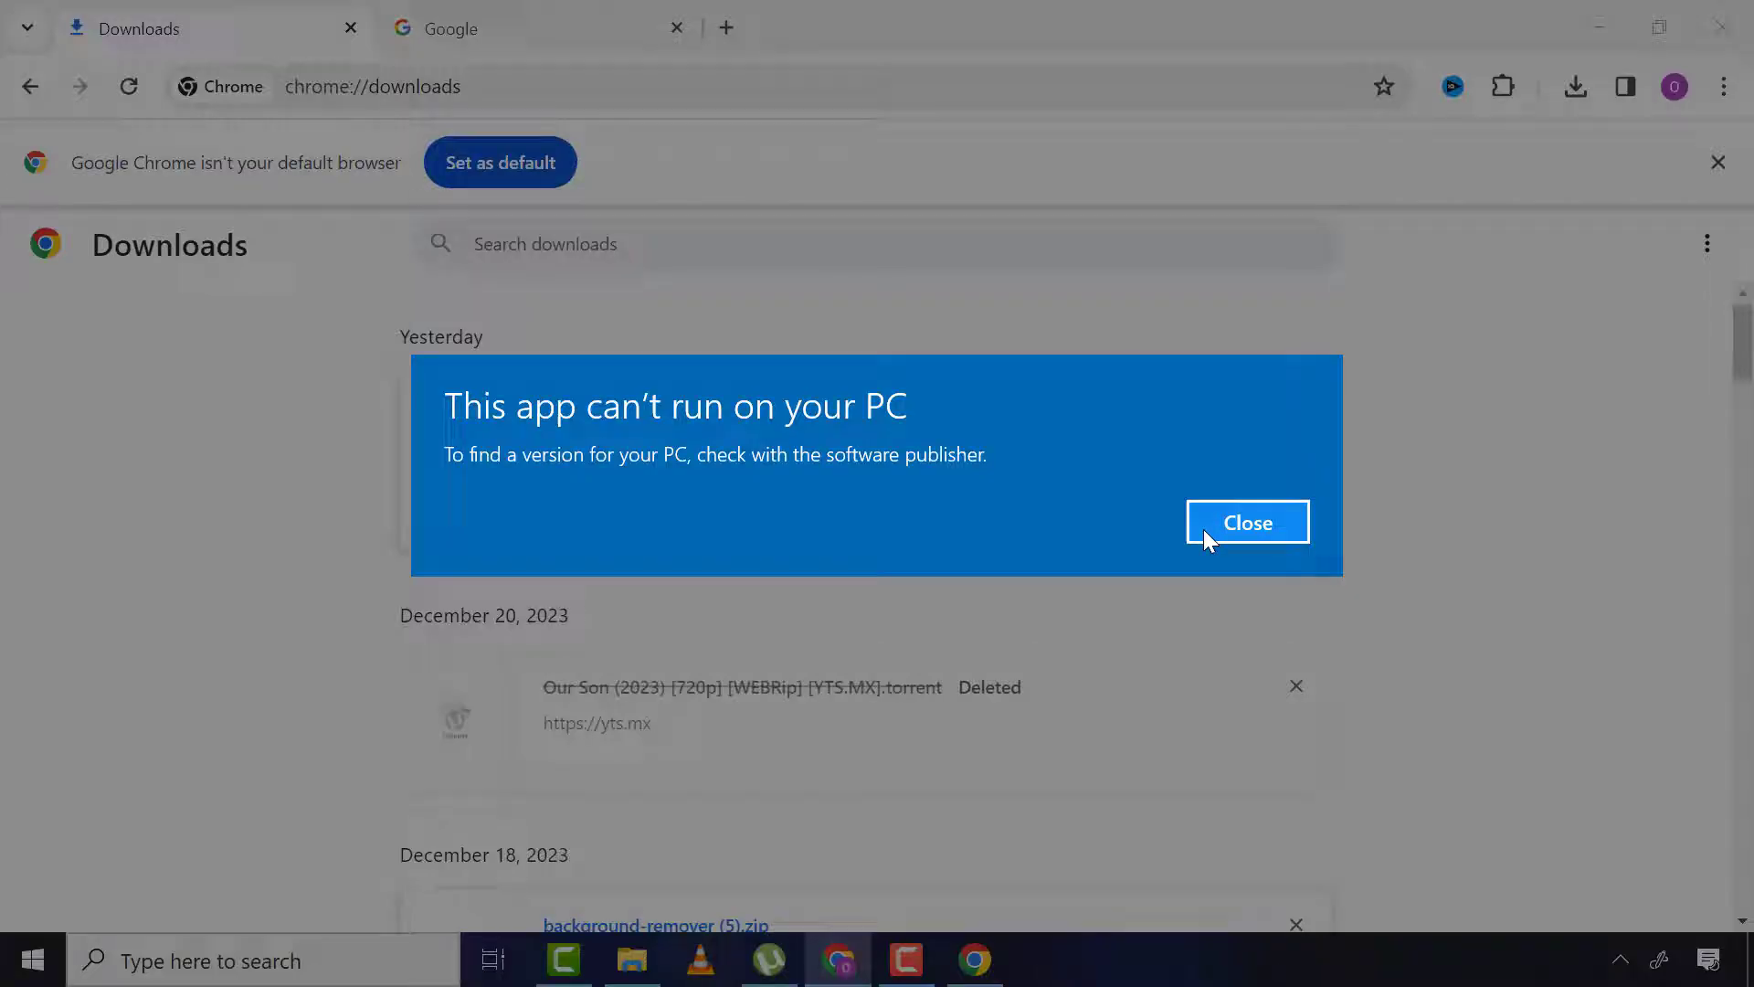
# Dismiss the error and search 'system' to open System Information's System Type
pyautogui.click(1246, 523)
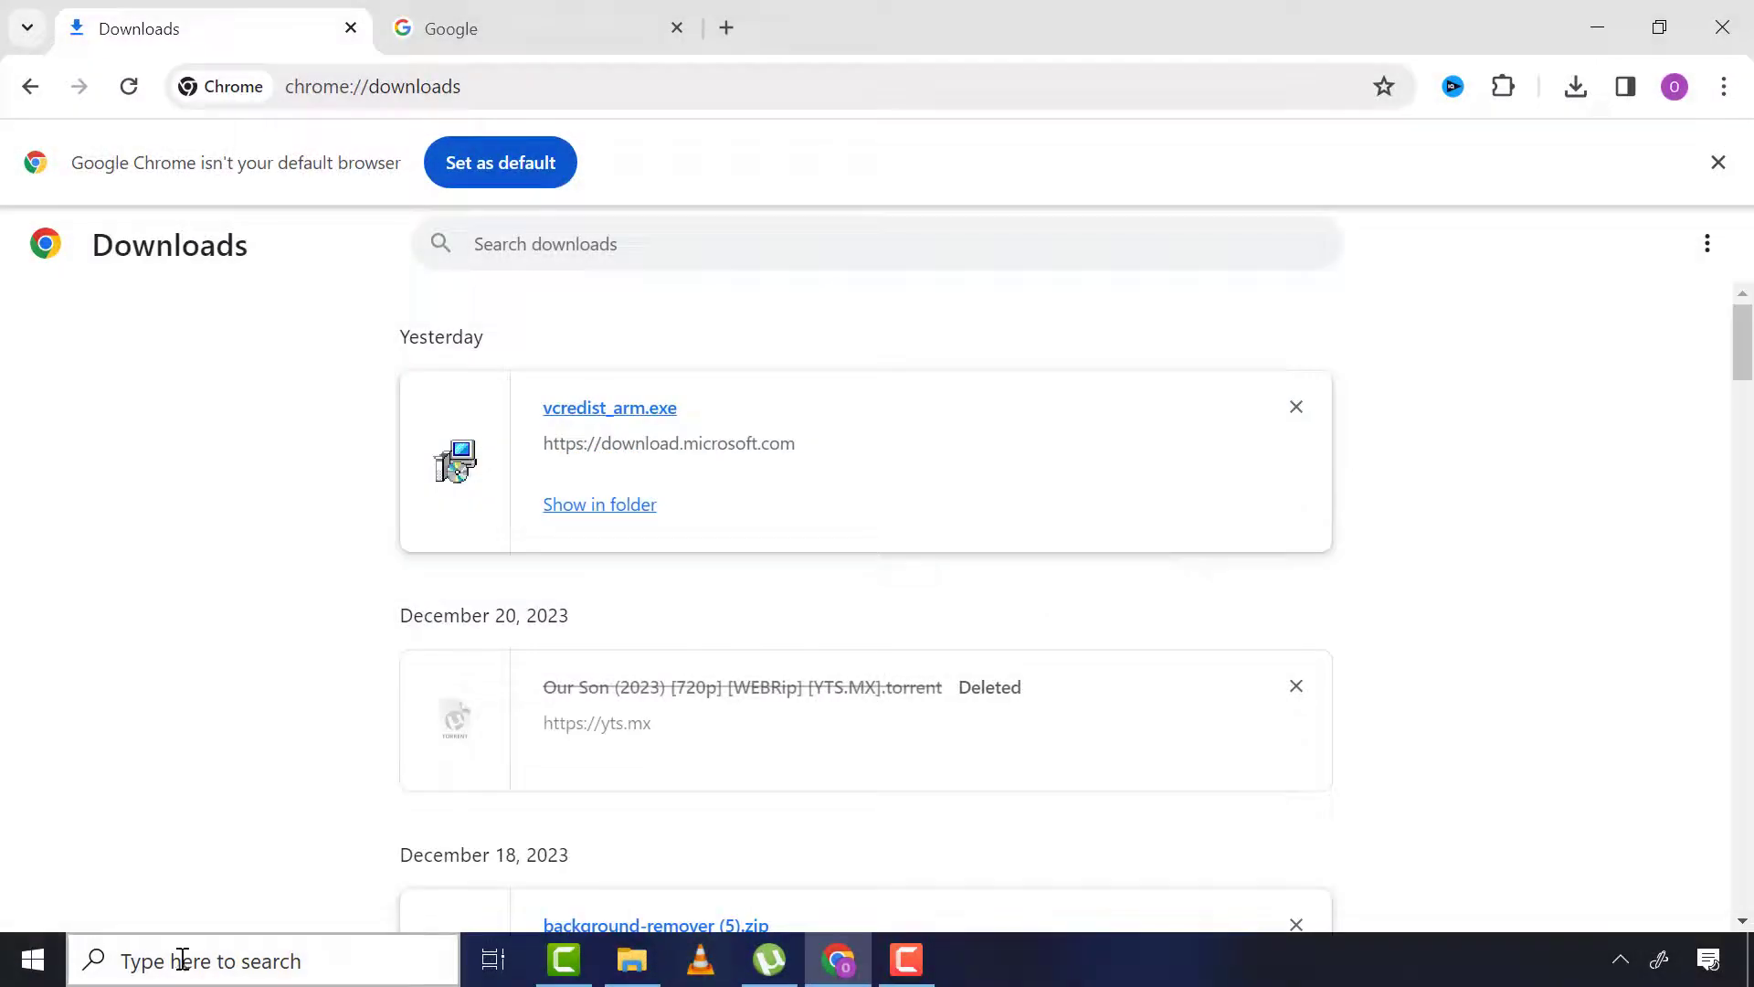
pyautogui.write('system')
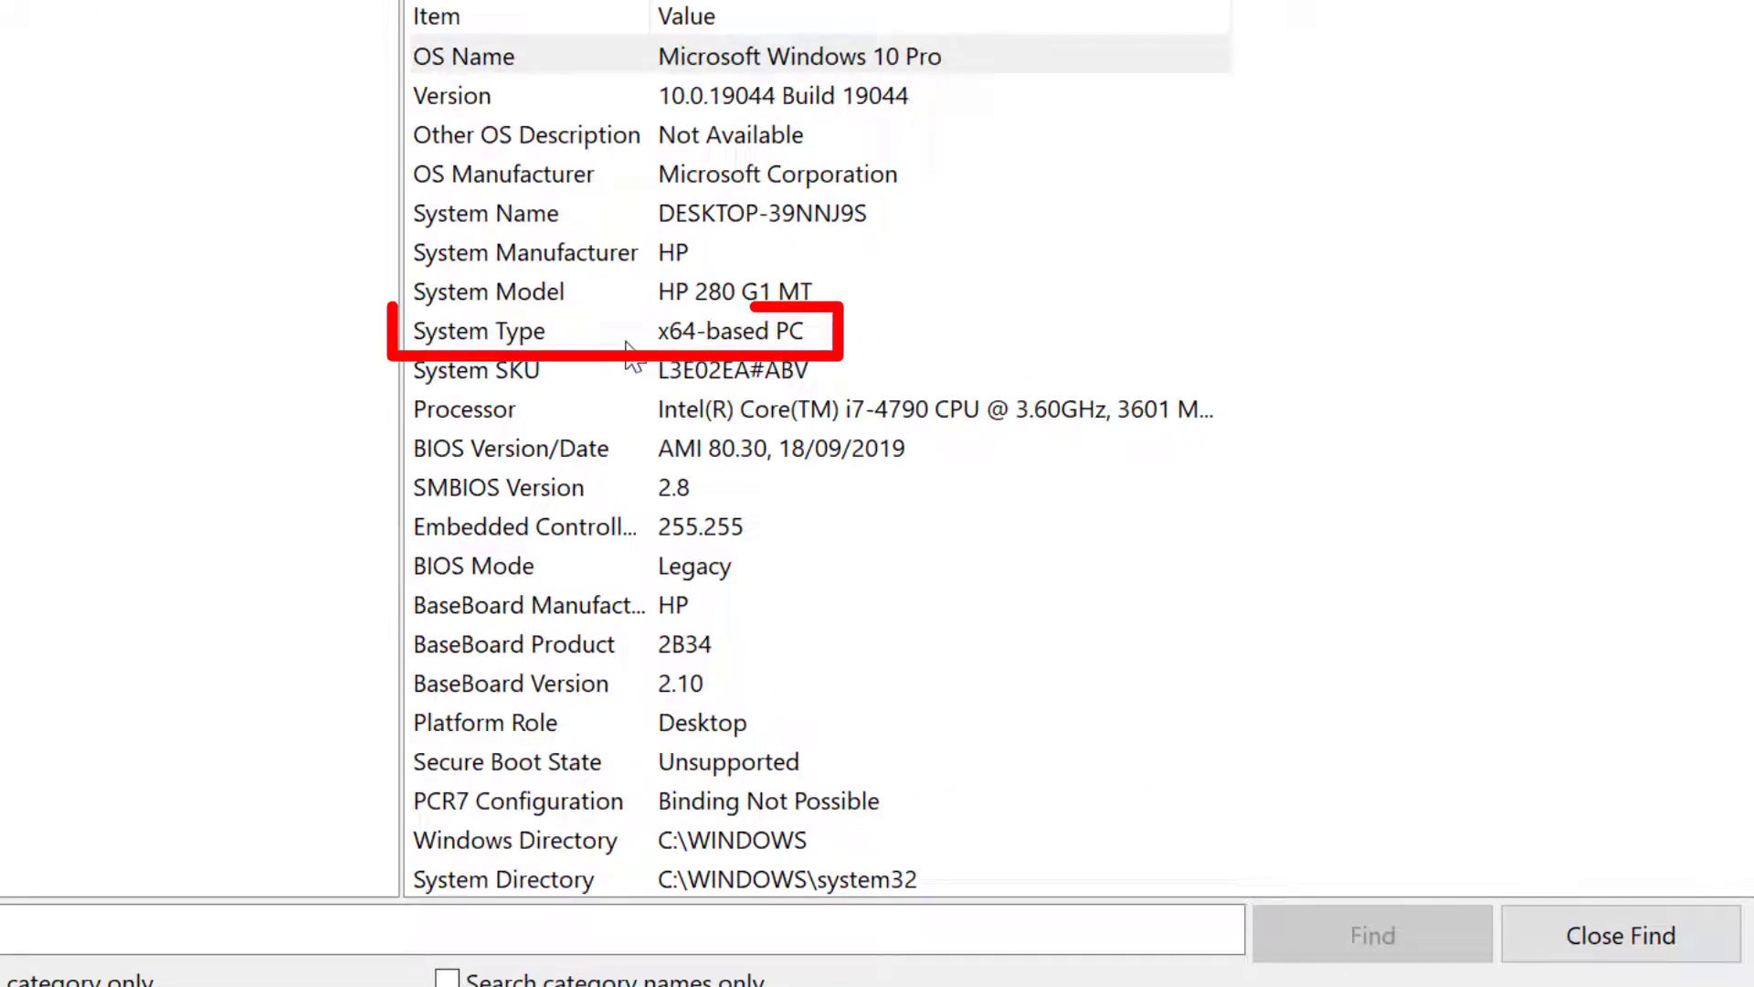
pyautogui.moveTo(727, 430)
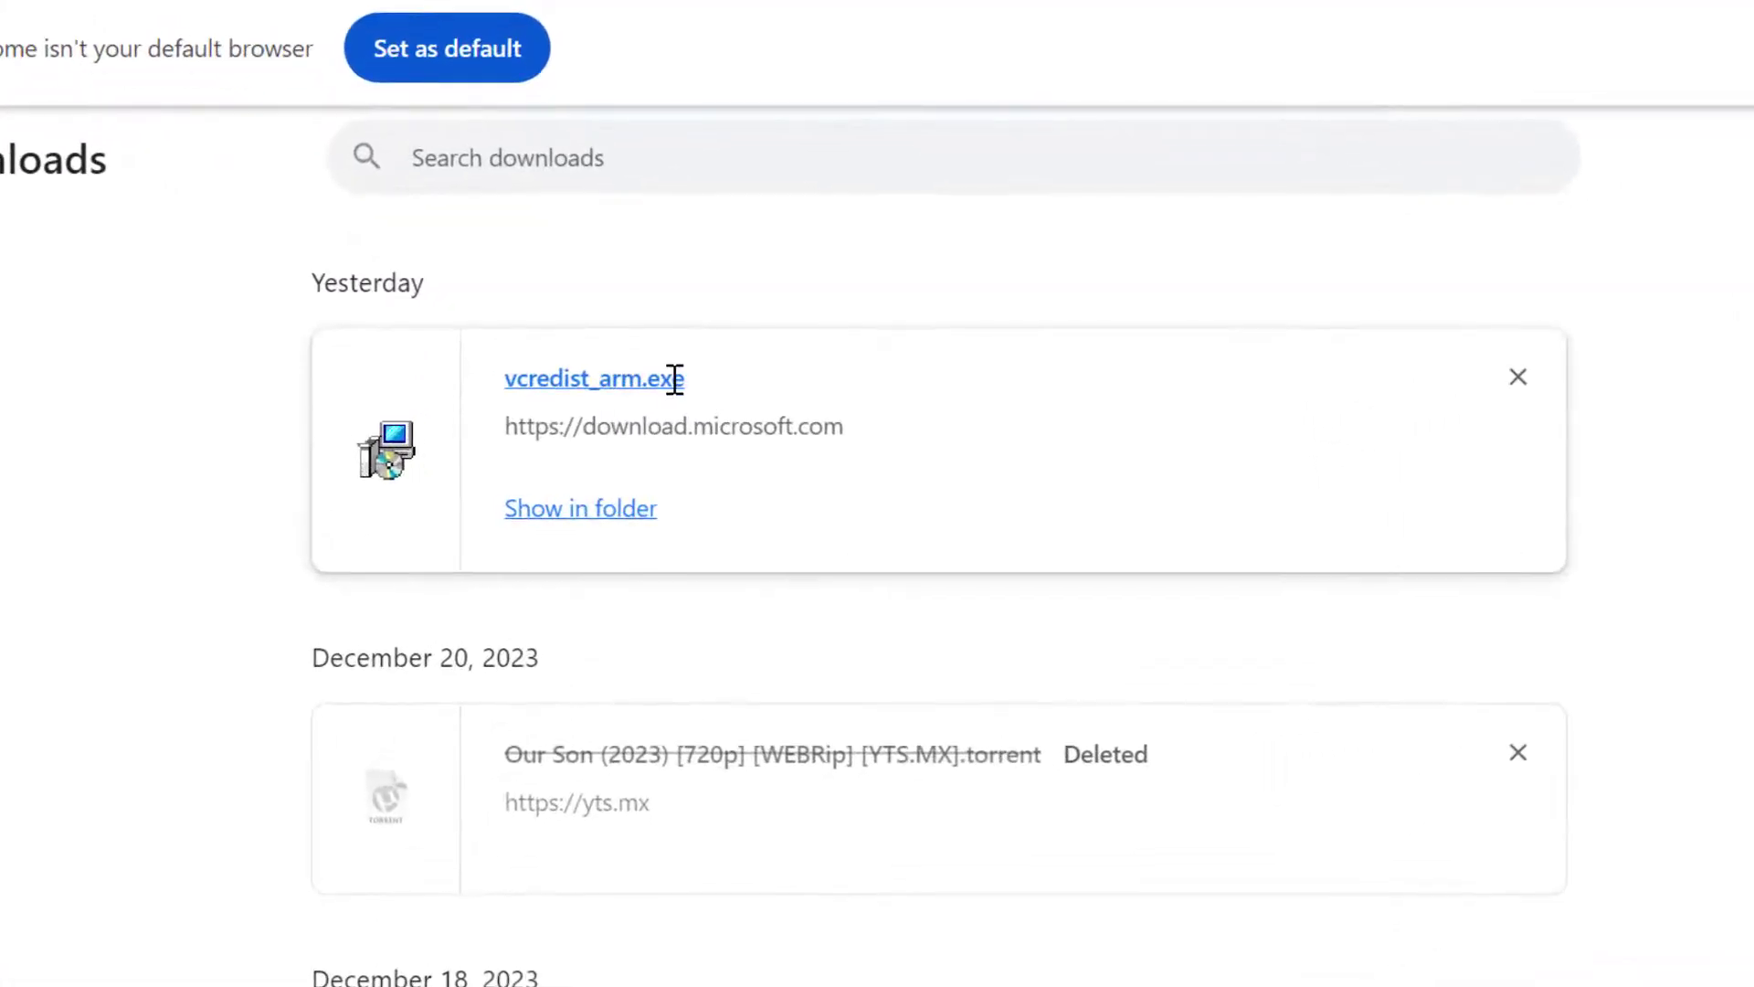
# Search Google for 'download vcredist_arm.exe 64bit'
pyautogui.rightClick(594, 379)
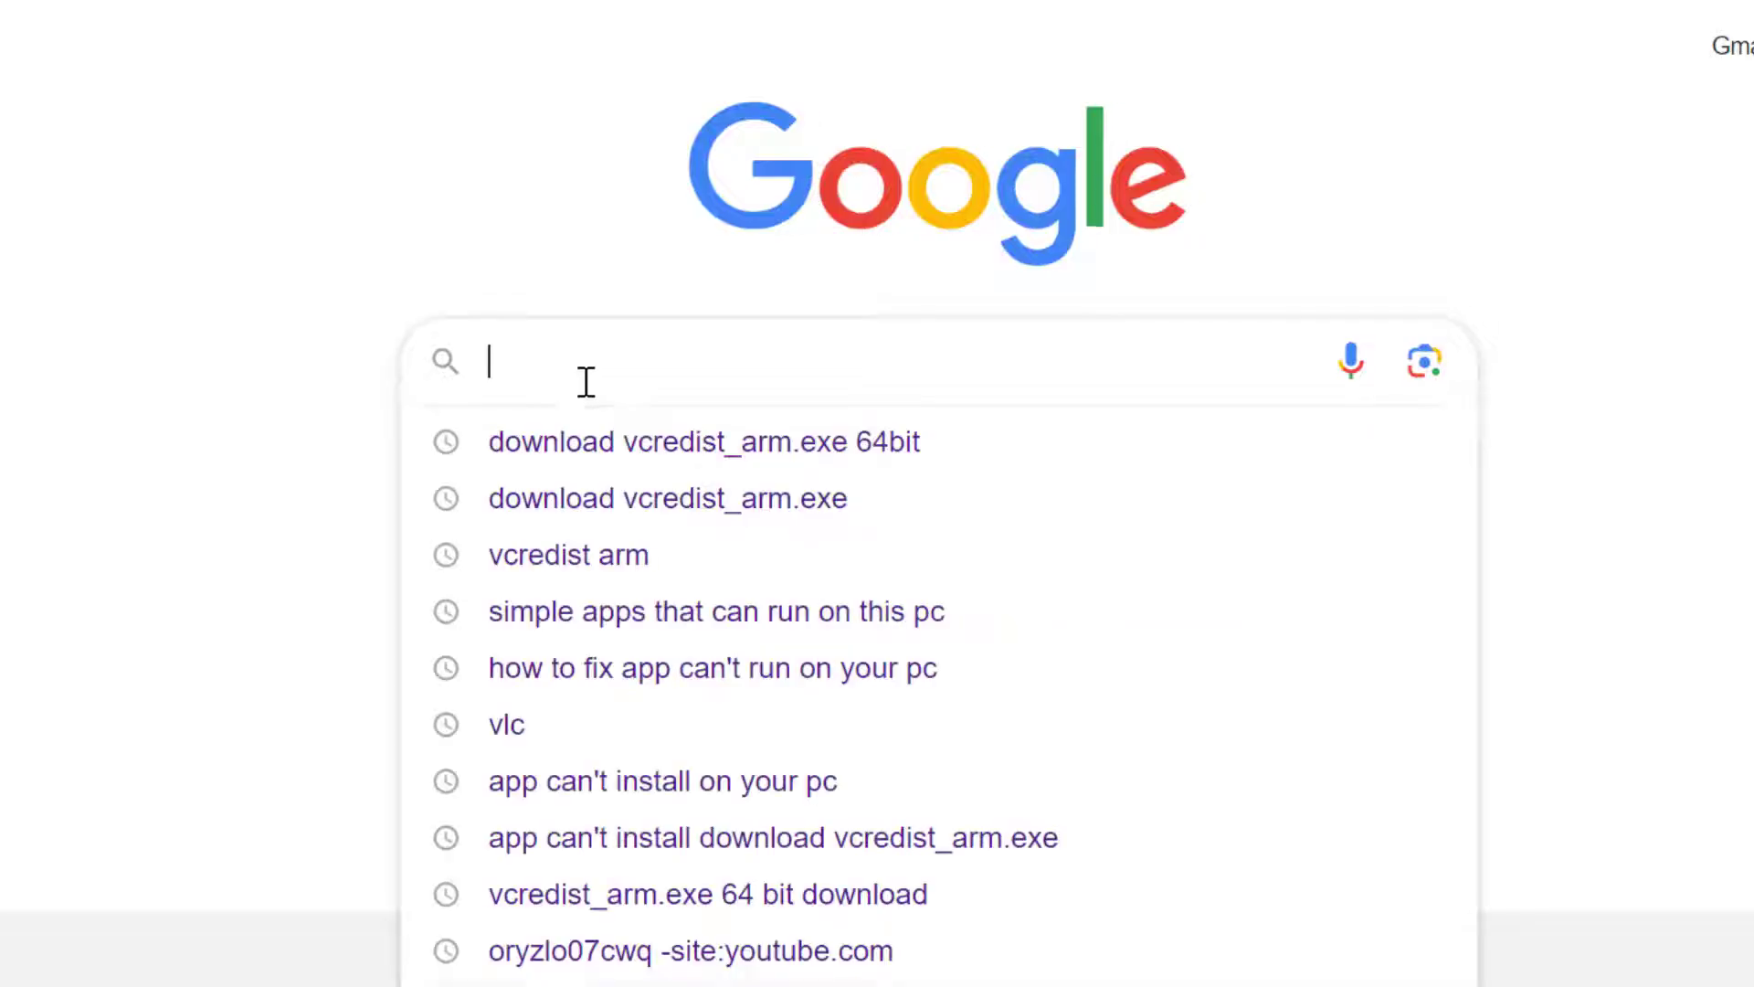
pyautogui.write('vcredist_arm.exe')
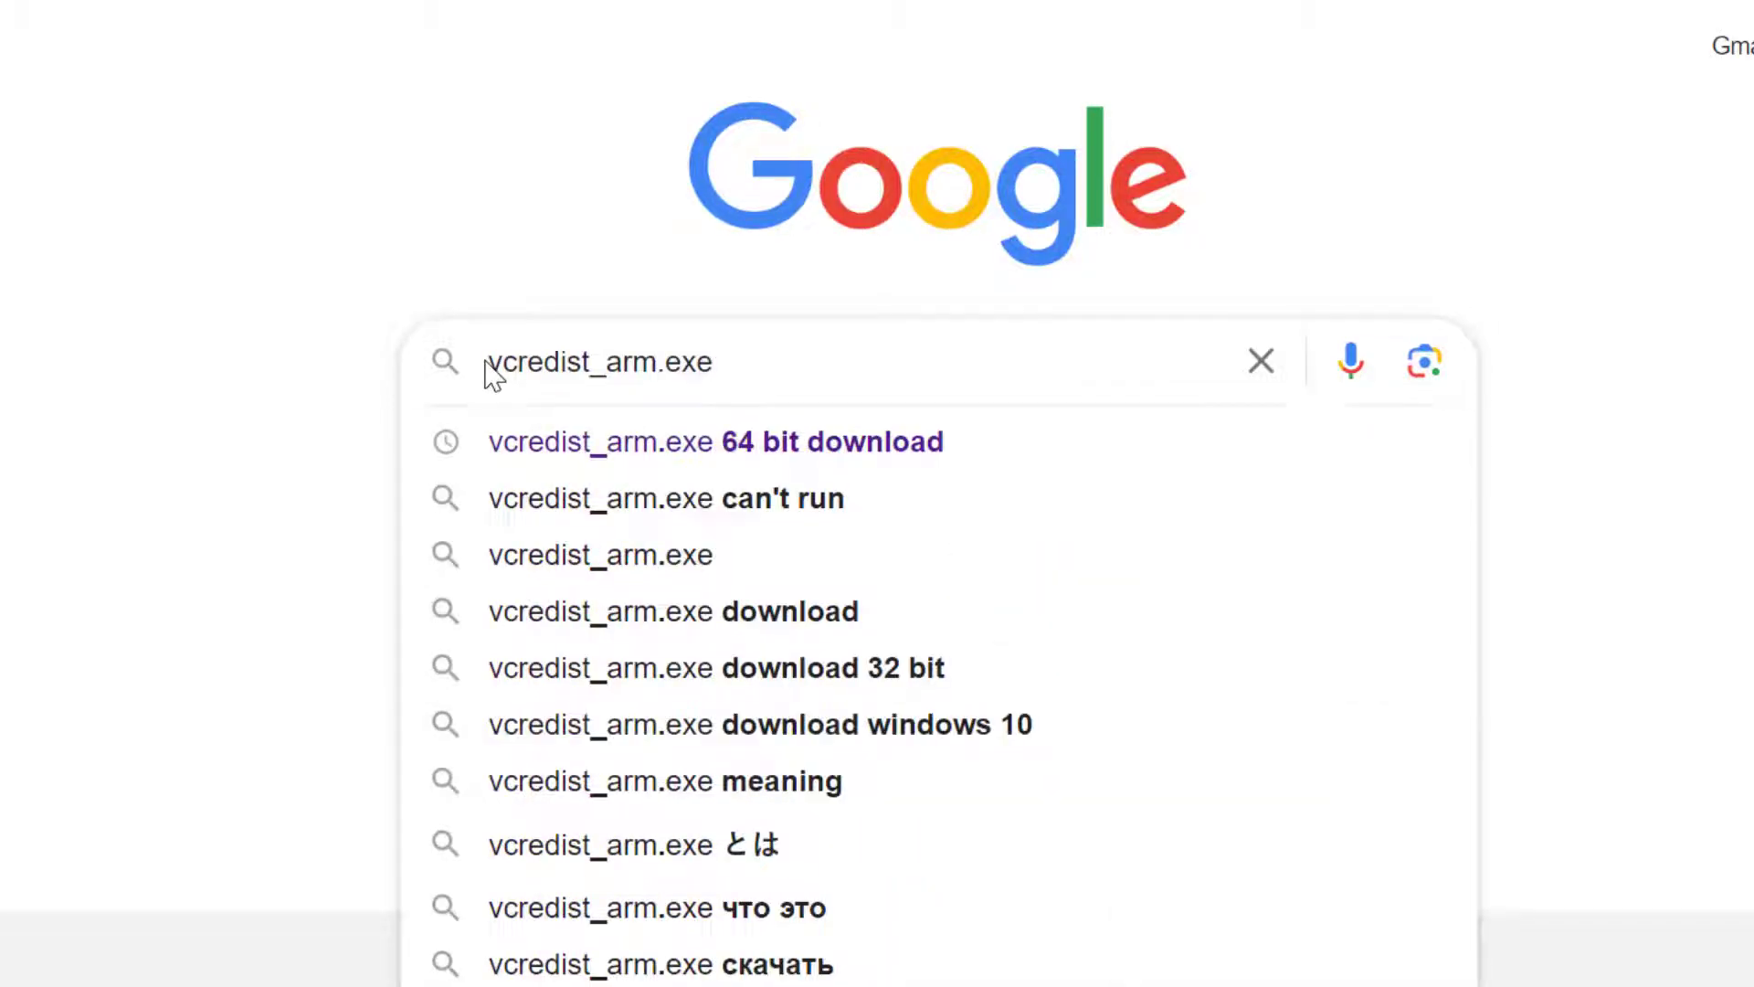
pyautogui.write('download')
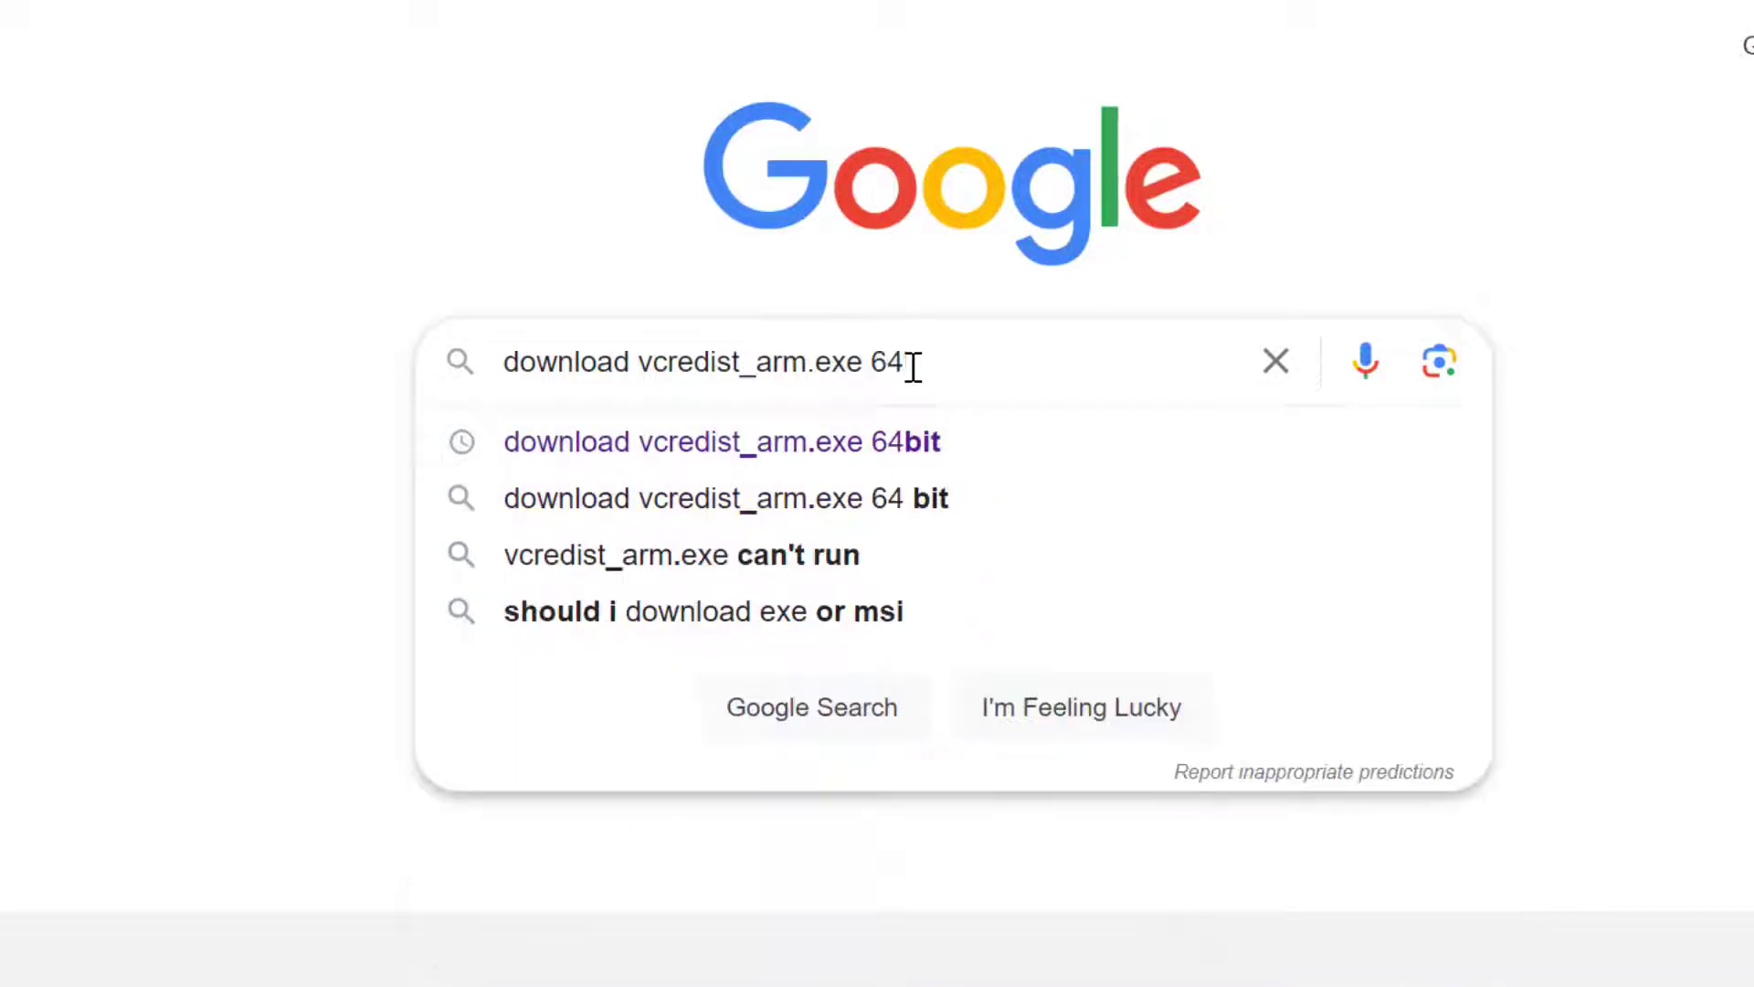
pyautogui.write('bit')
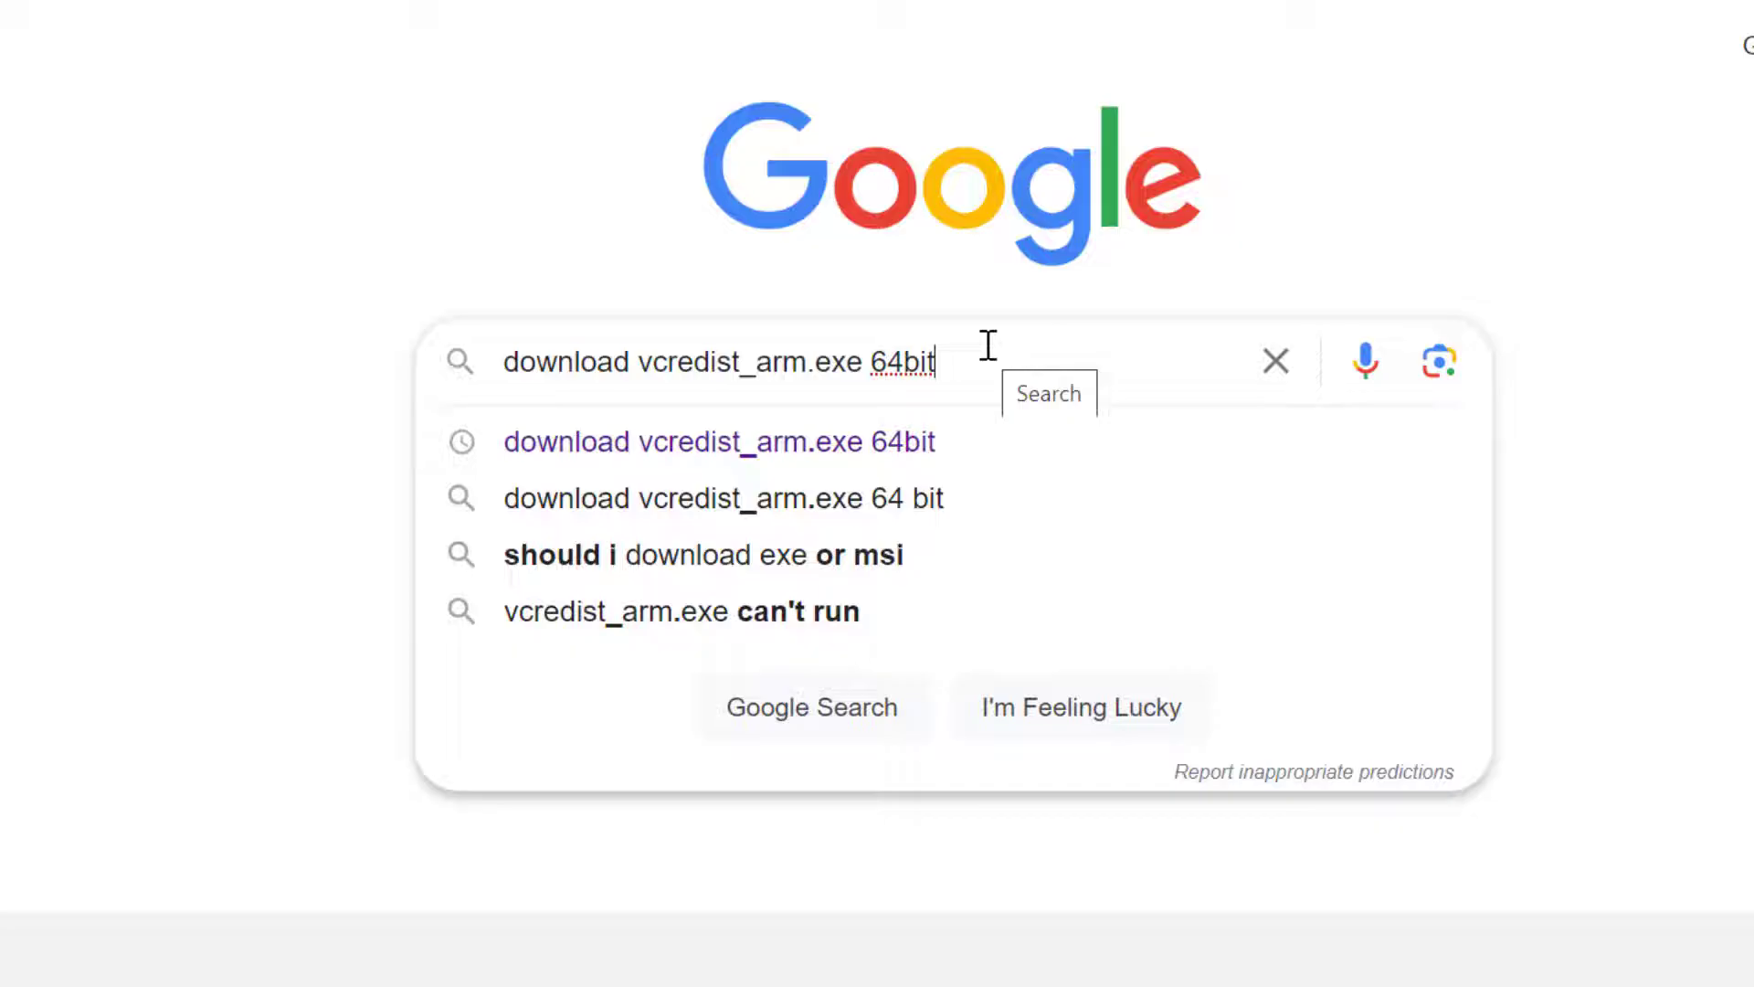
pyautogui.press('Enter')
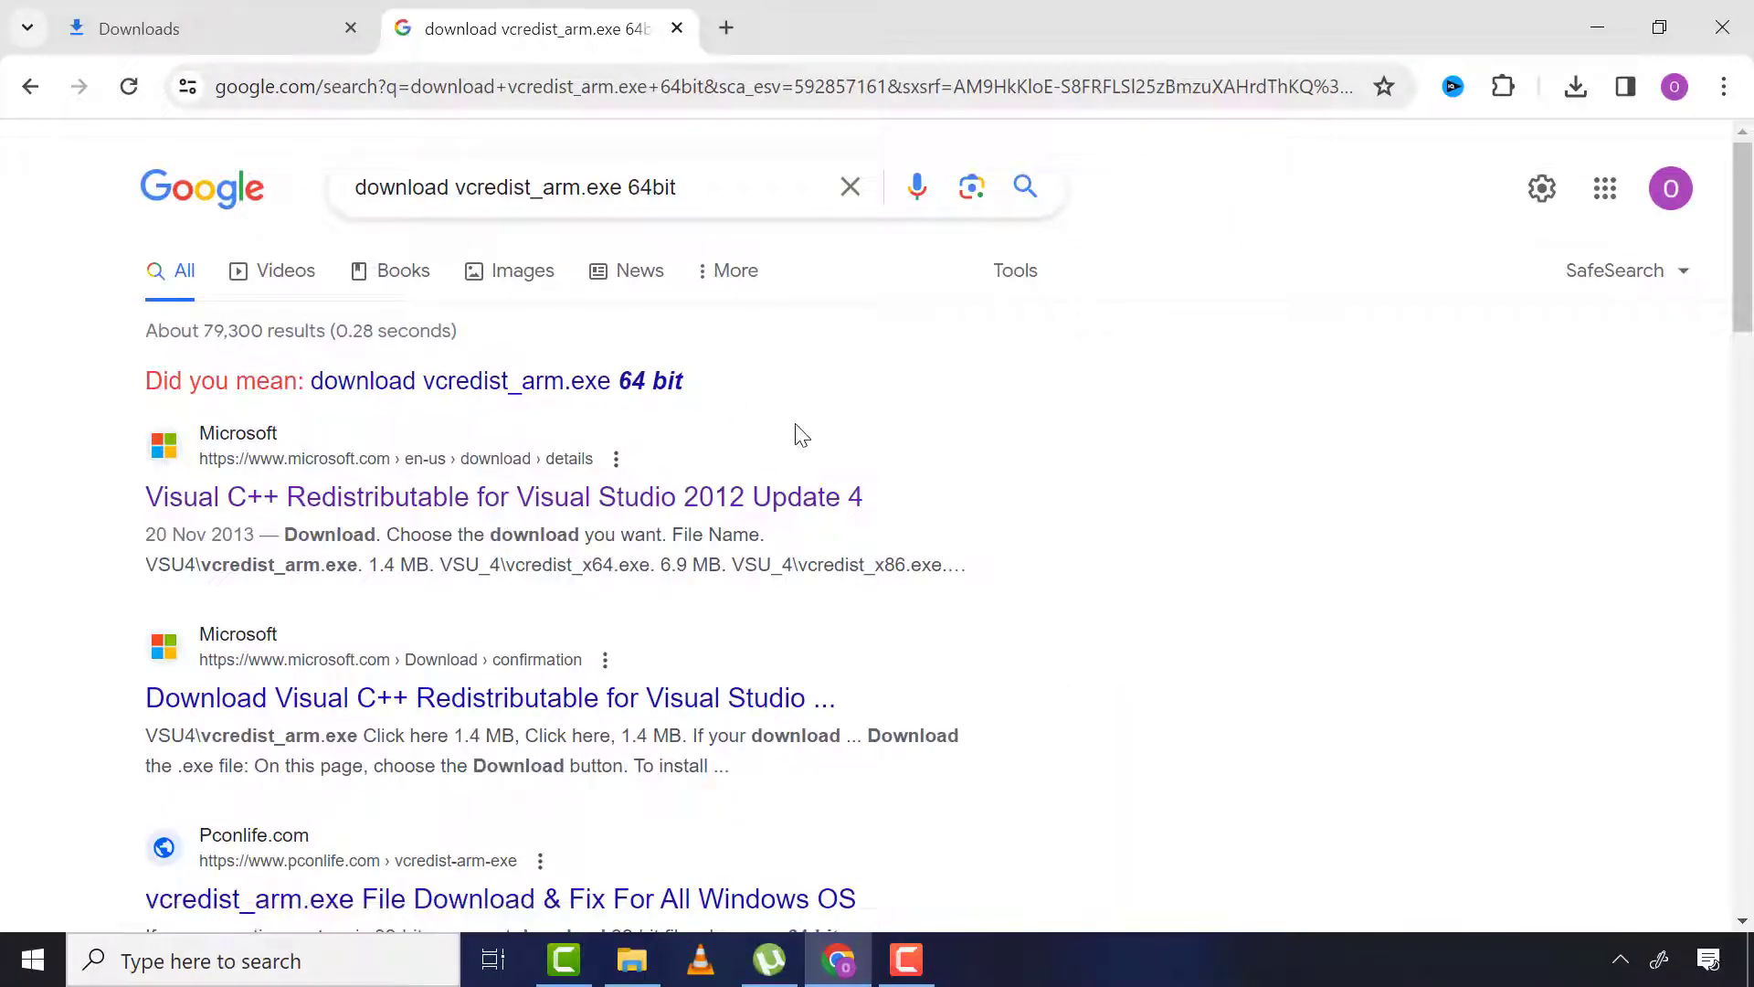
pyautogui.moveTo(398, 503)
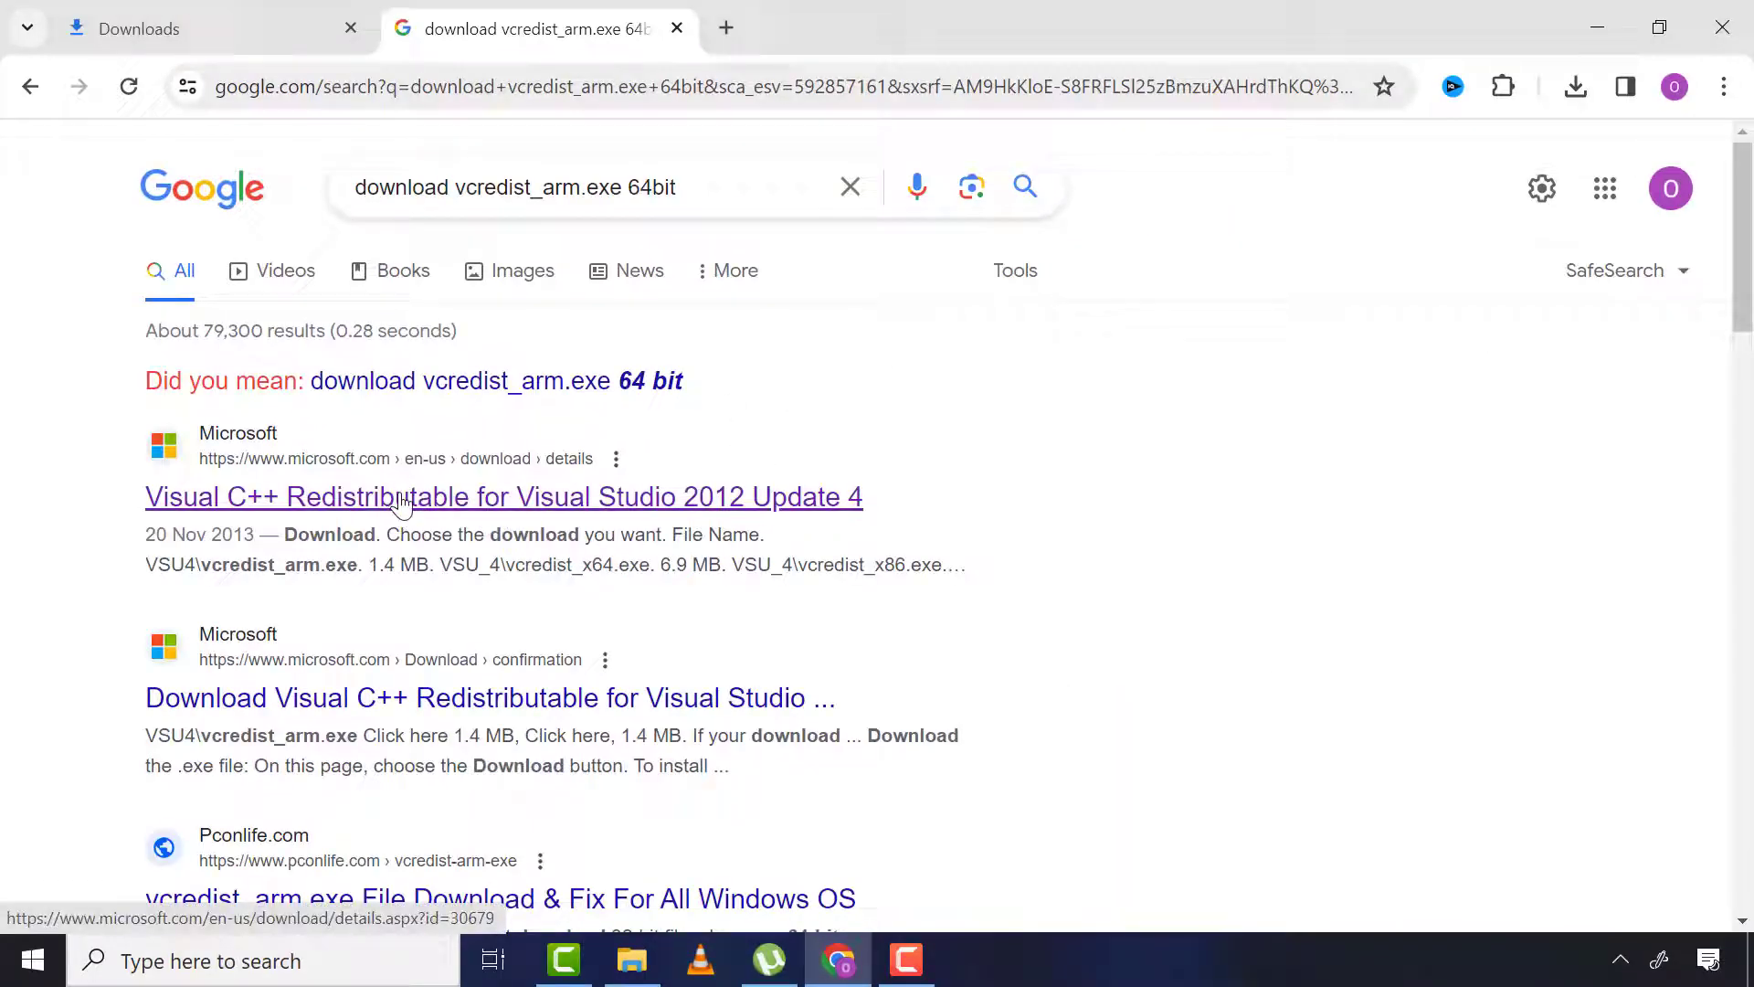
# Download vcredist_x64.exe from the Visual C++ 2012 Update 4 page
pyautogui.click(503, 497)
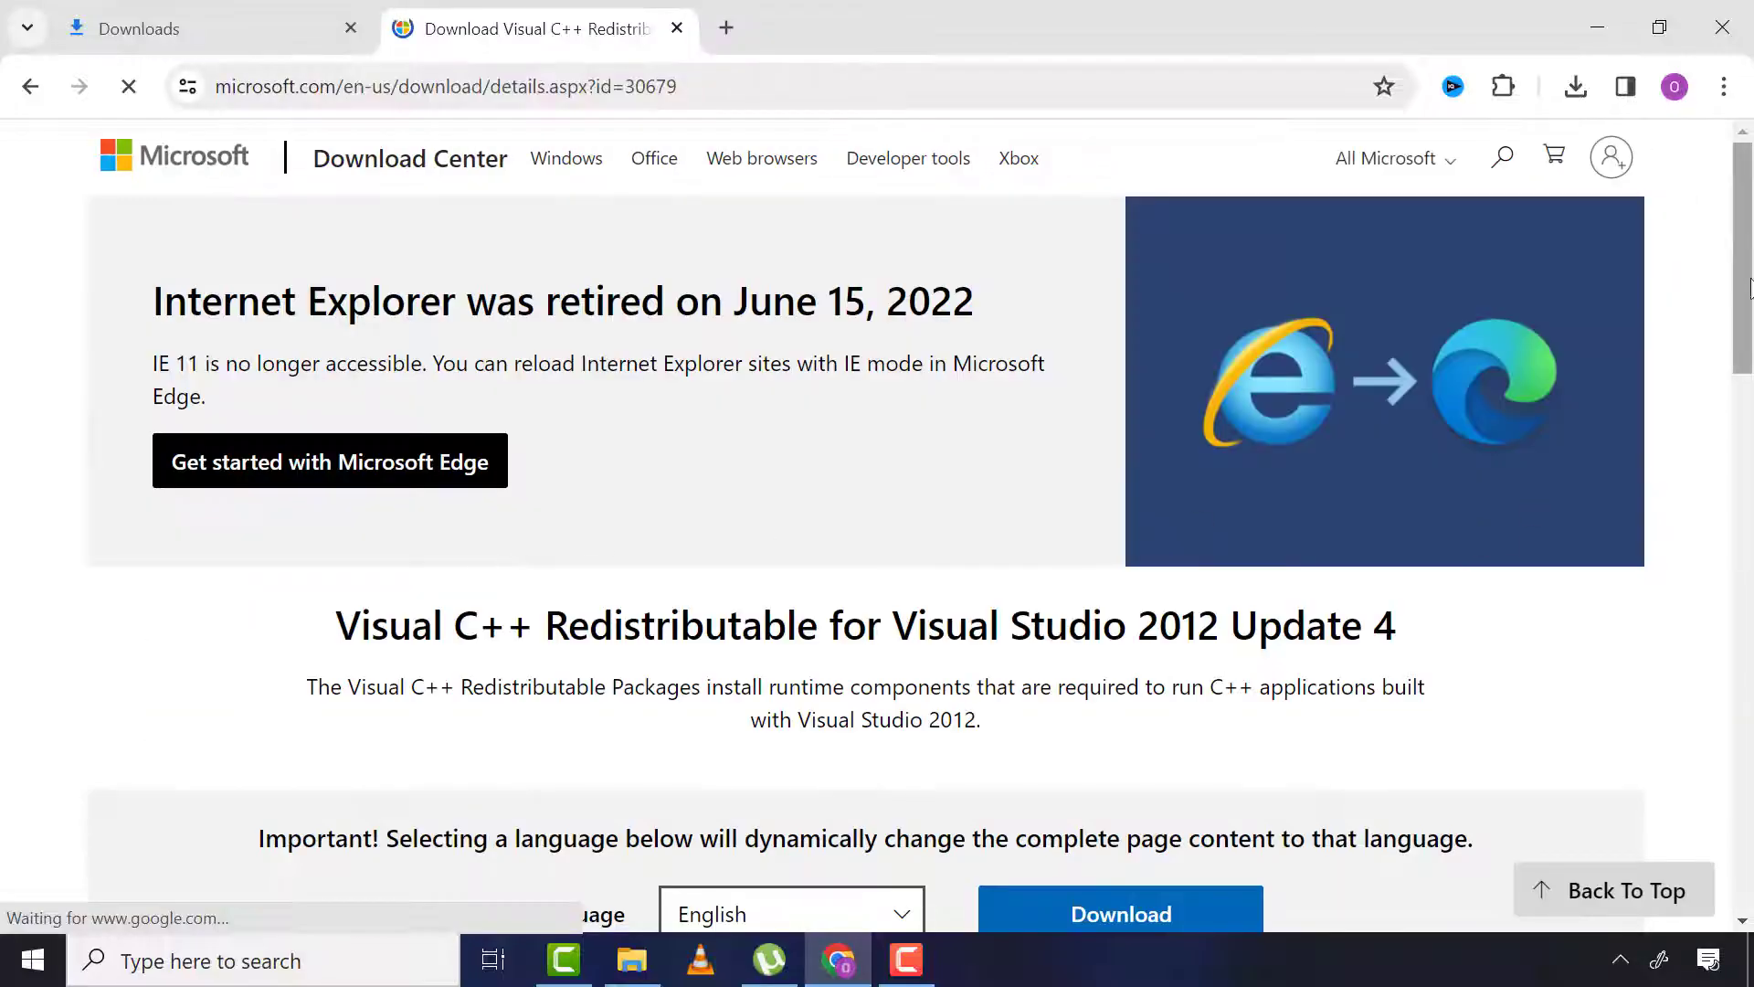
pyautogui.scroll(-3)
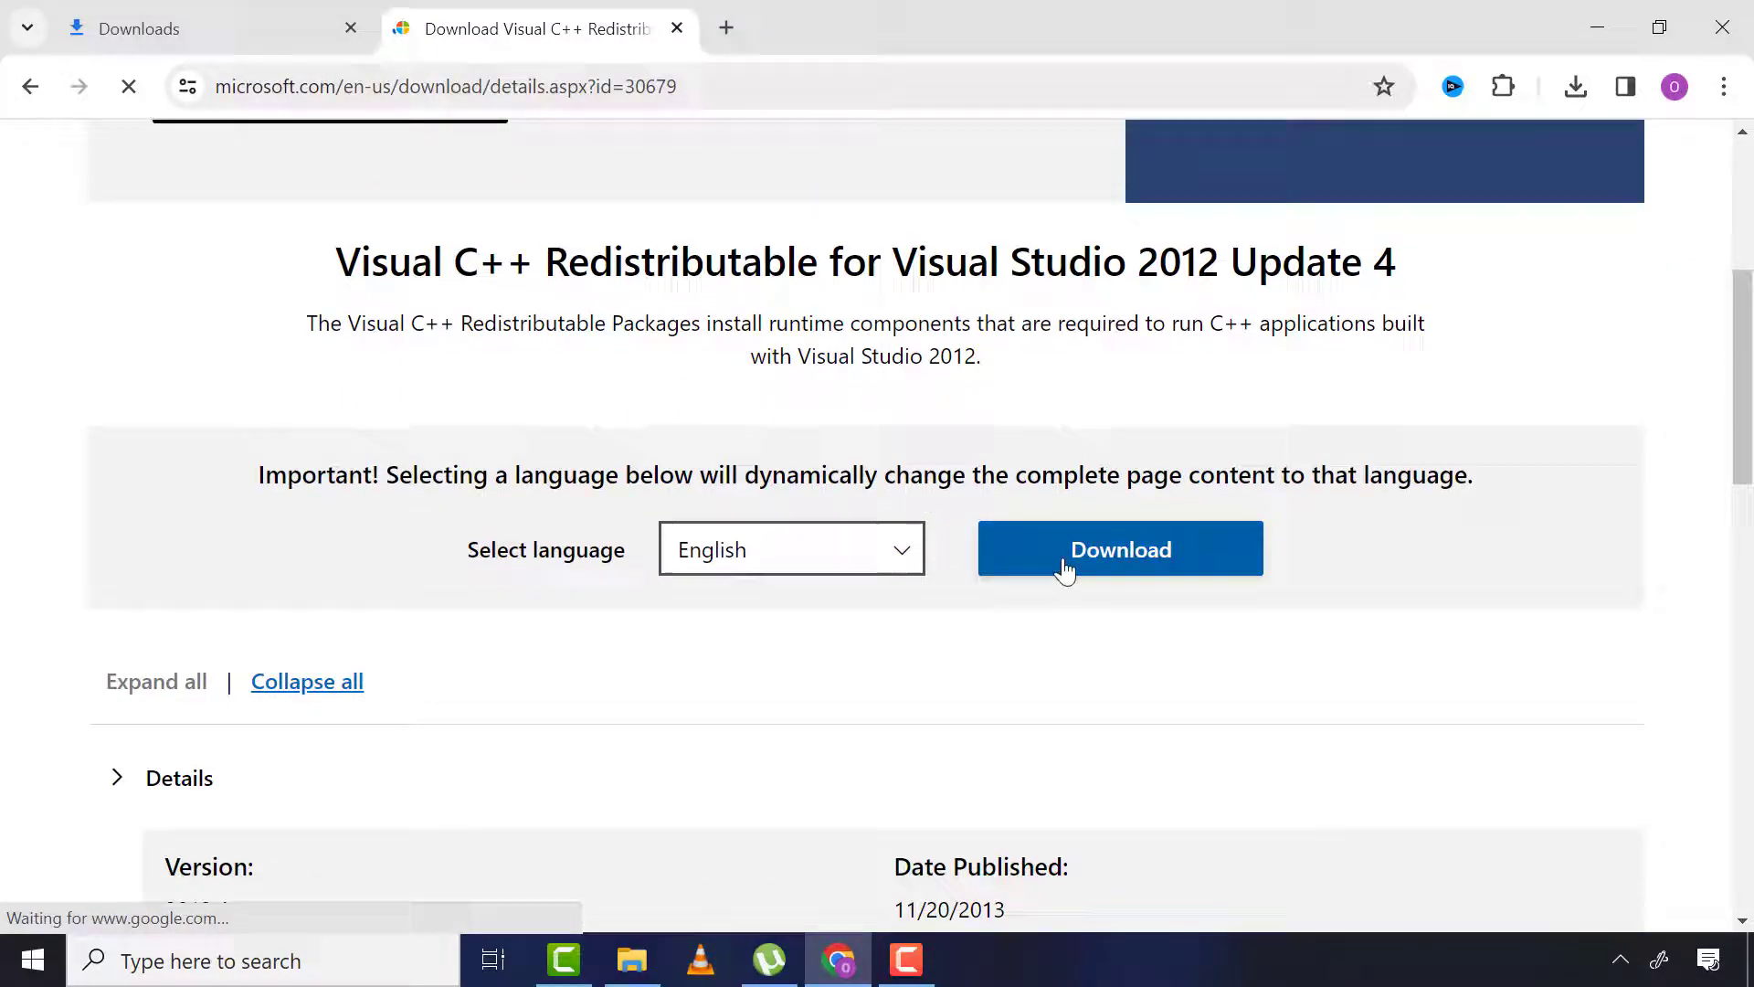
pyautogui.click(1120, 549)
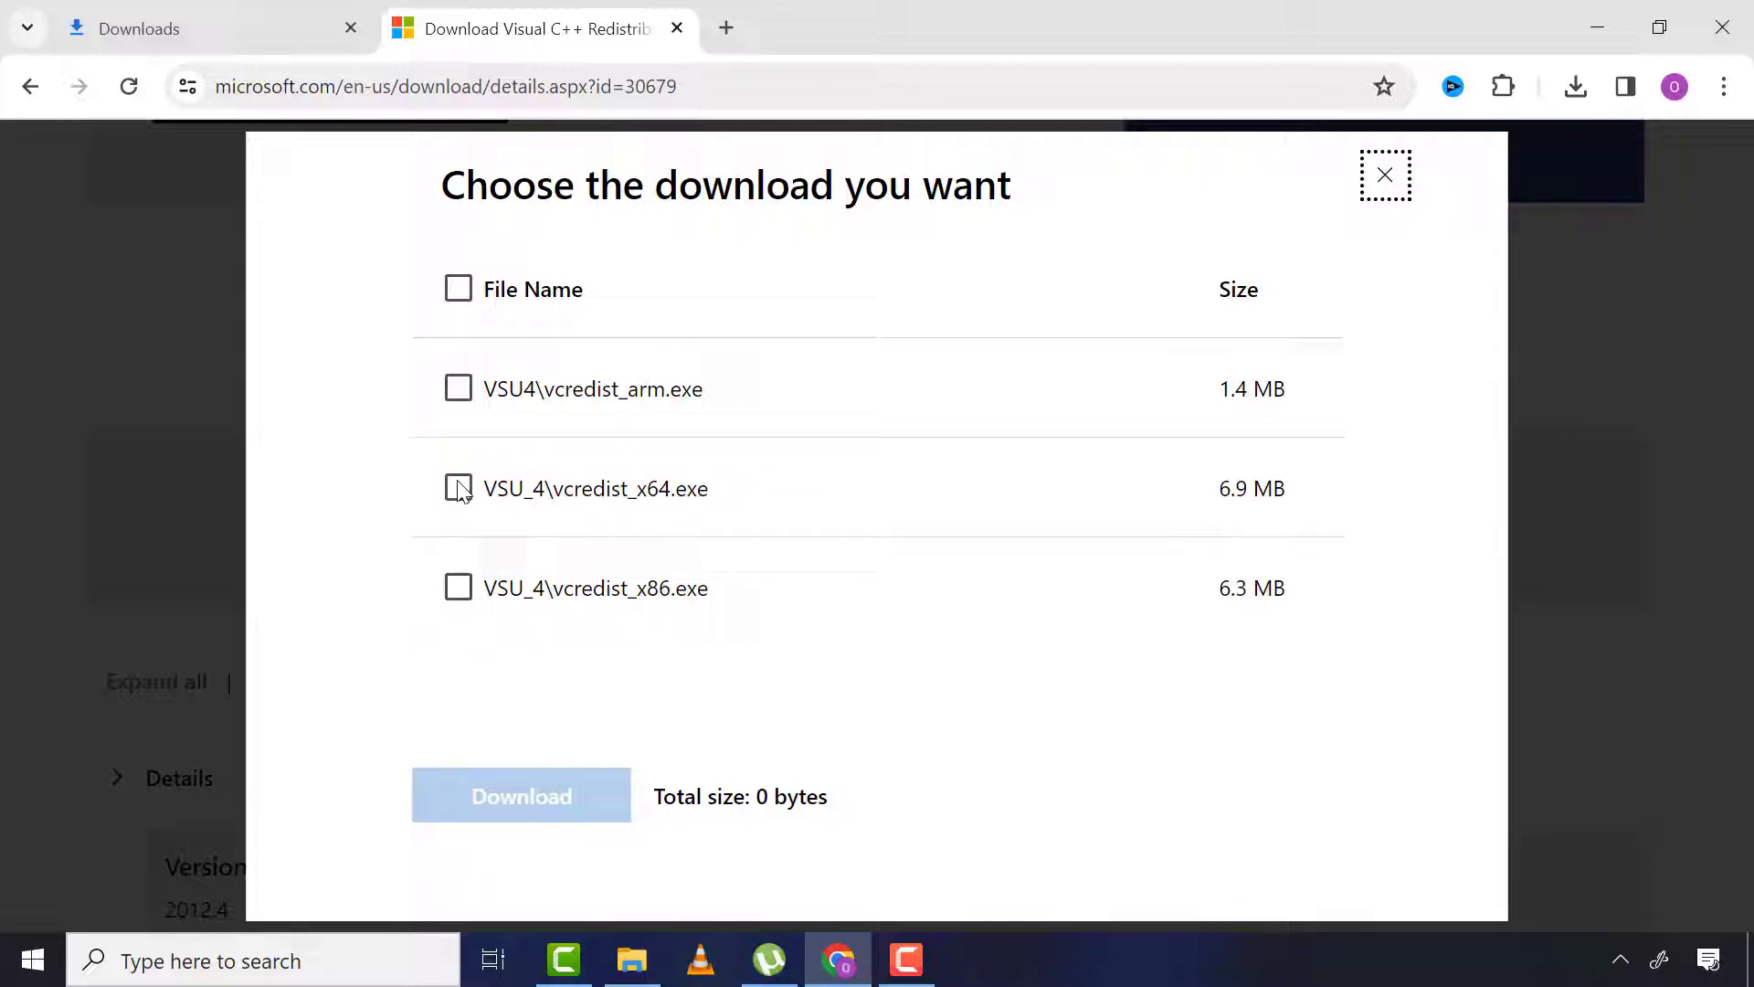
pyautogui.click(457, 488)
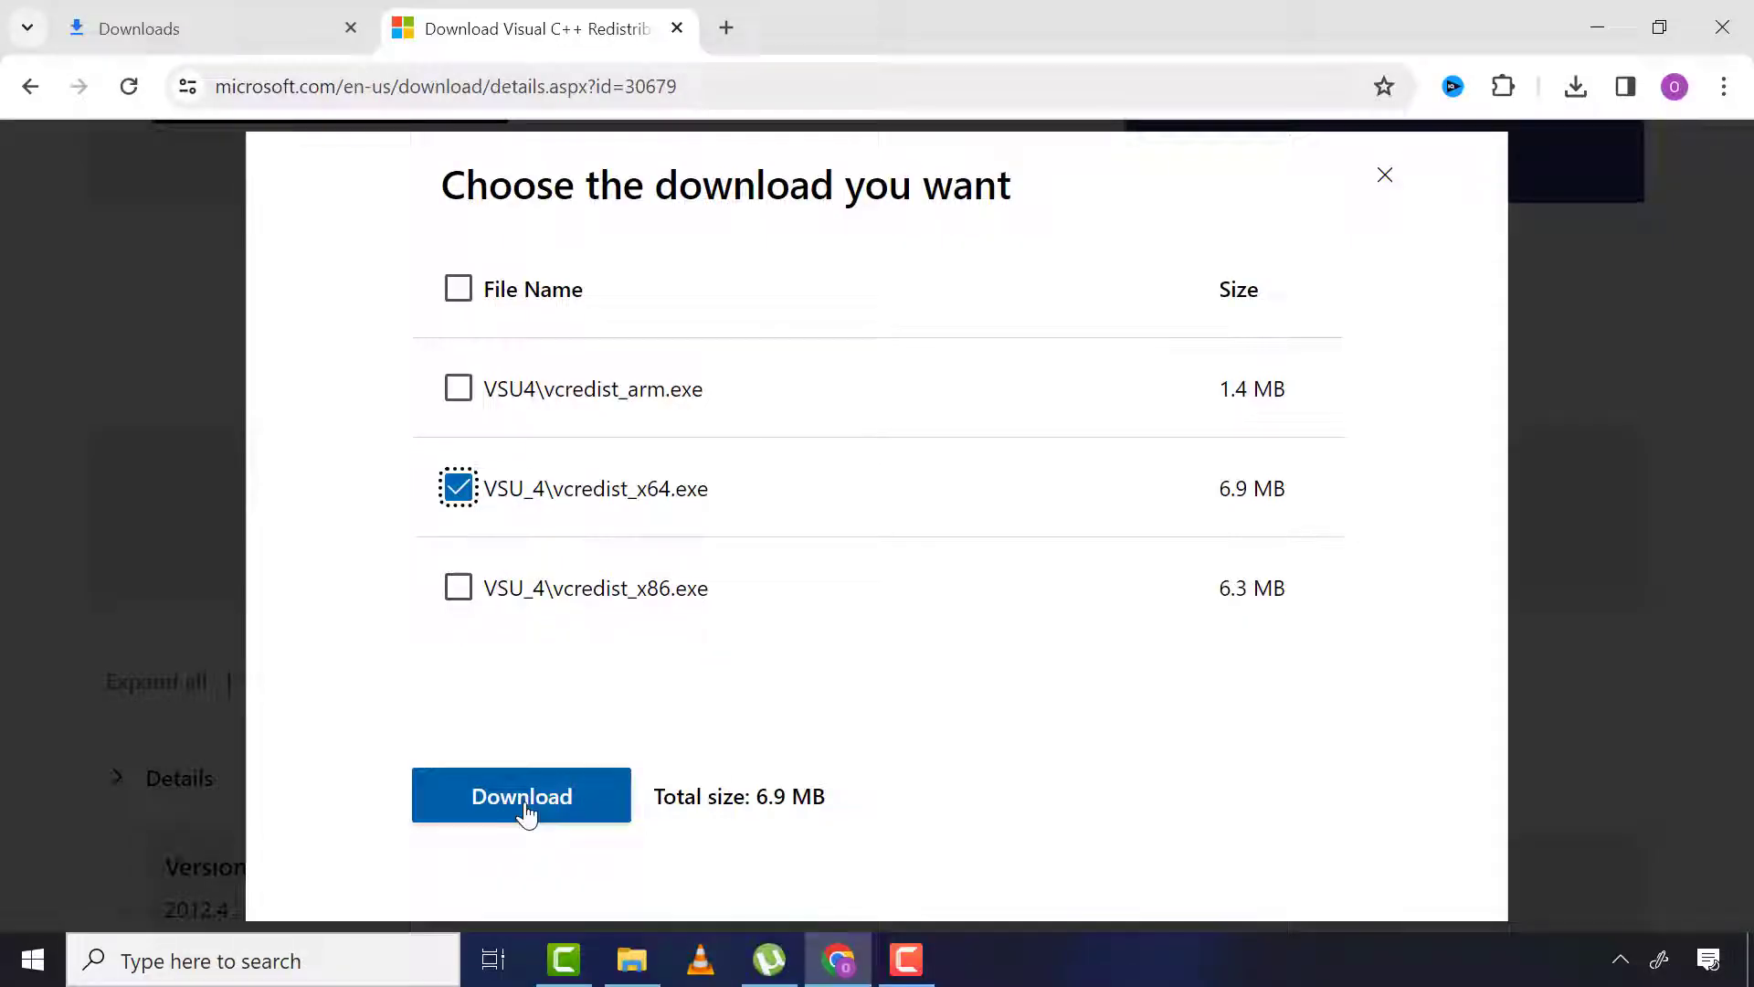
pyautogui.click(520, 795)
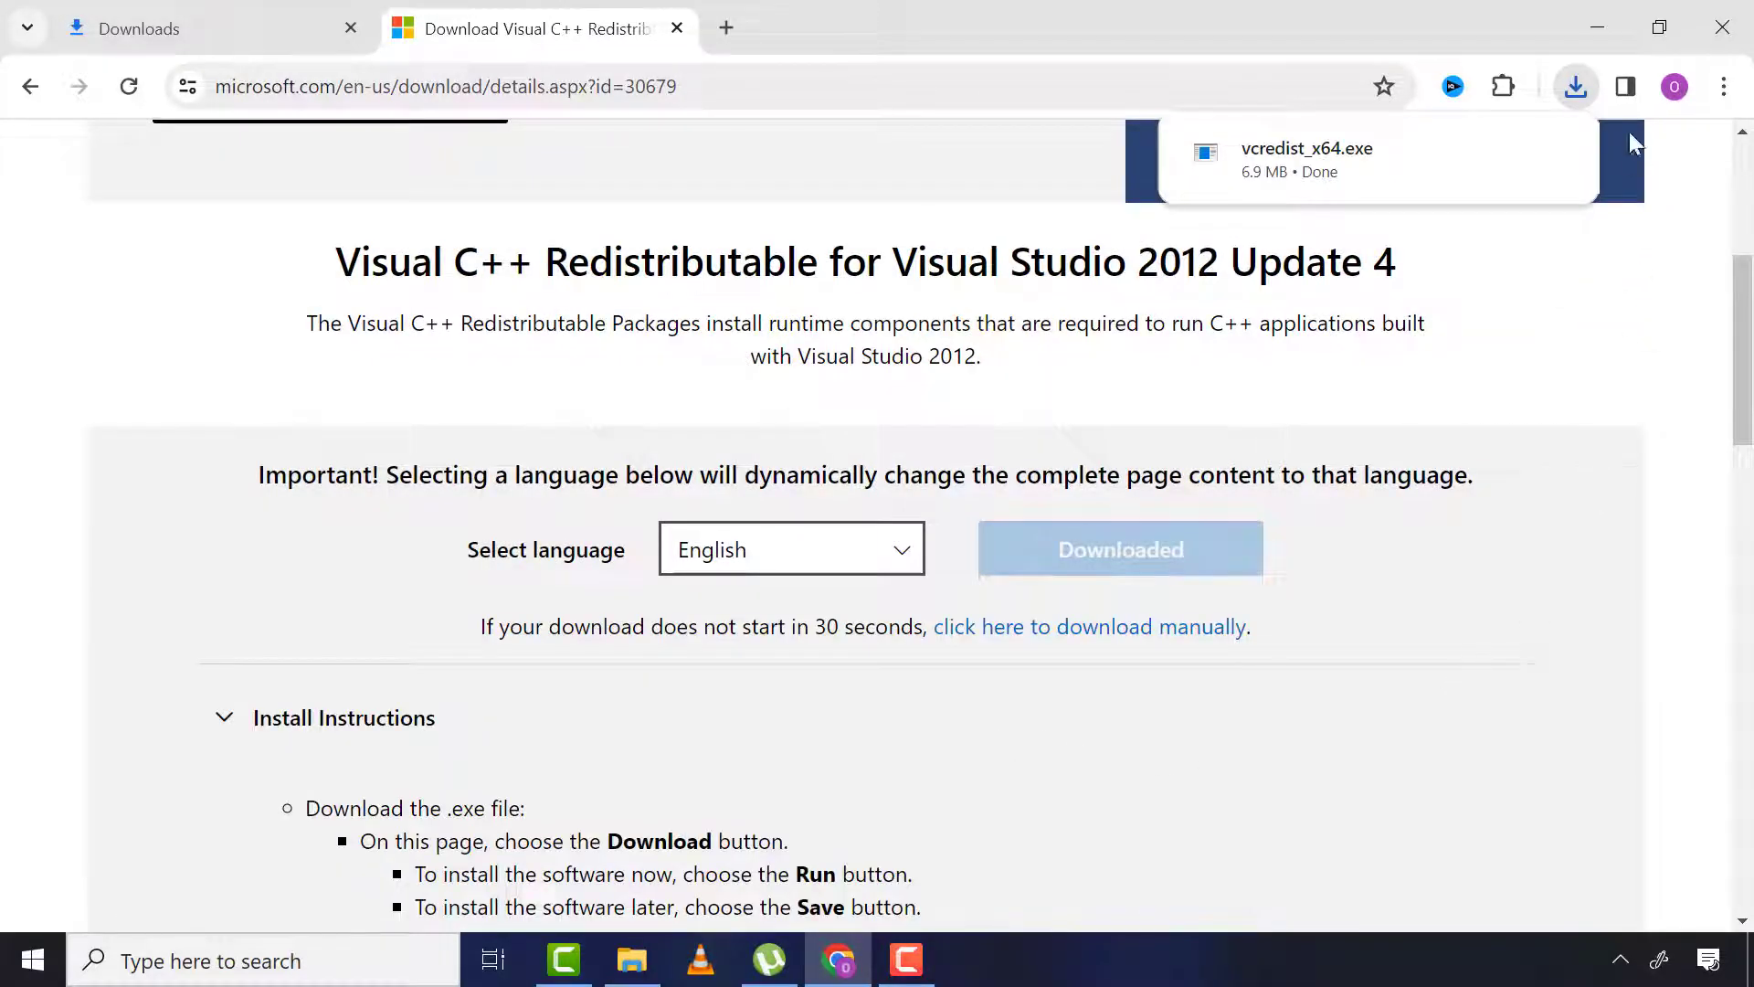
pyautogui.moveTo(1309, 149)
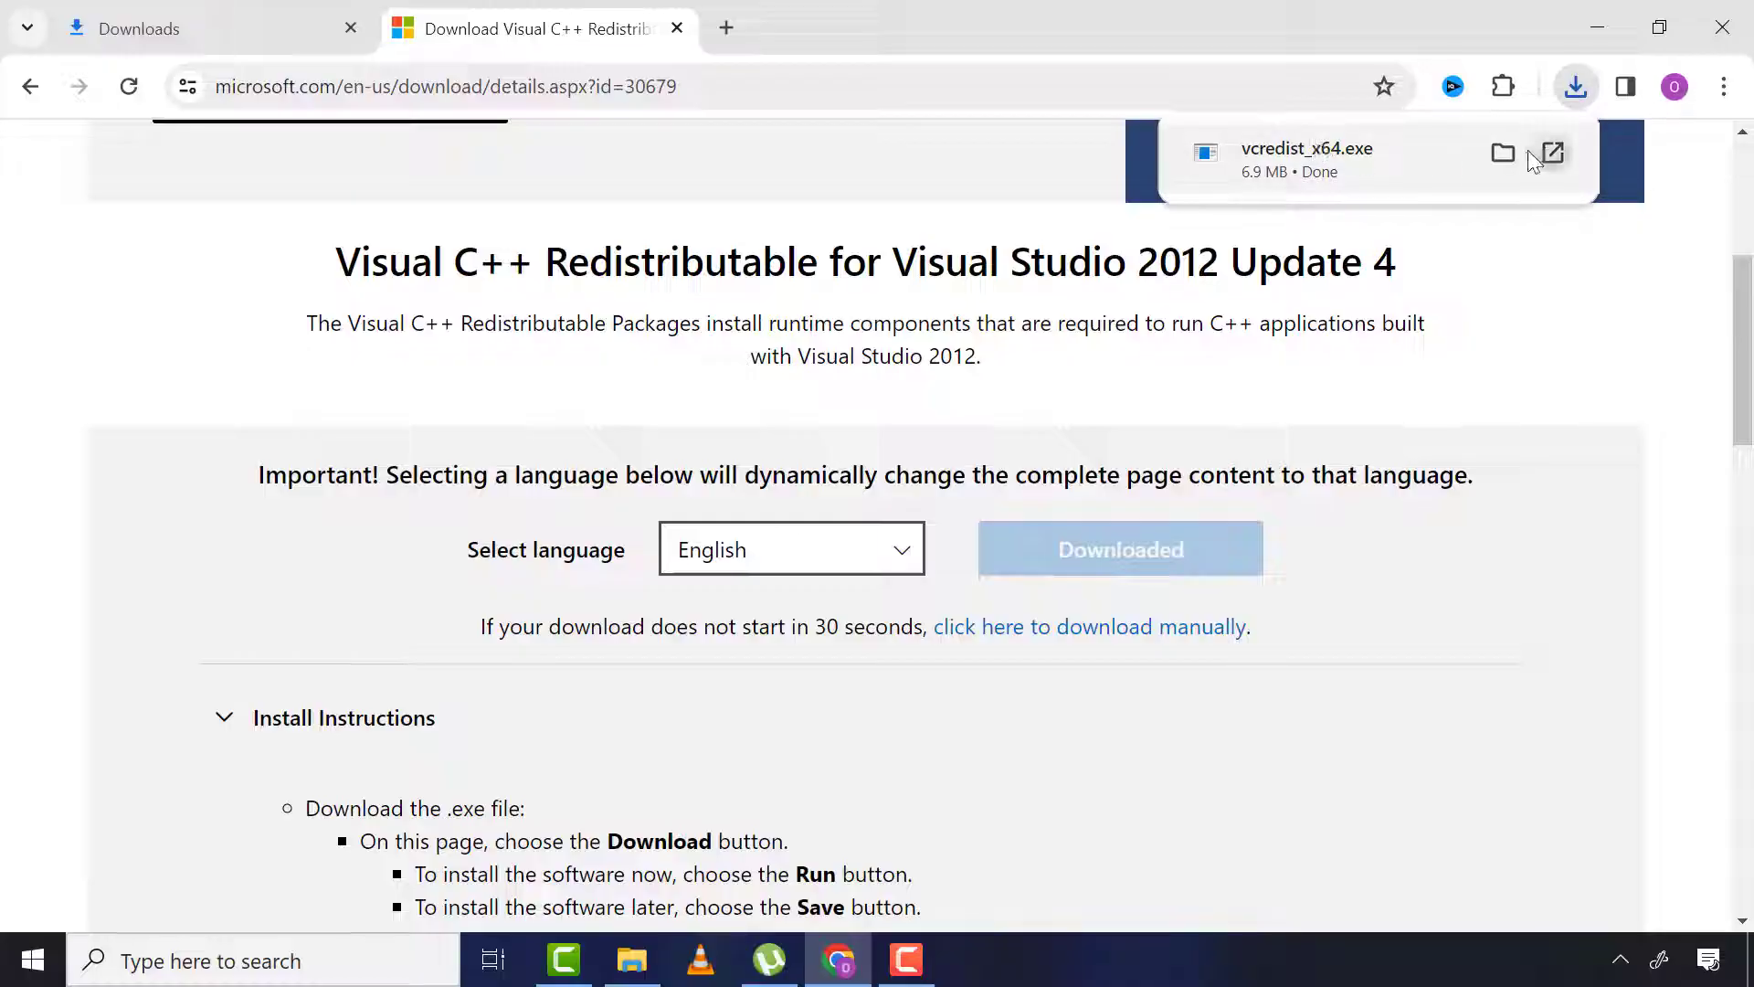
# Show vcredist_x64.exe in Downloads, launch its installer, accept the license, and close it
pyautogui.click(1504, 154)
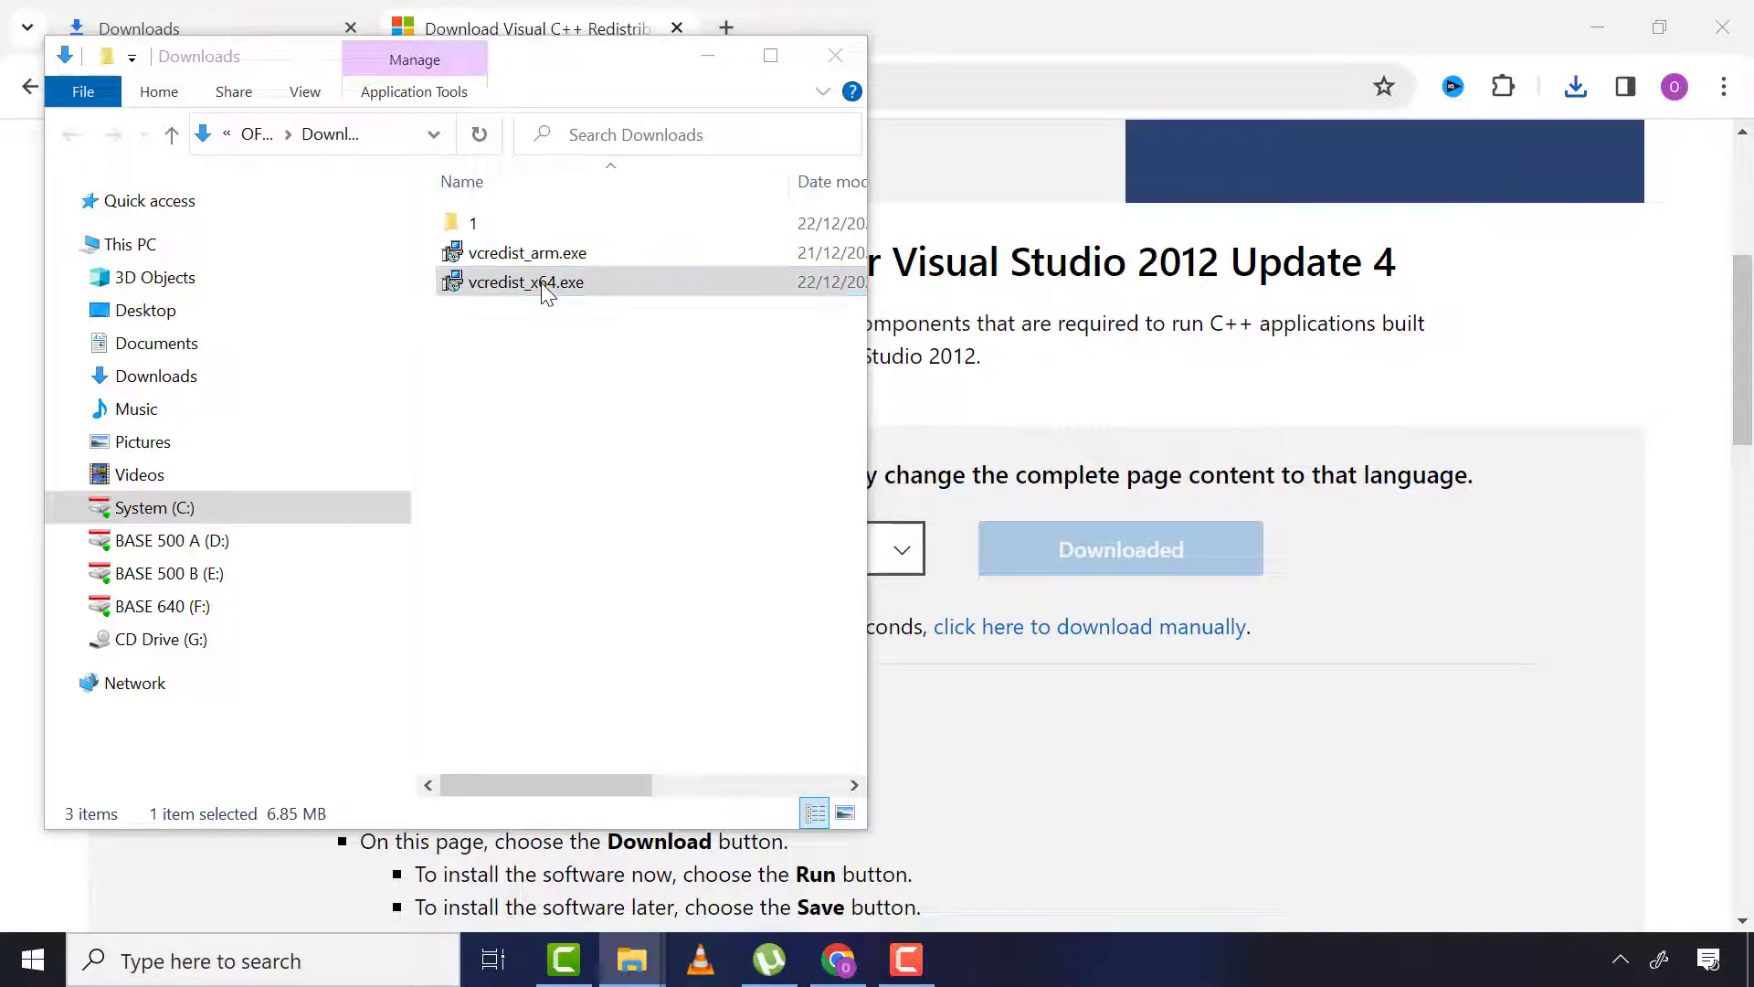
pyautogui.doubleClick(527, 282)
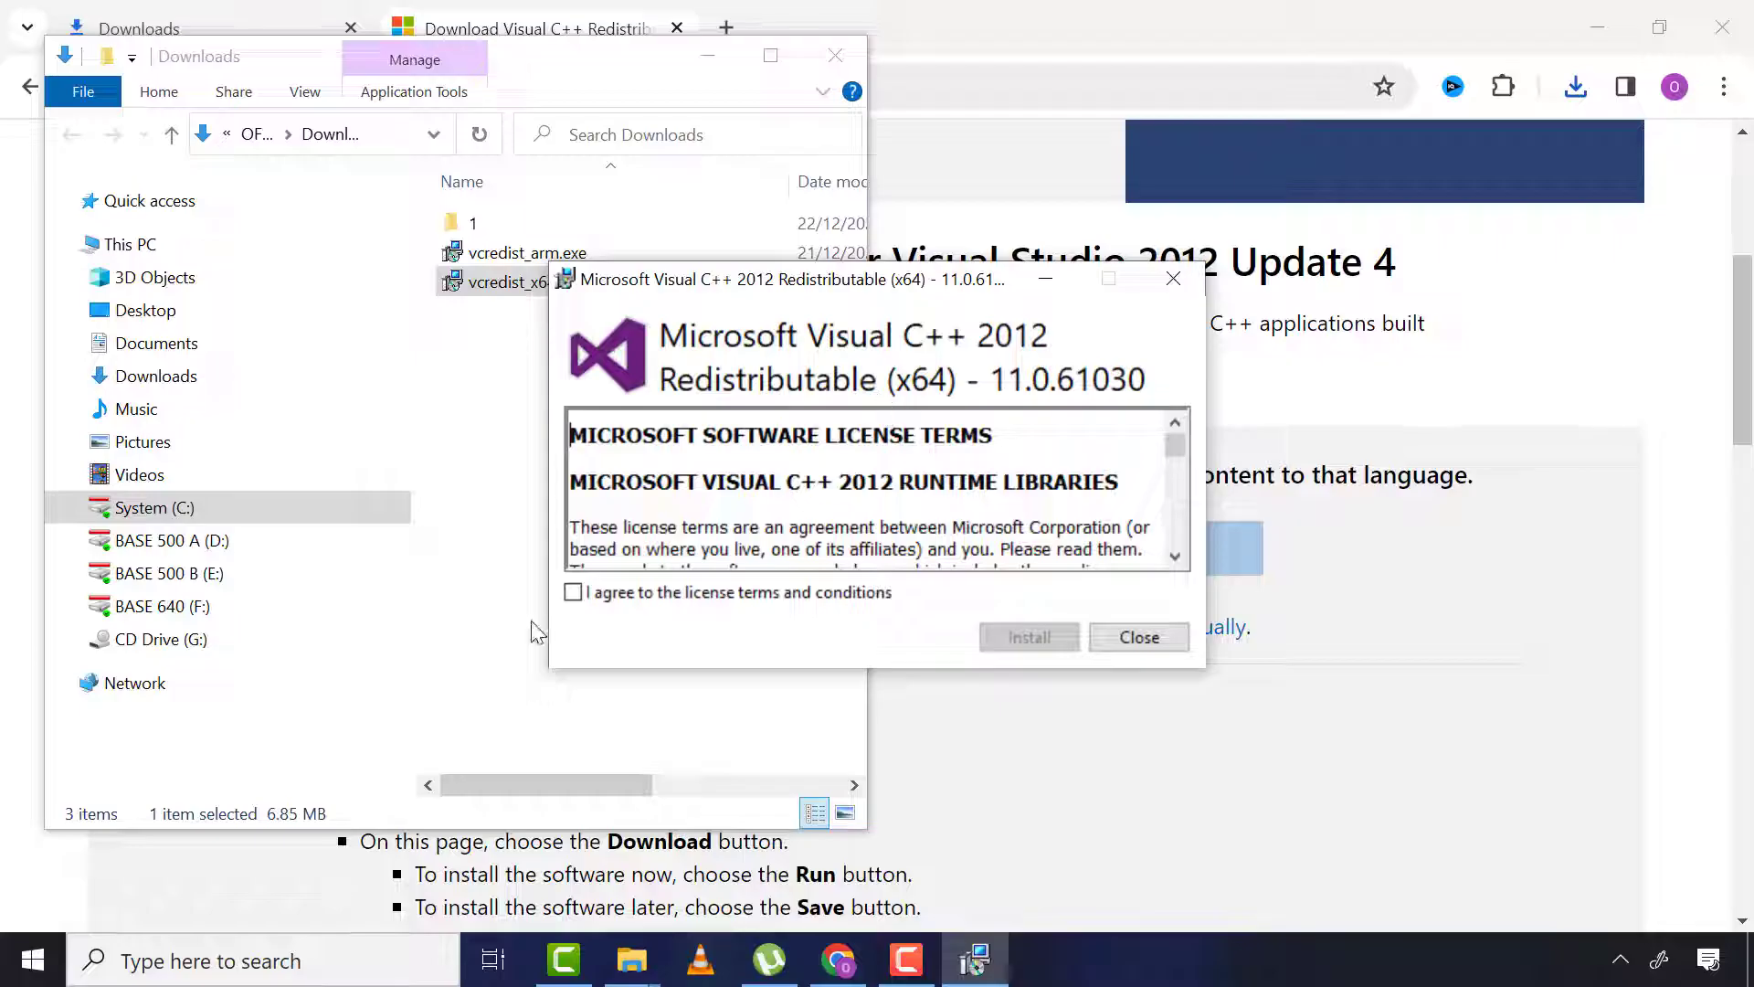
pyautogui.click(573, 592)
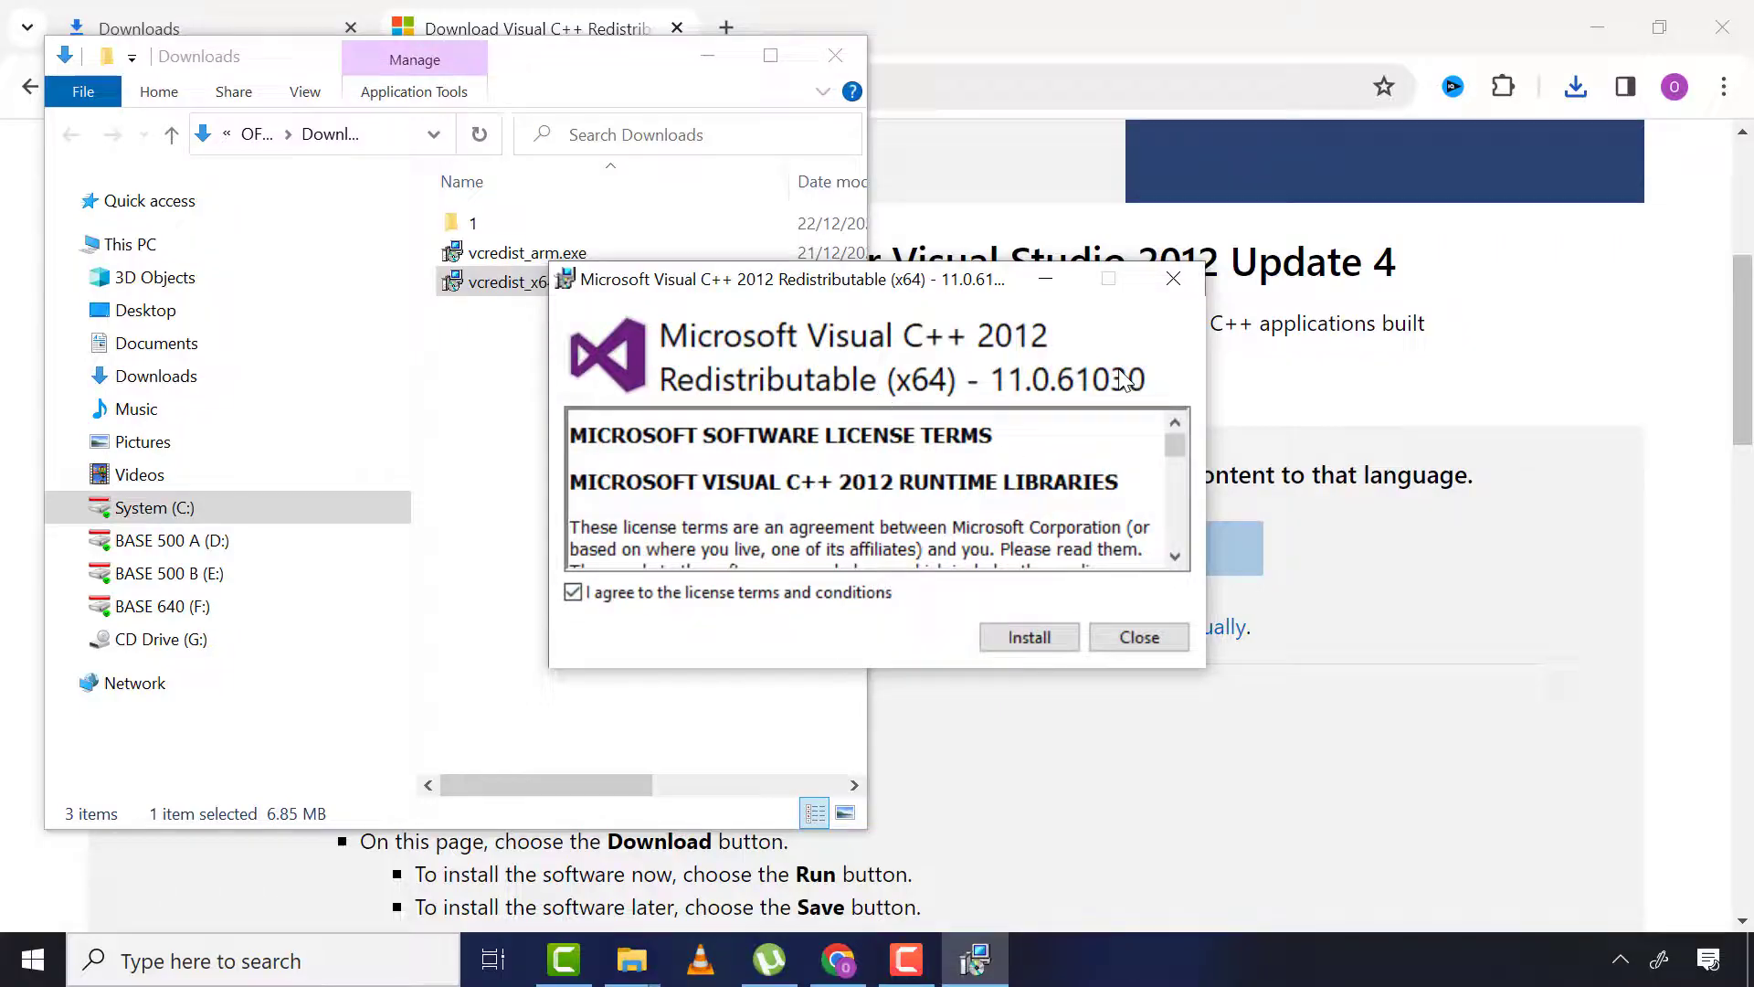
pyautogui.click(1136, 637)
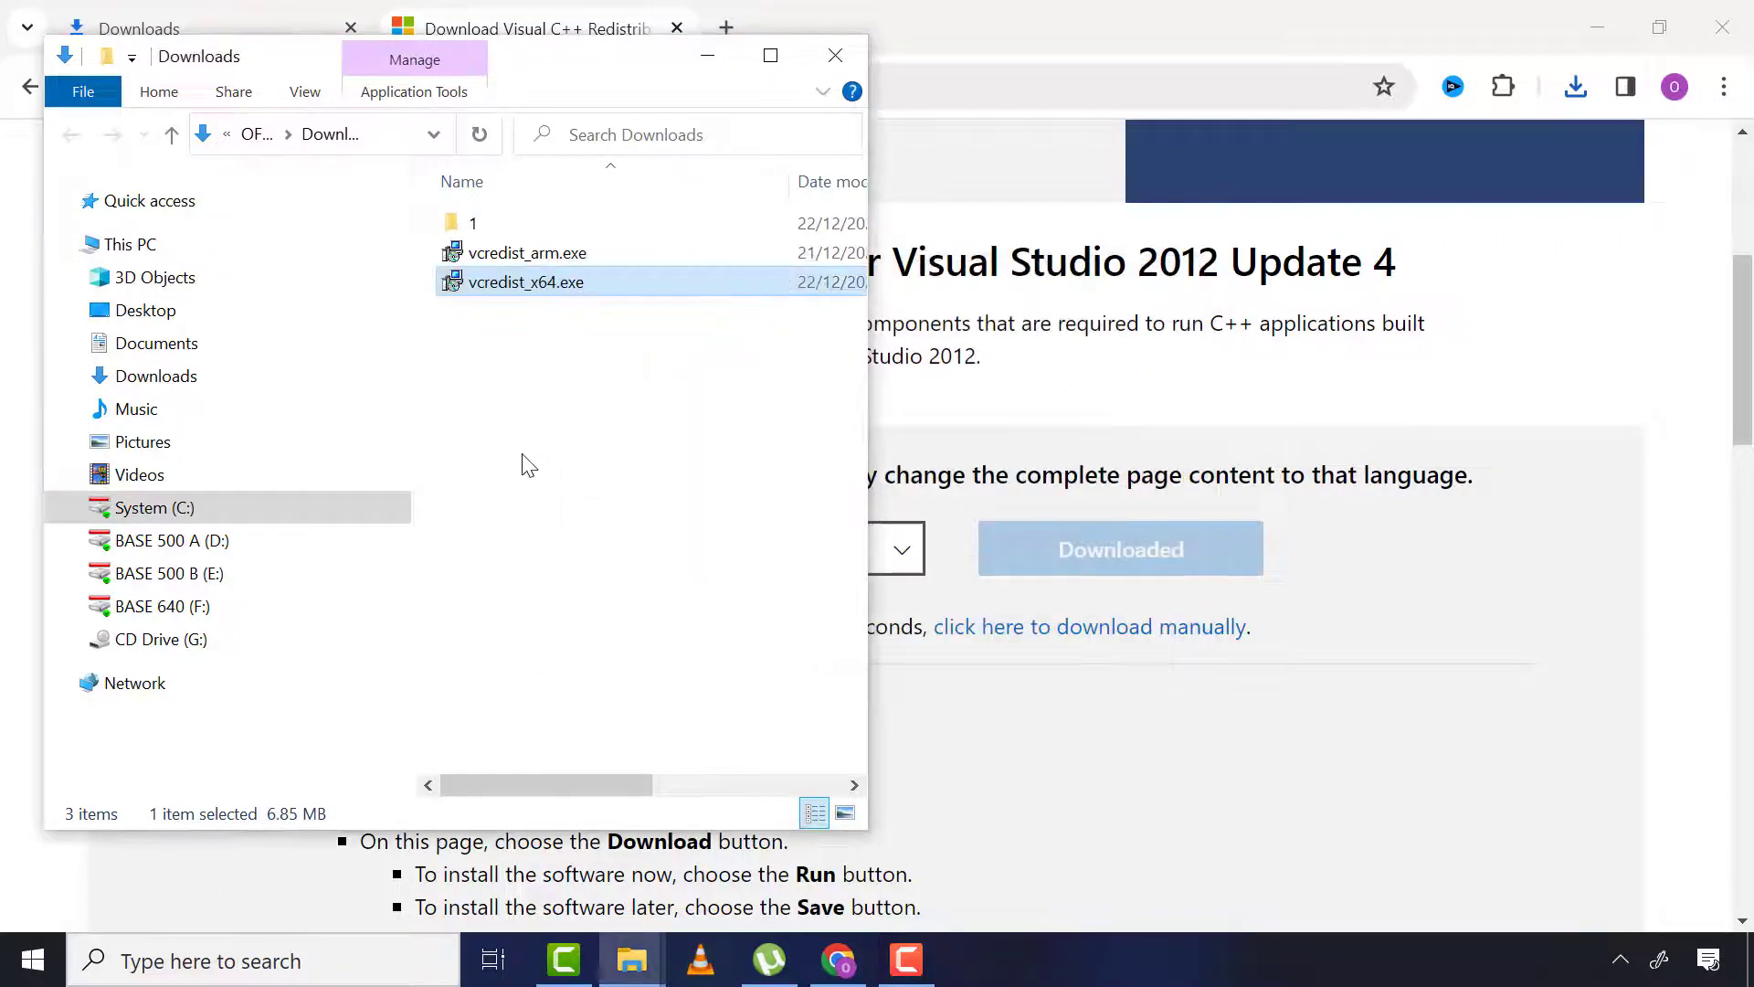
# Run the compatibility troubleshooter on vcredist_x64.exe with recommended settings
pyautogui.rightClick(527, 282)
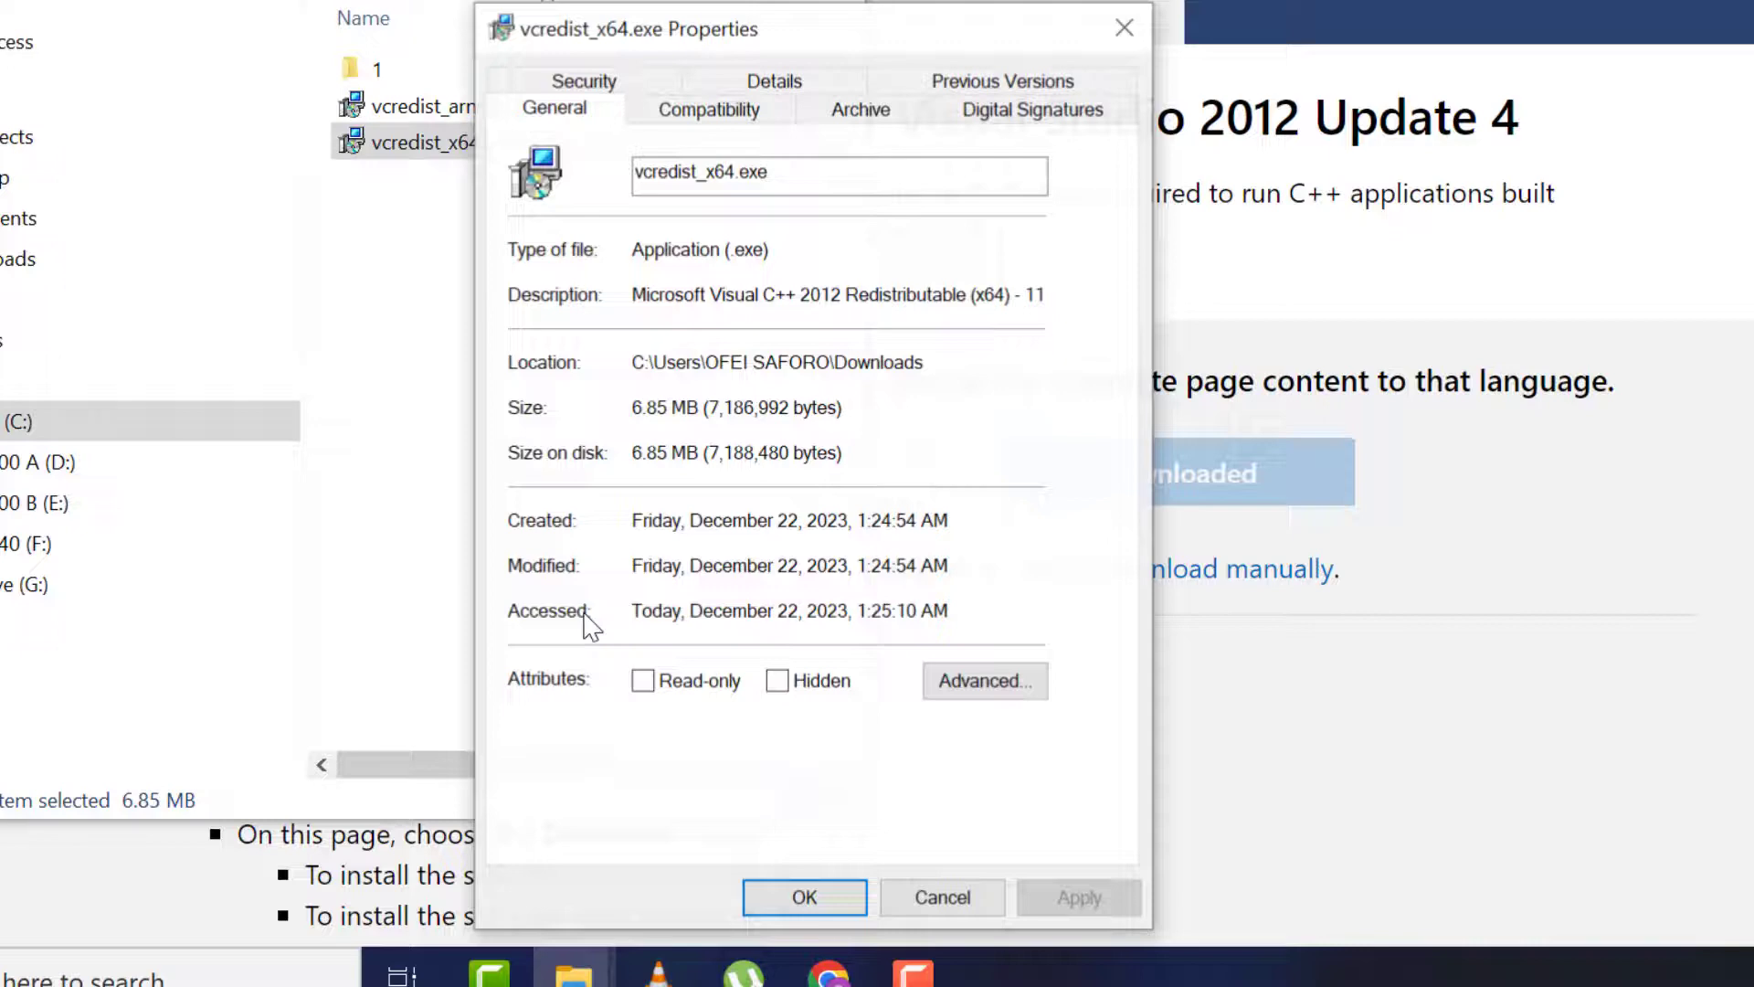
pyautogui.click(703, 108)
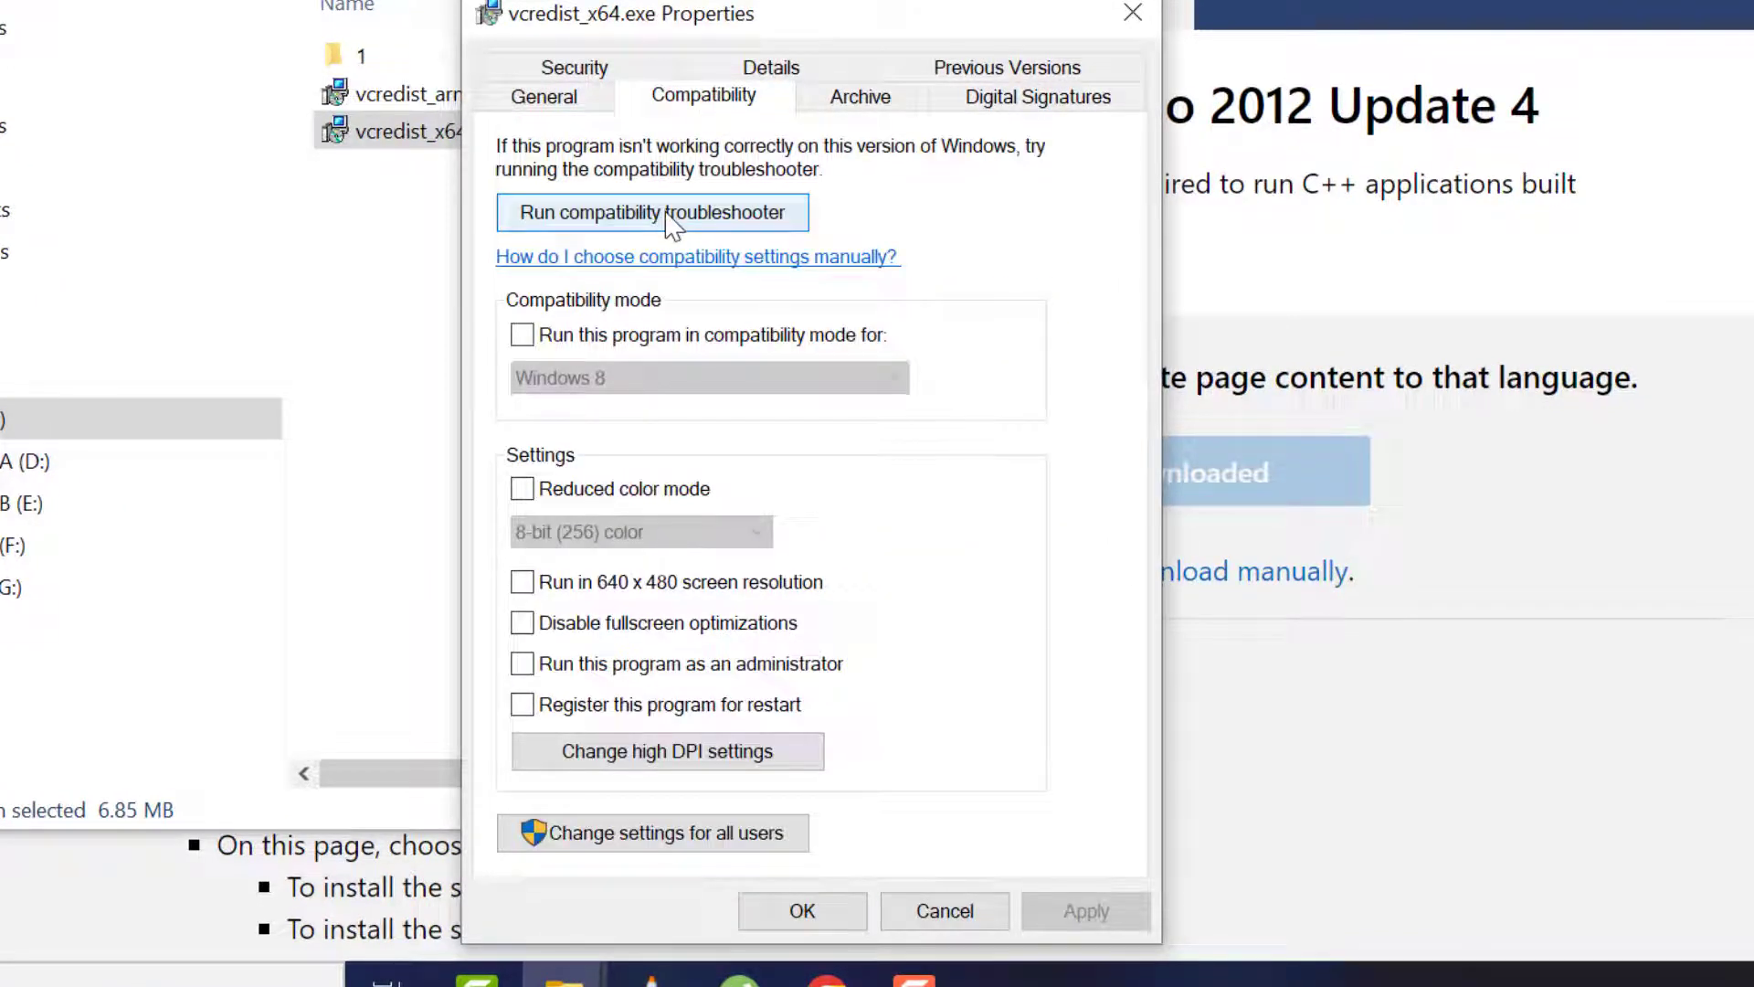
pyautogui.click(651, 213)
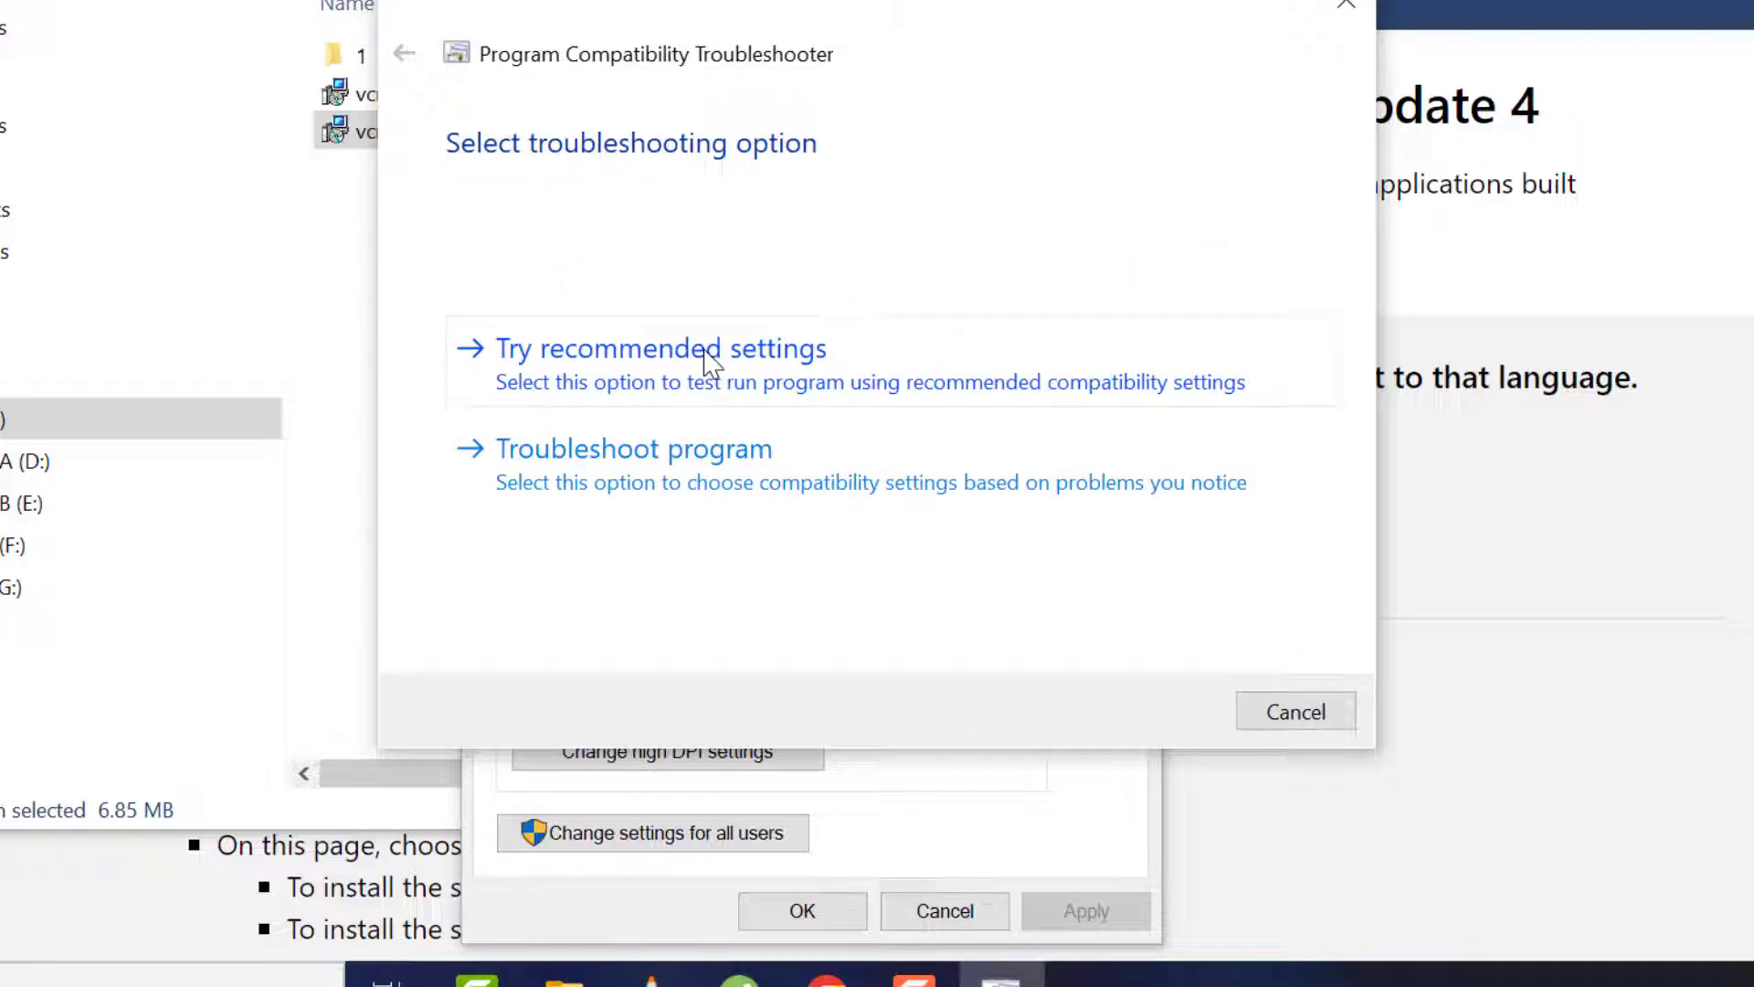
pyautogui.click(661, 349)
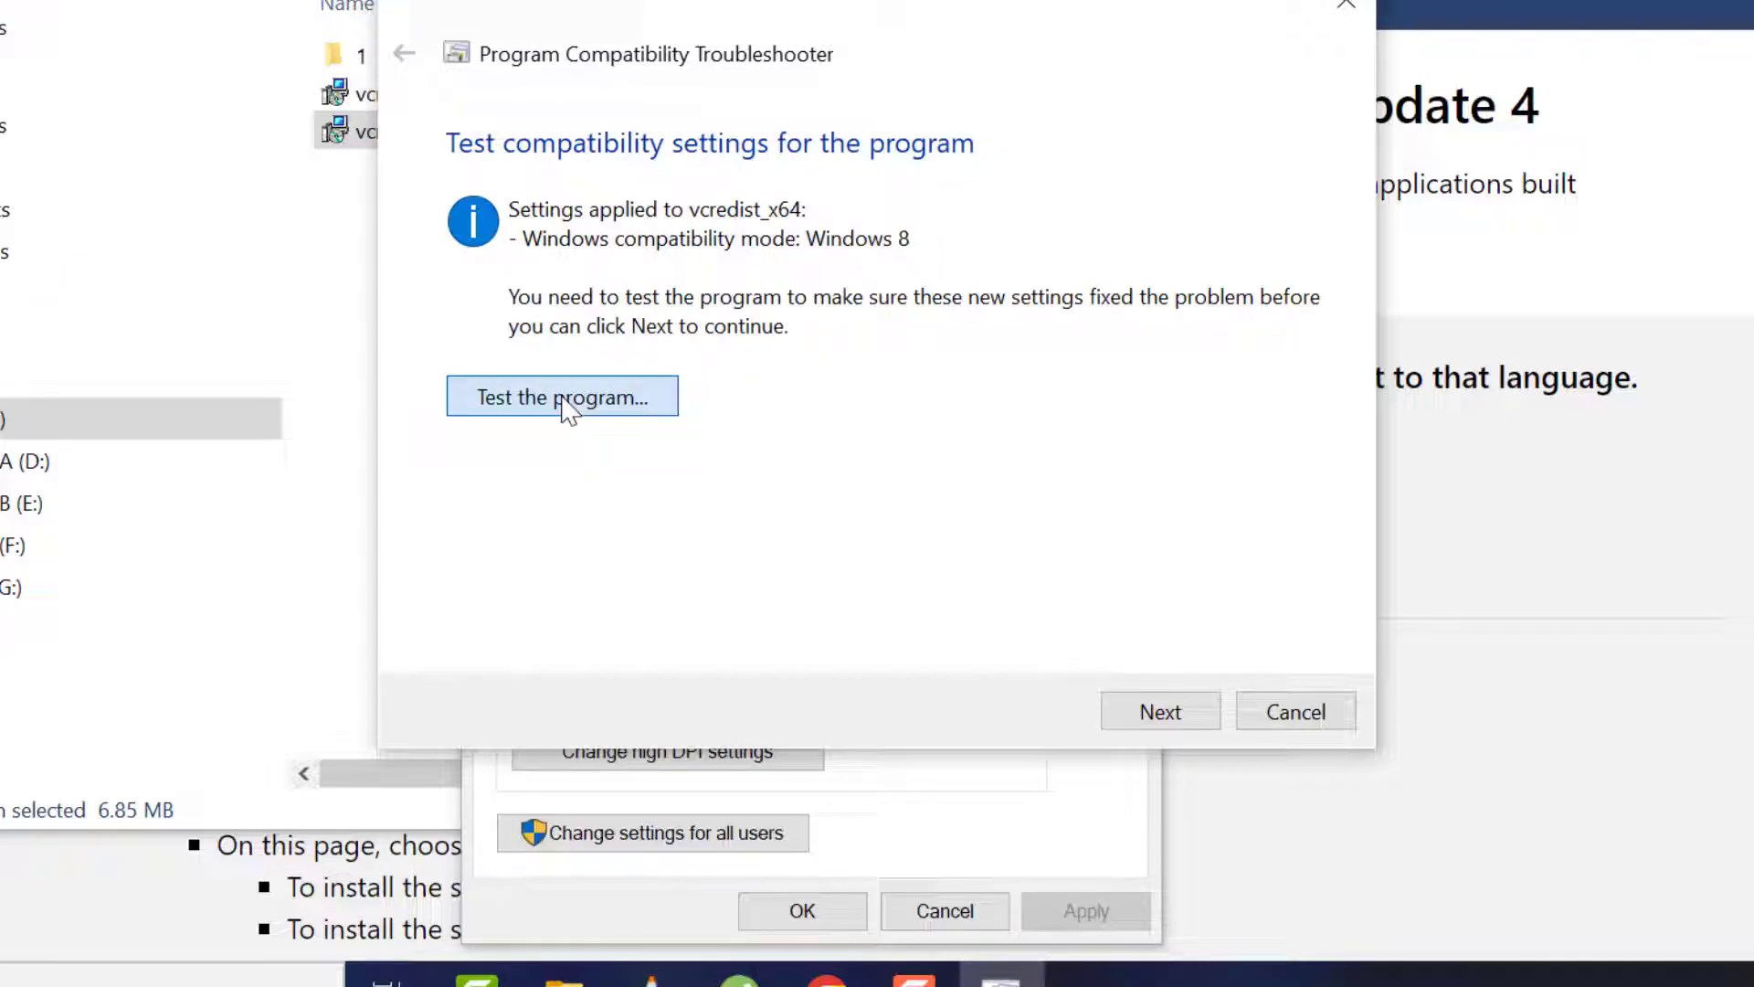
# Test the installer under the recommended settings, save them, and close the troubleshooter
pyautogui.click(563, 396)
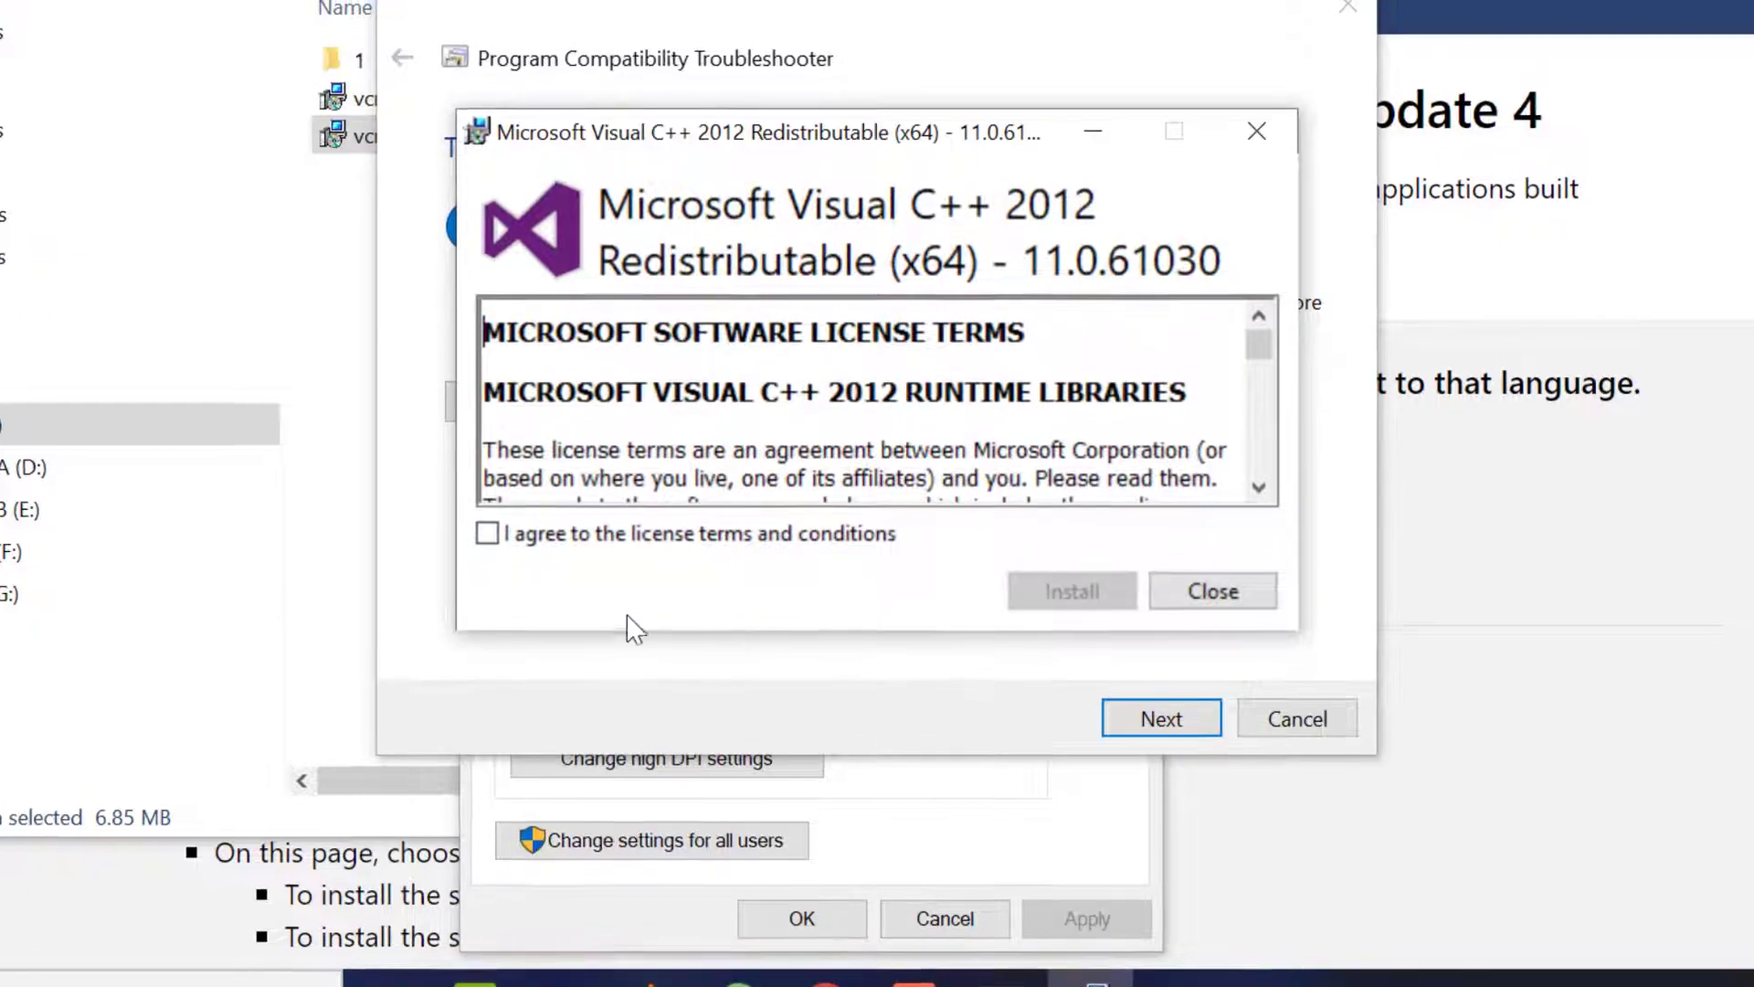
pyautogui.click(1211, 591)
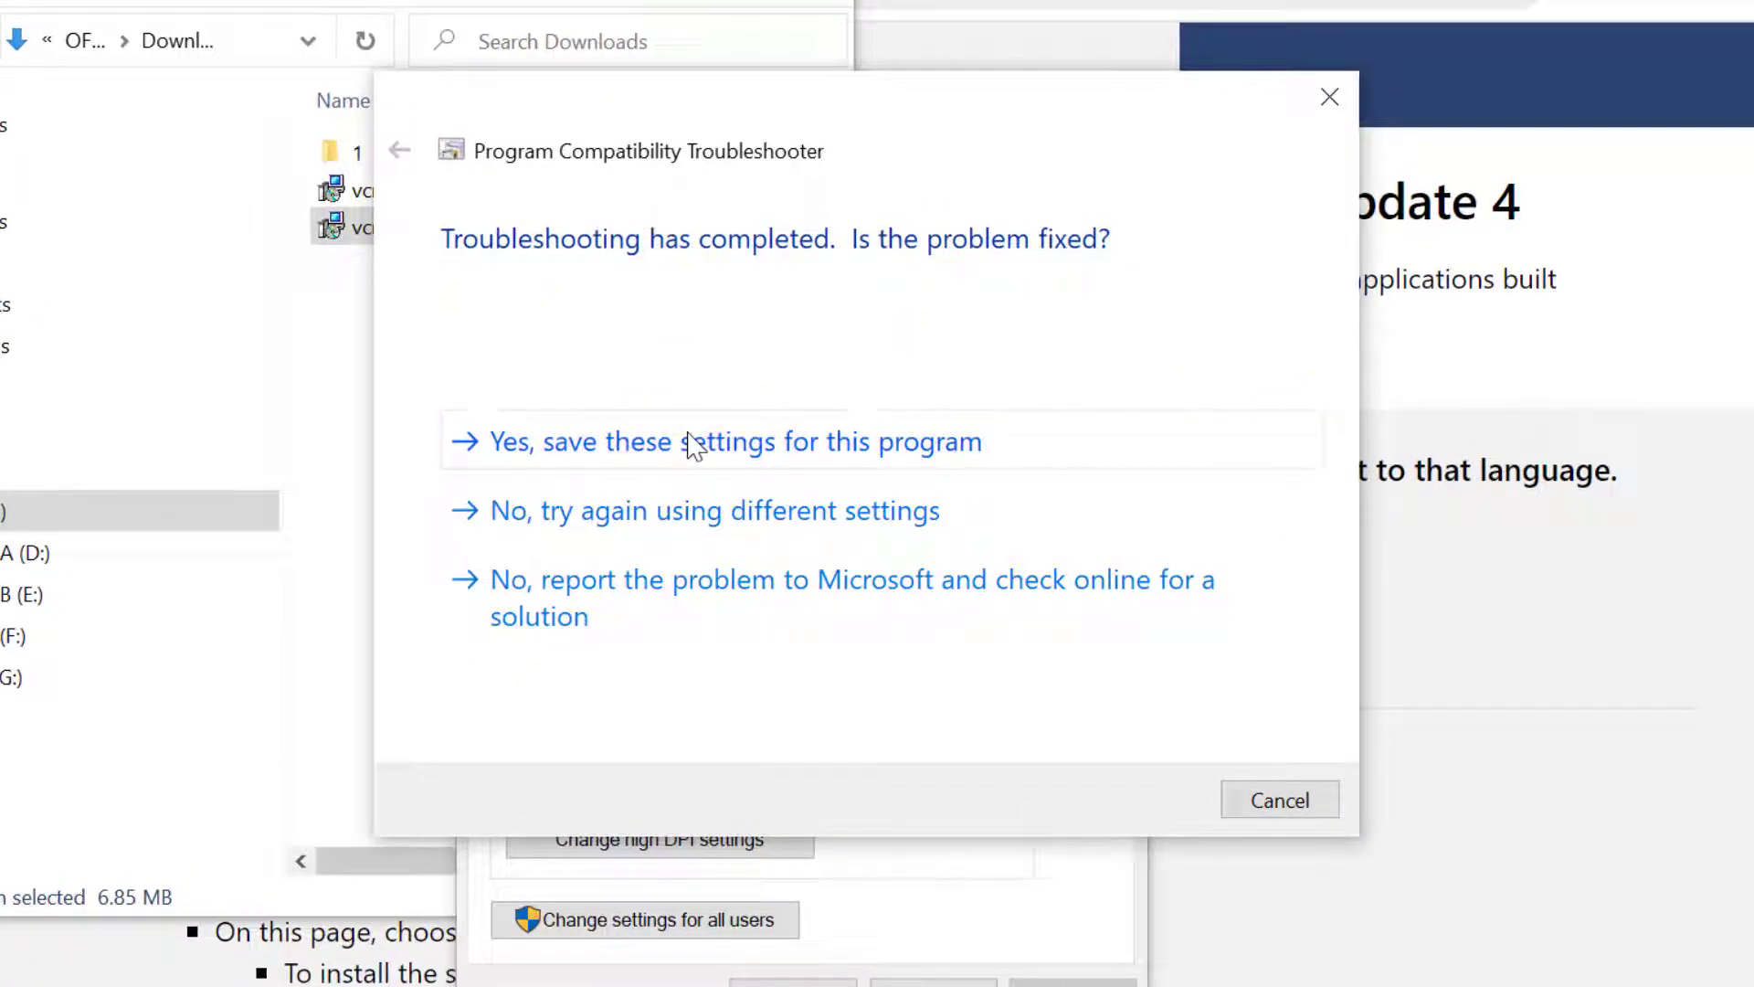
pyautogui.click(734, 441)
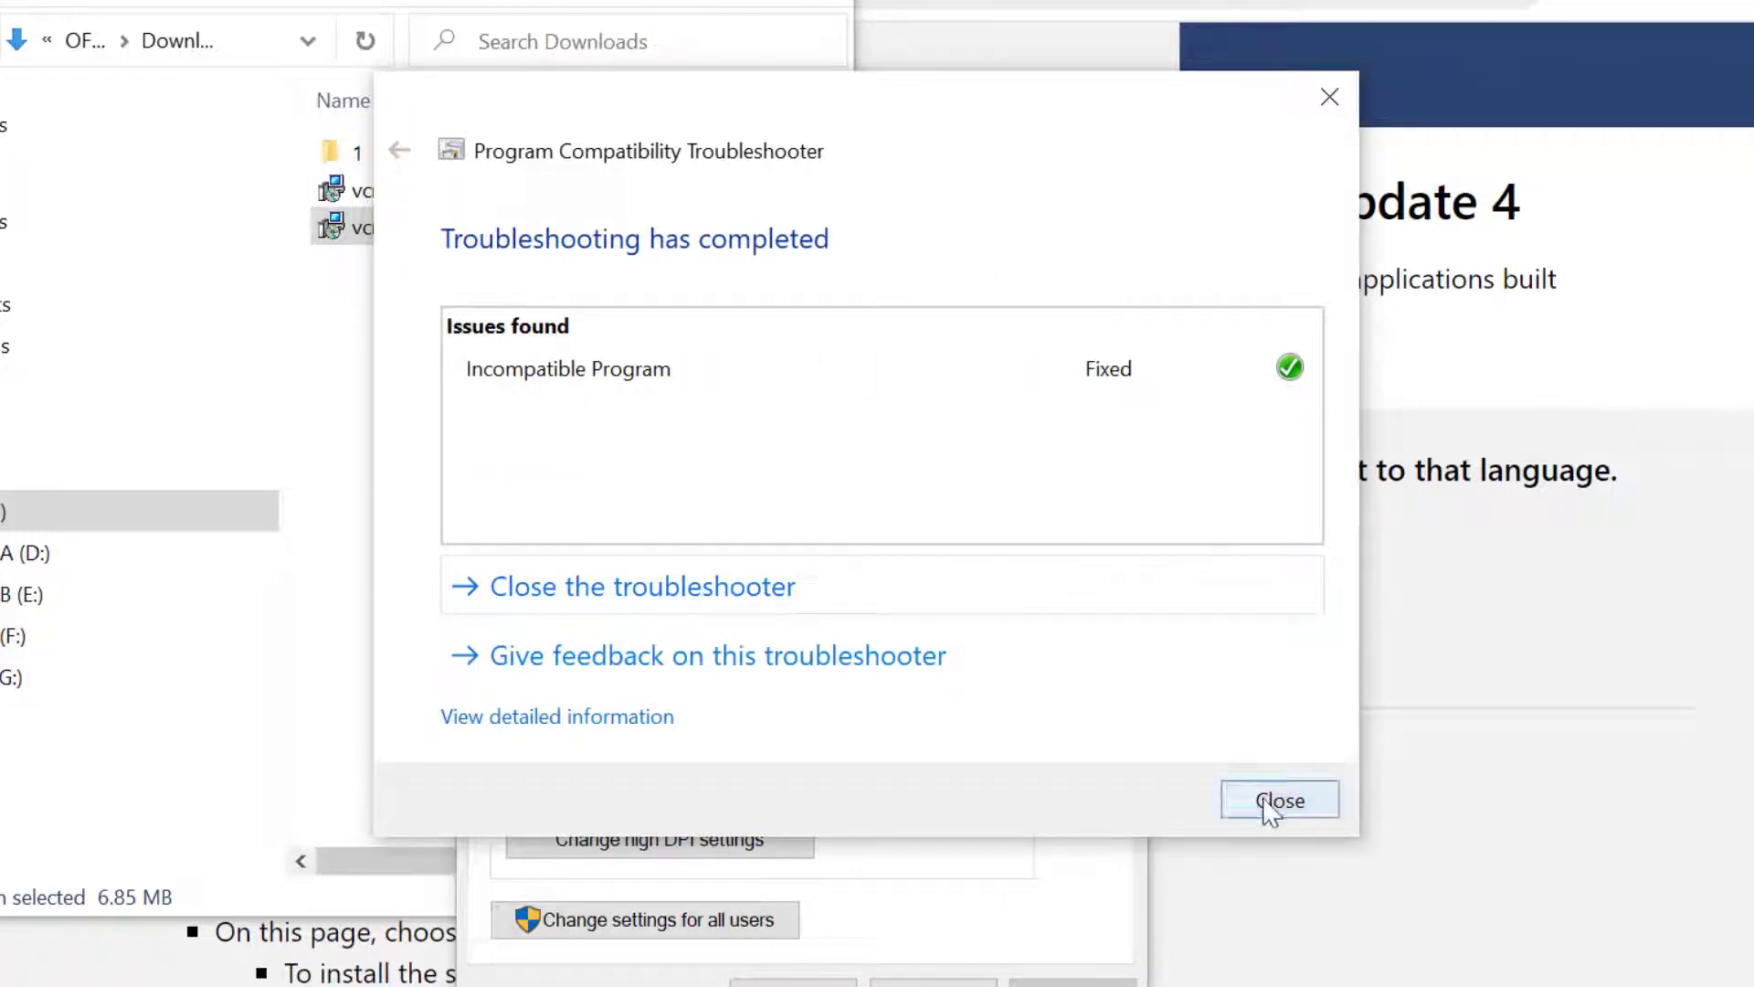
pyautogui.click(1280, 800)
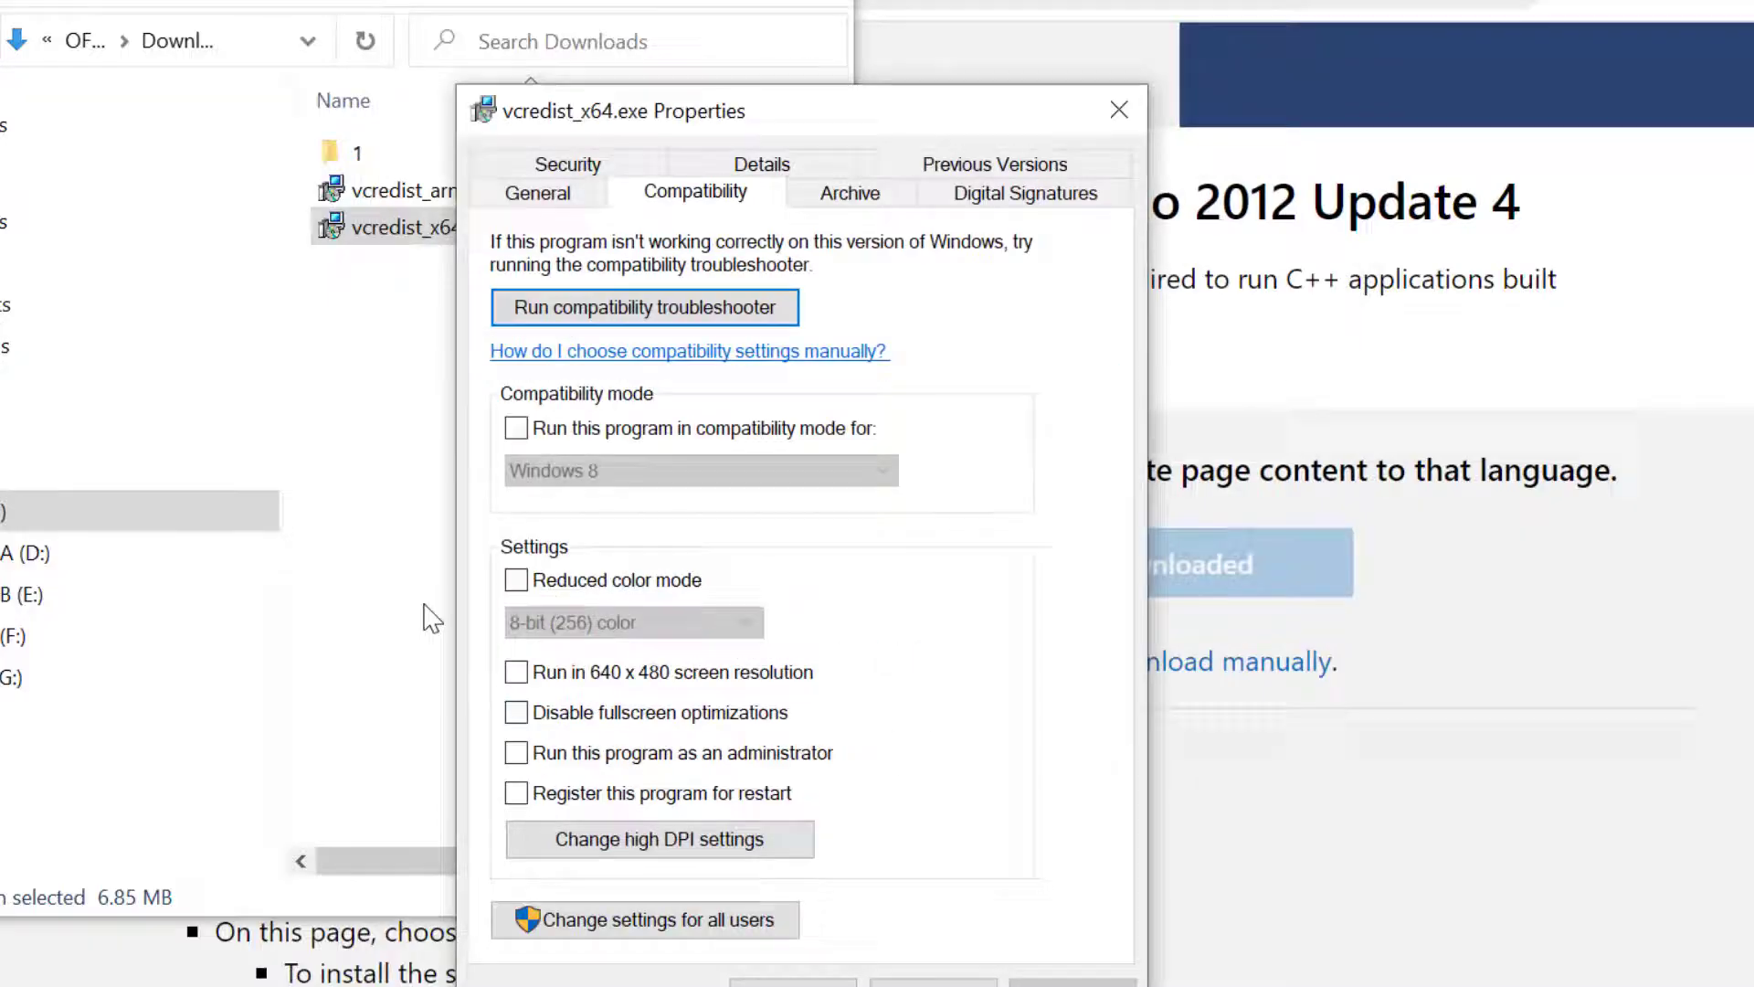
# Enable Windows 8 compatibility mode and Run as administrator for vcredist_x64.exe
pyautogui.click(516, 428)
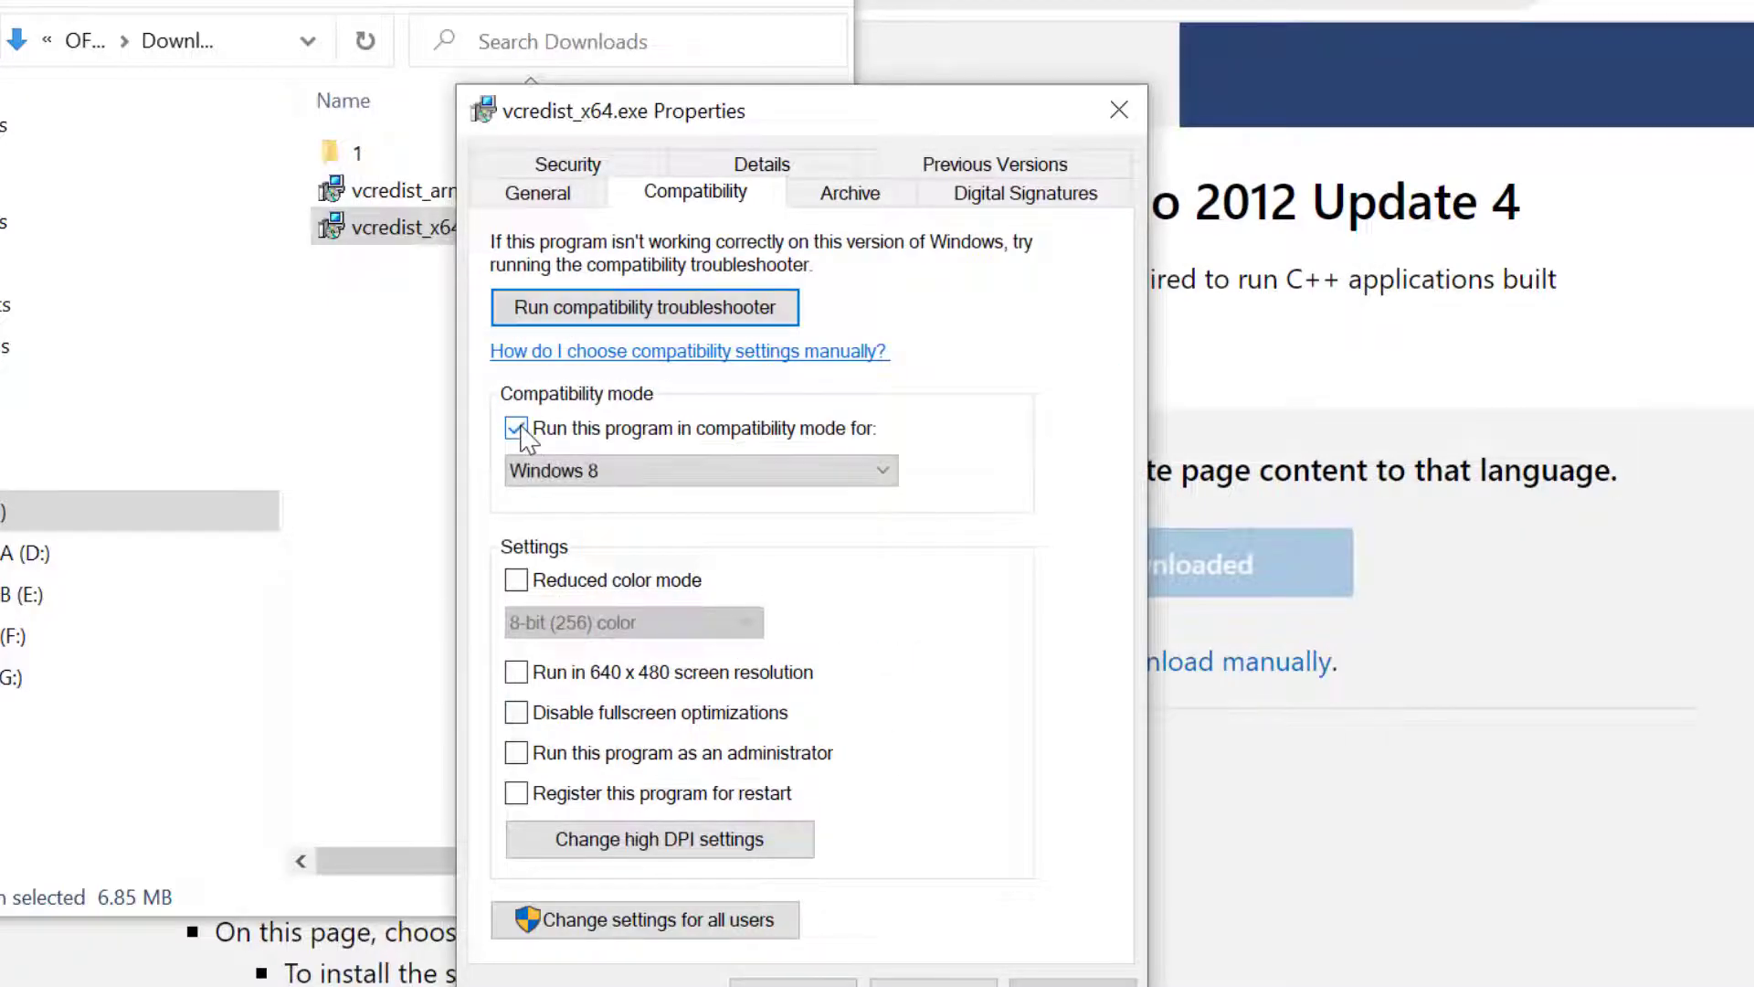
pyautogui.click(700, 470)
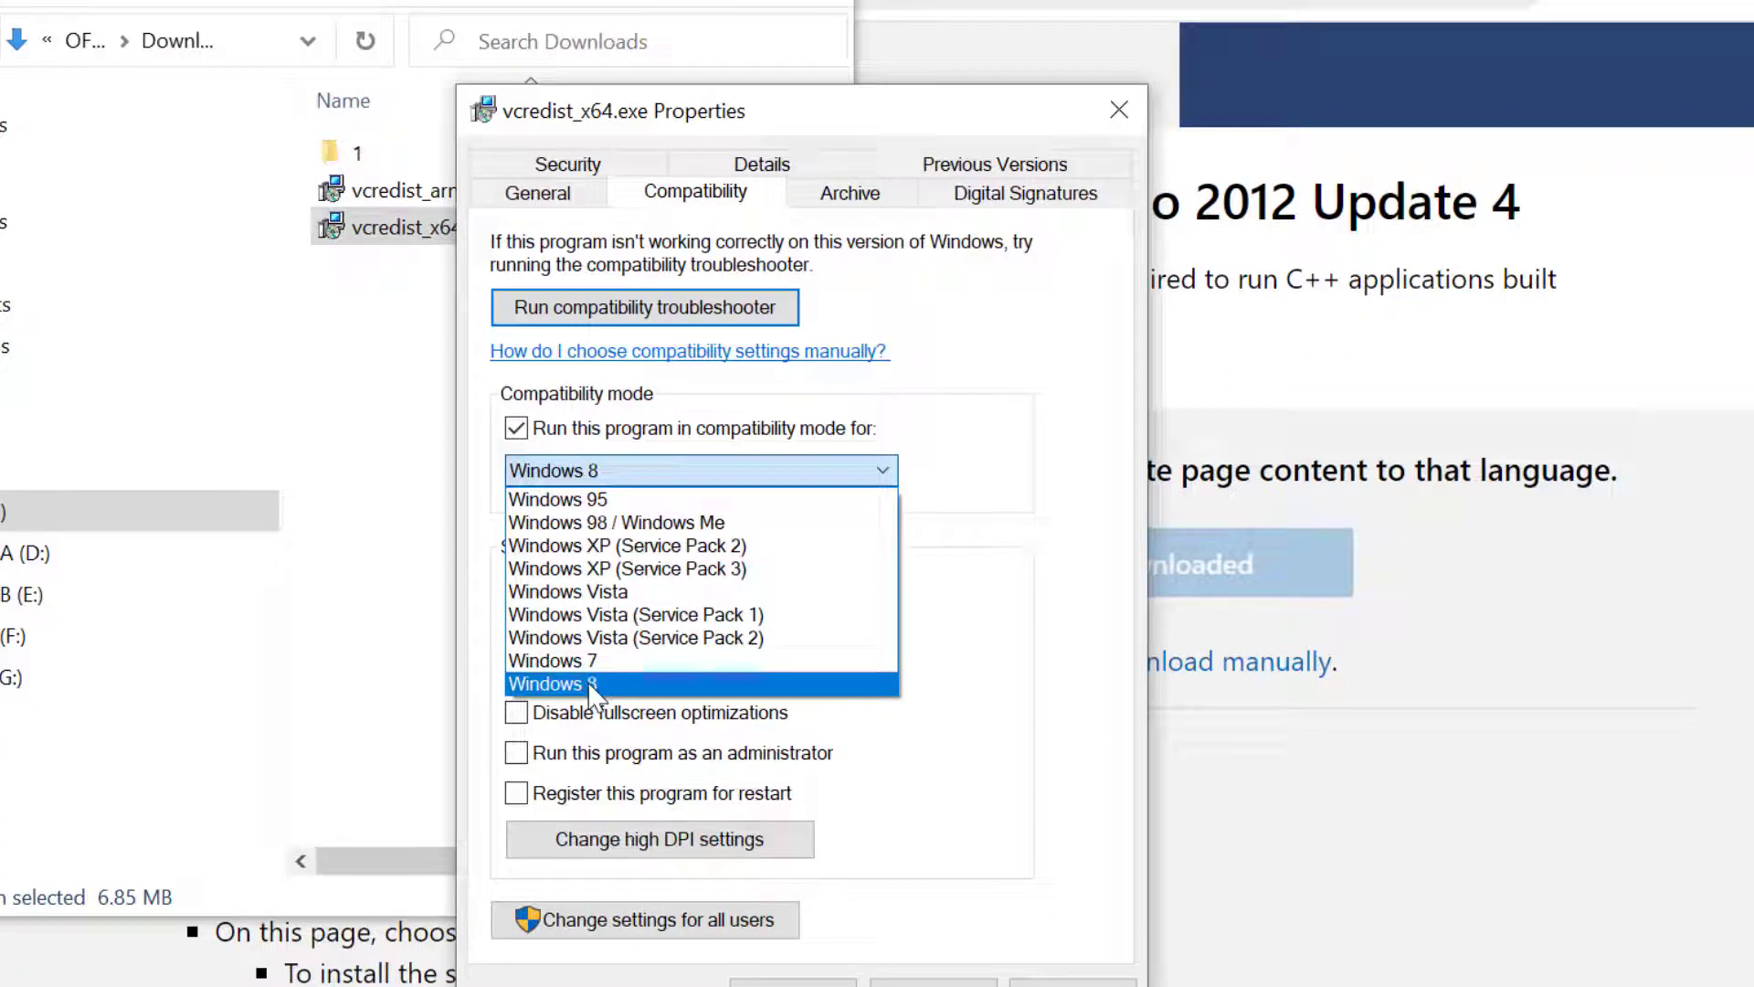
pyautogui.click(553, 683)
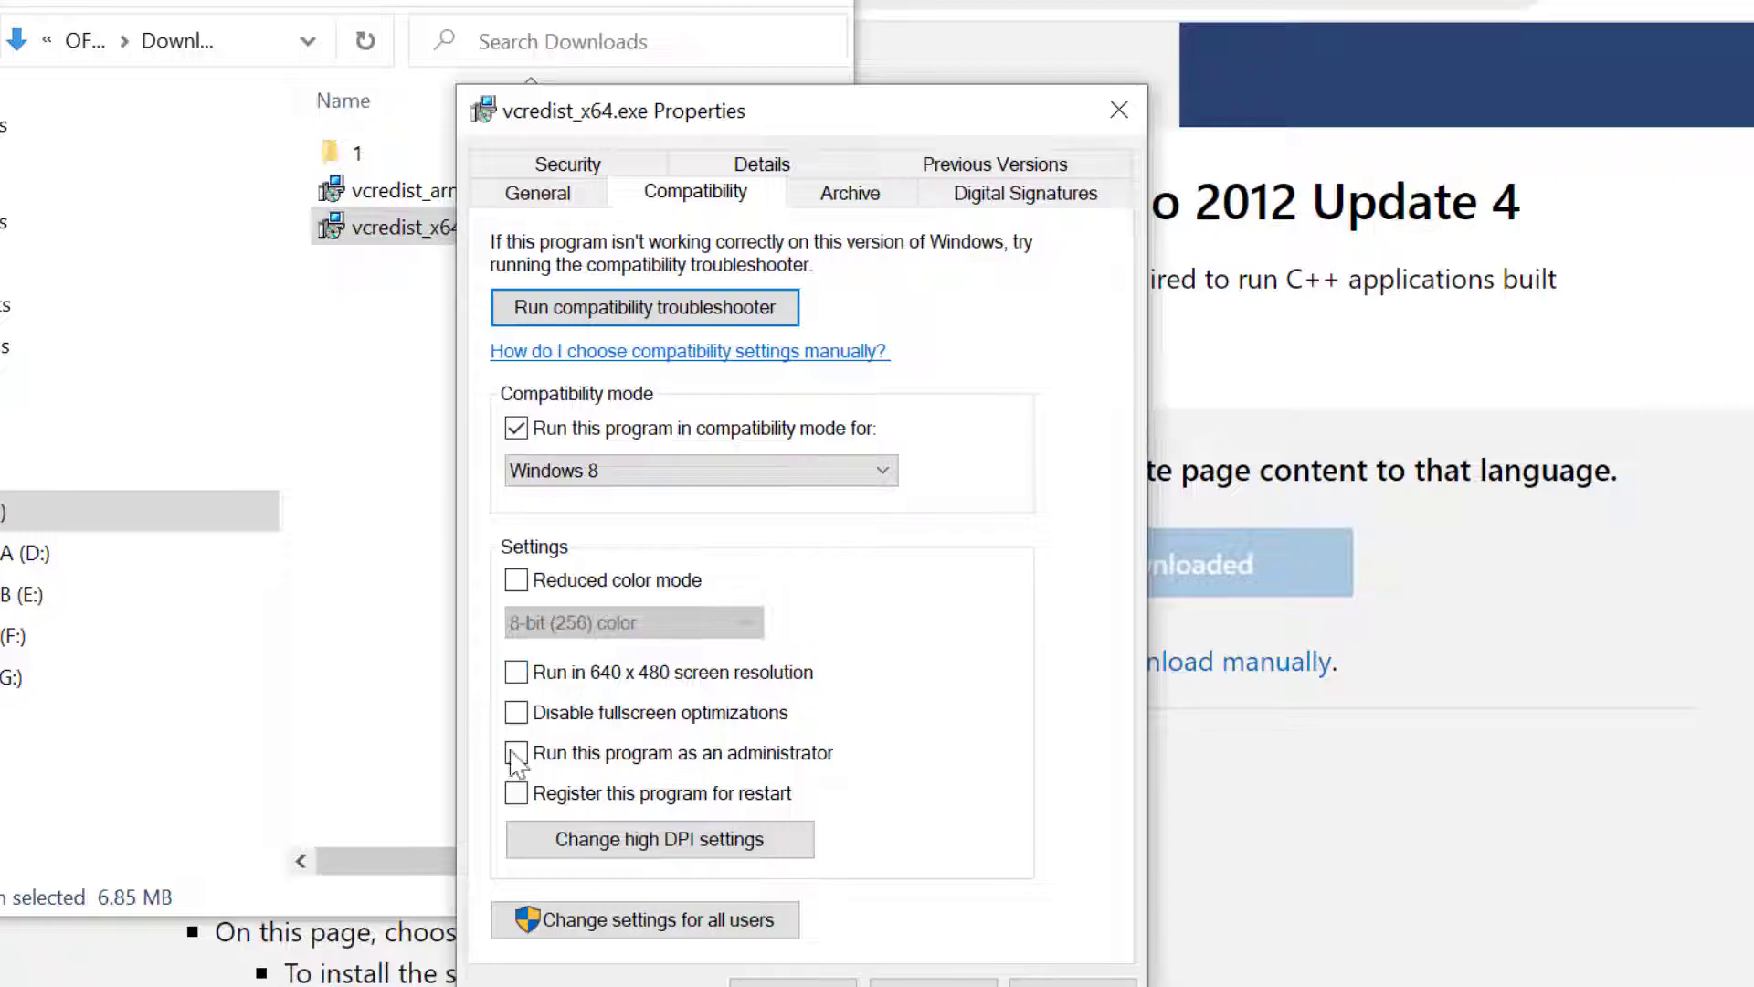
pyautogui.click(518, 752)
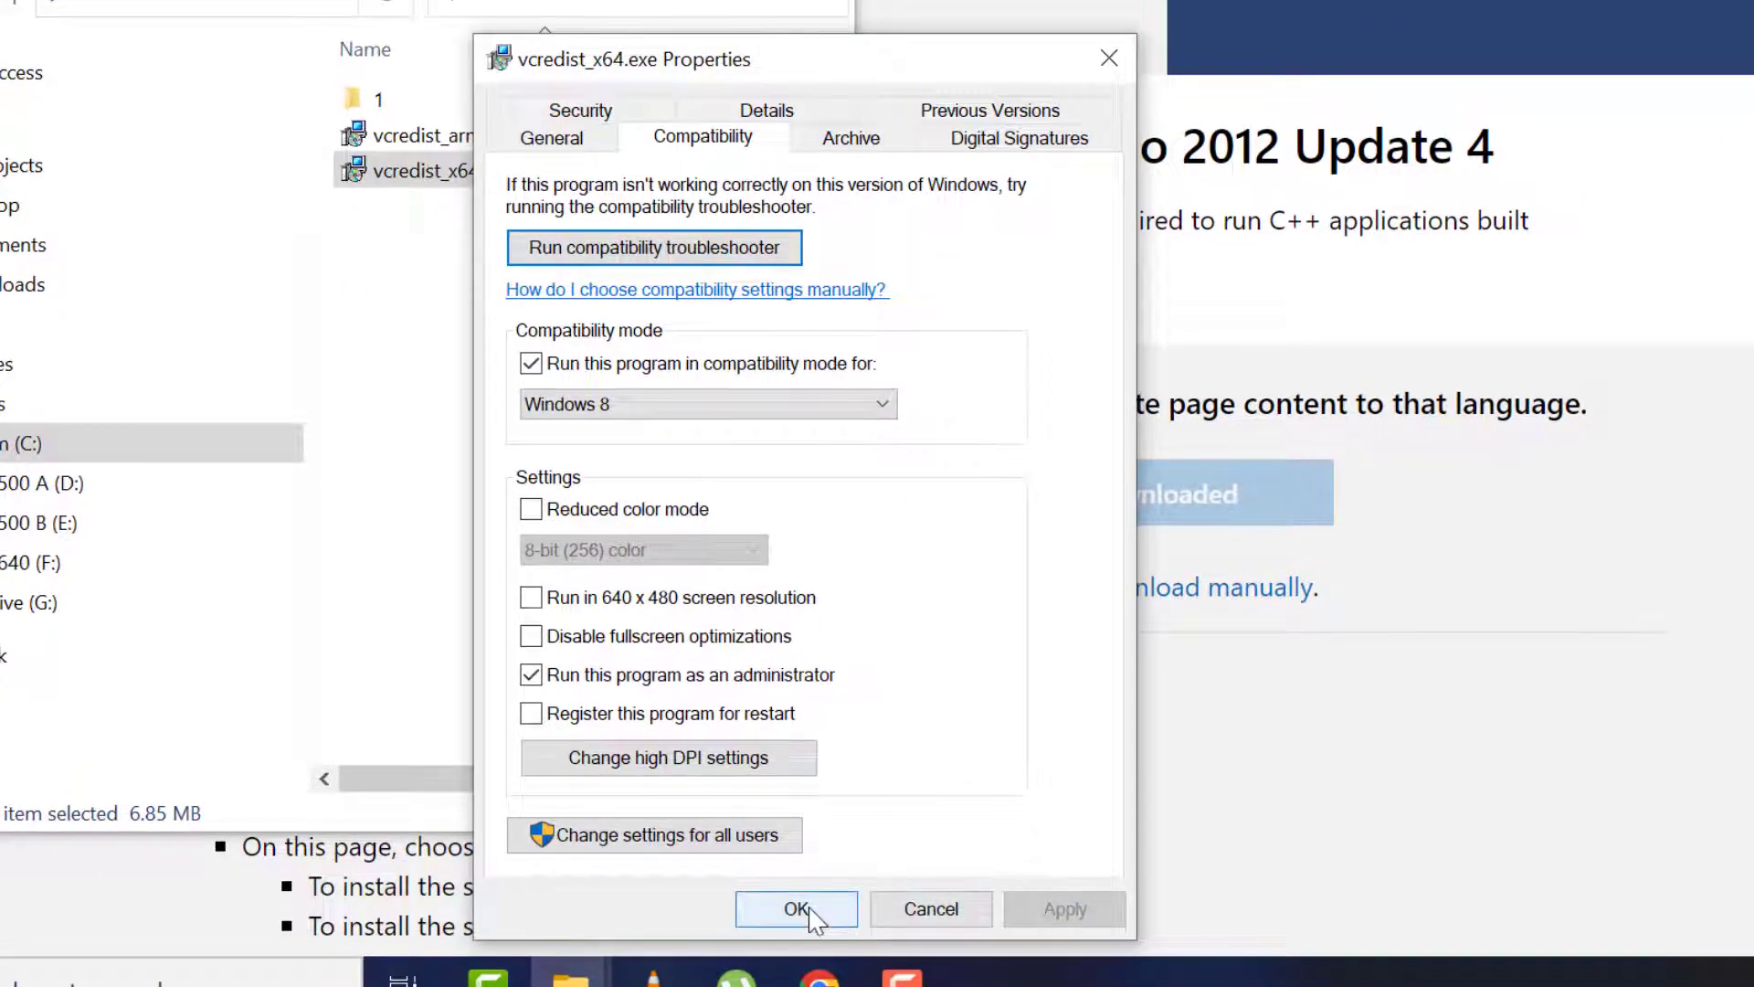
pyautogui.click(796, 908)
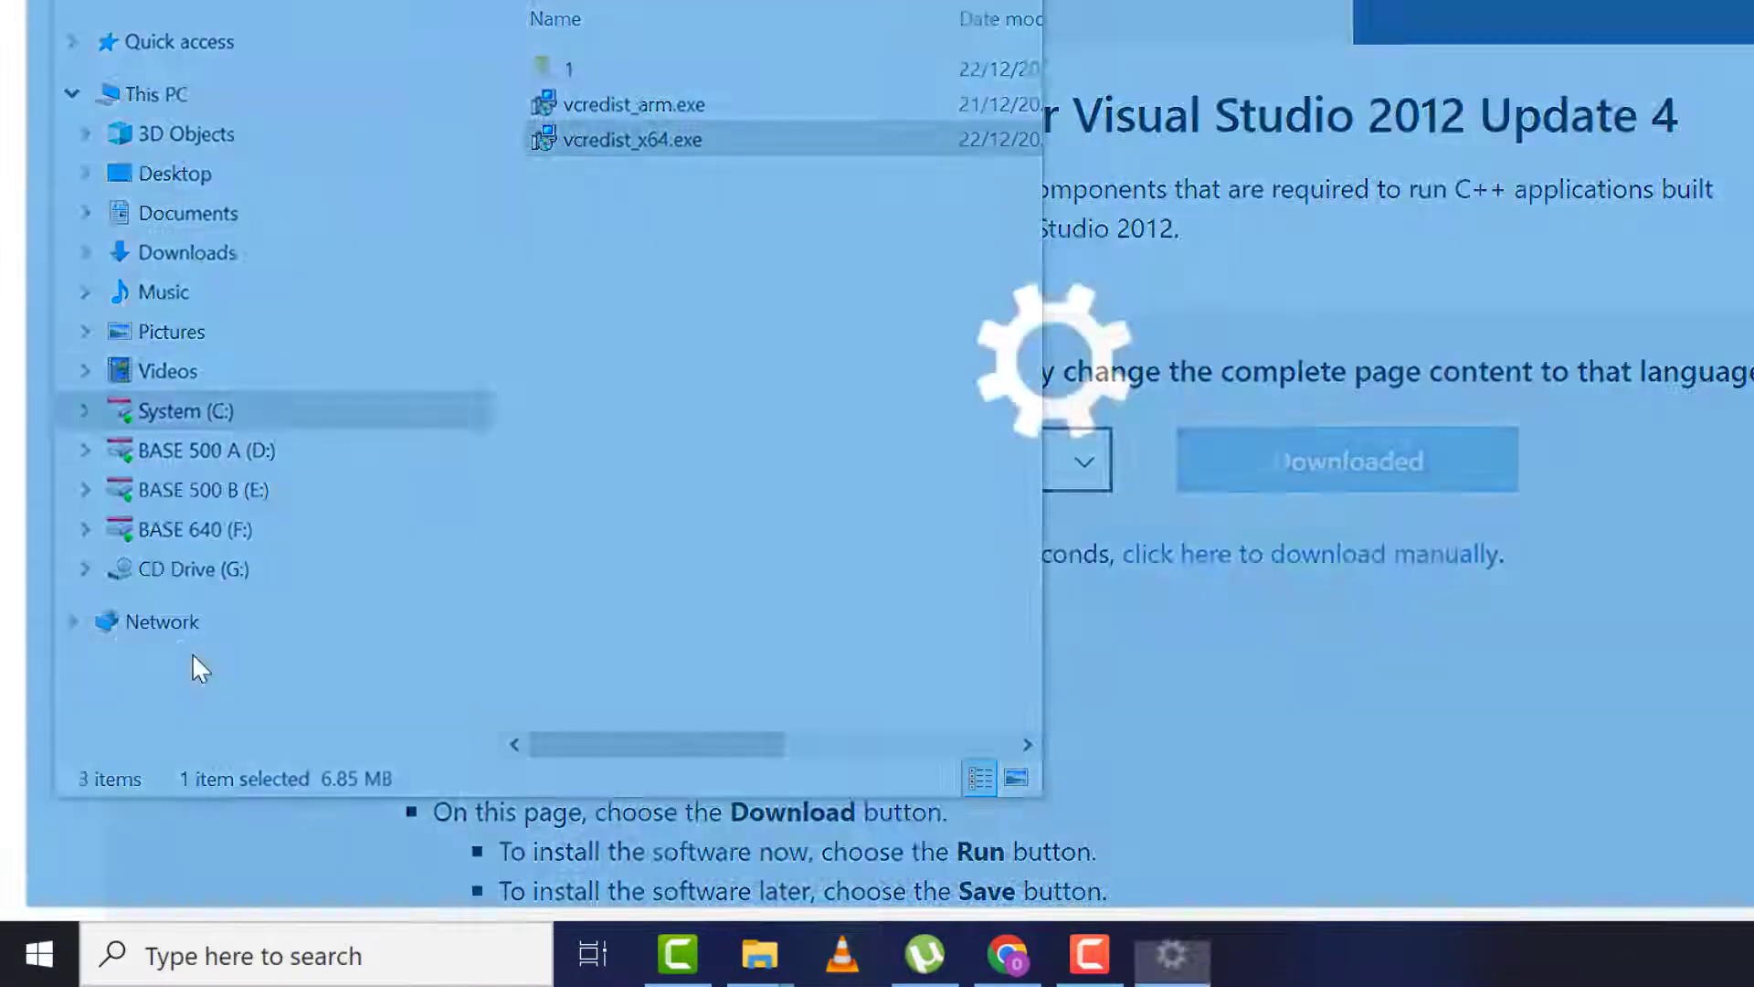
# Search 'developer' in Settings and switch Developer Mode on, confirming Yes
pyautogui.click(1170, 954)
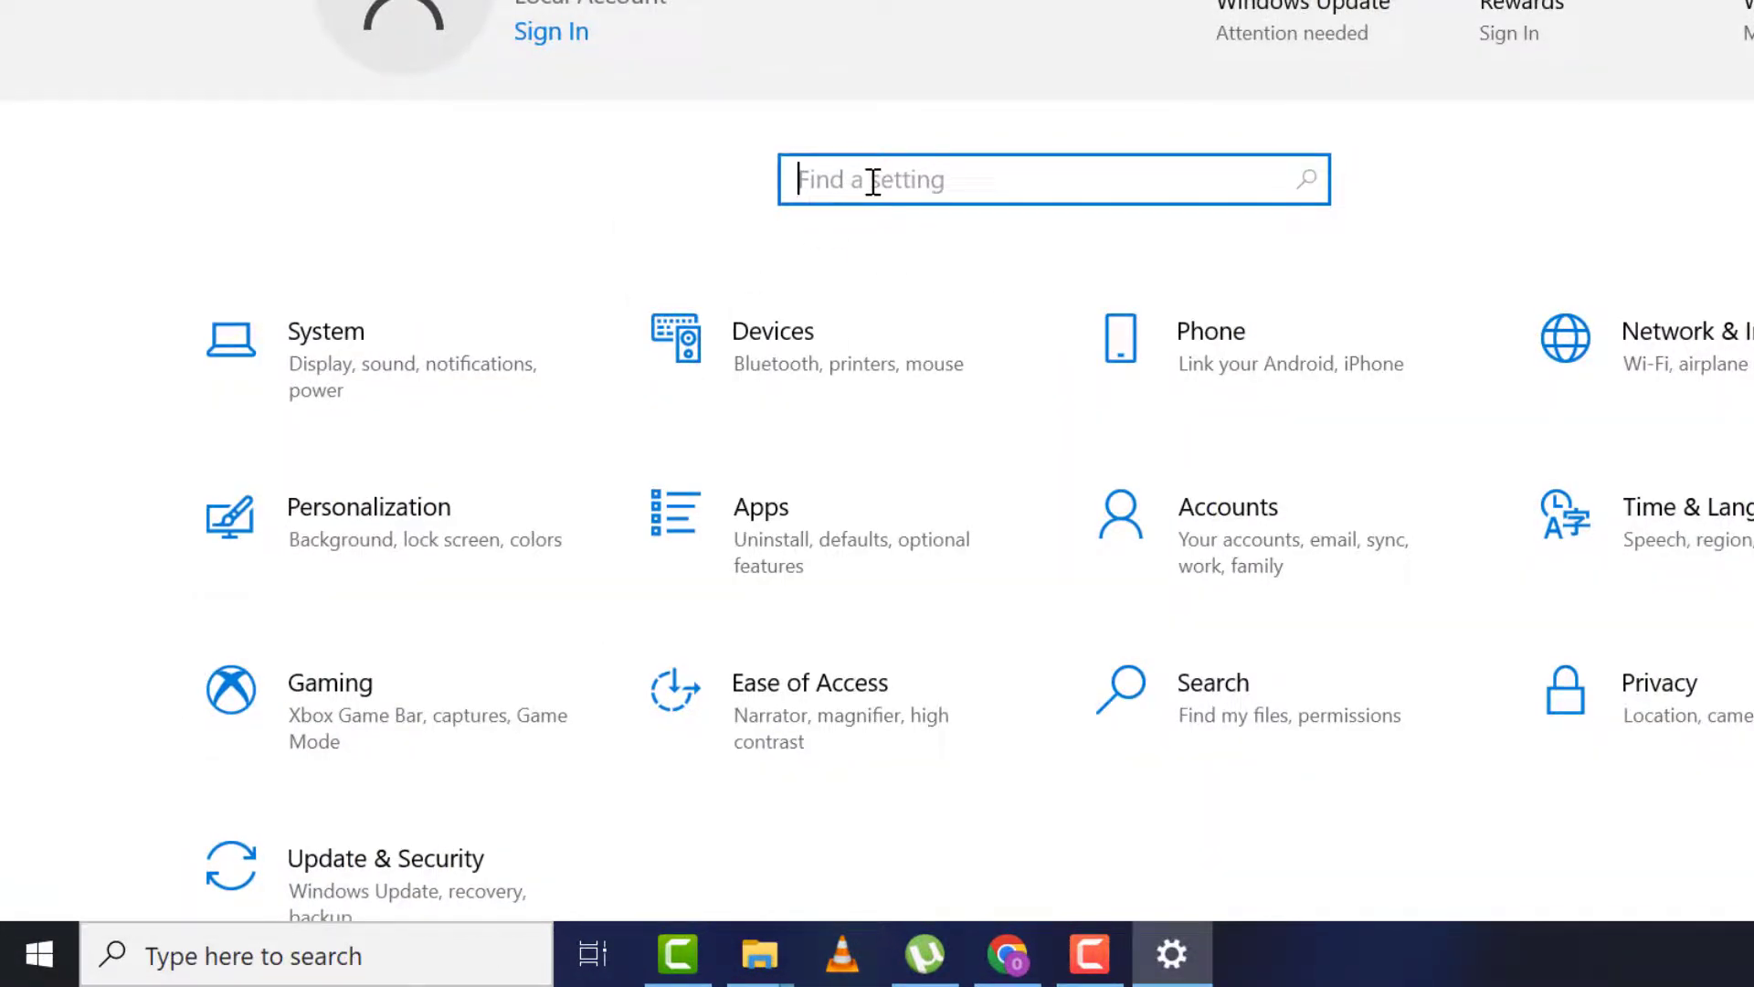
pyautogui.write('developer')
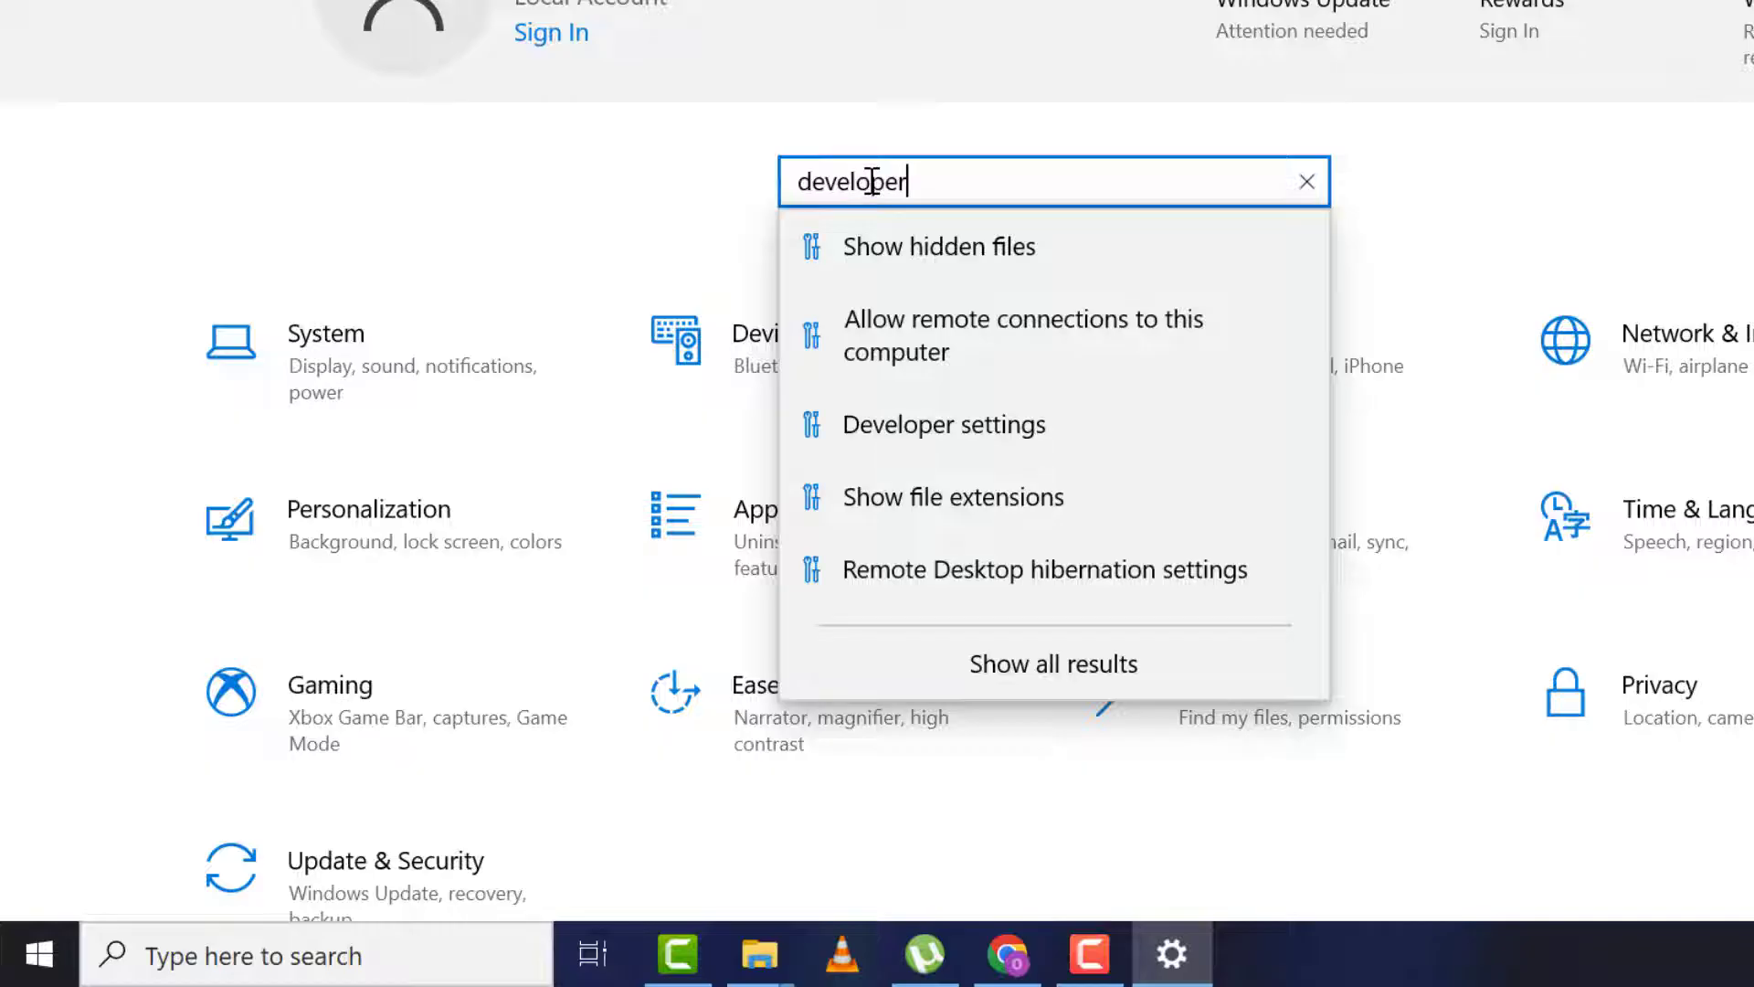
pyautogui.click(941, 423)
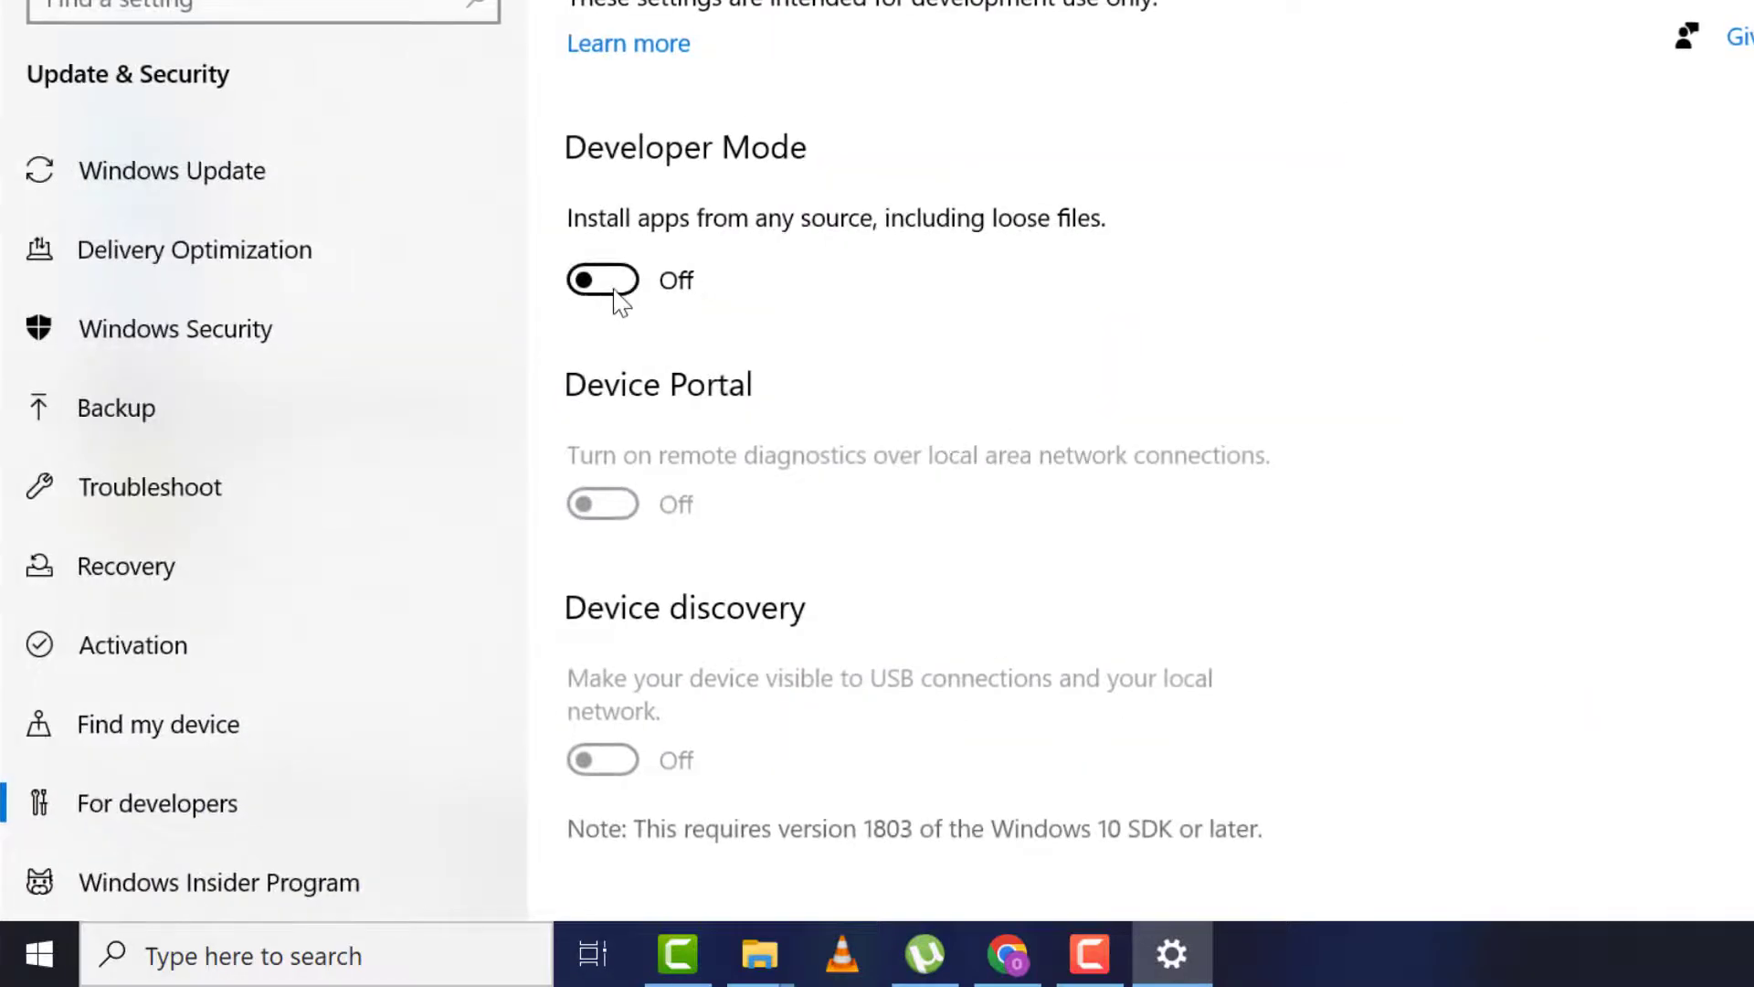
pyautogui.click(602, 280)
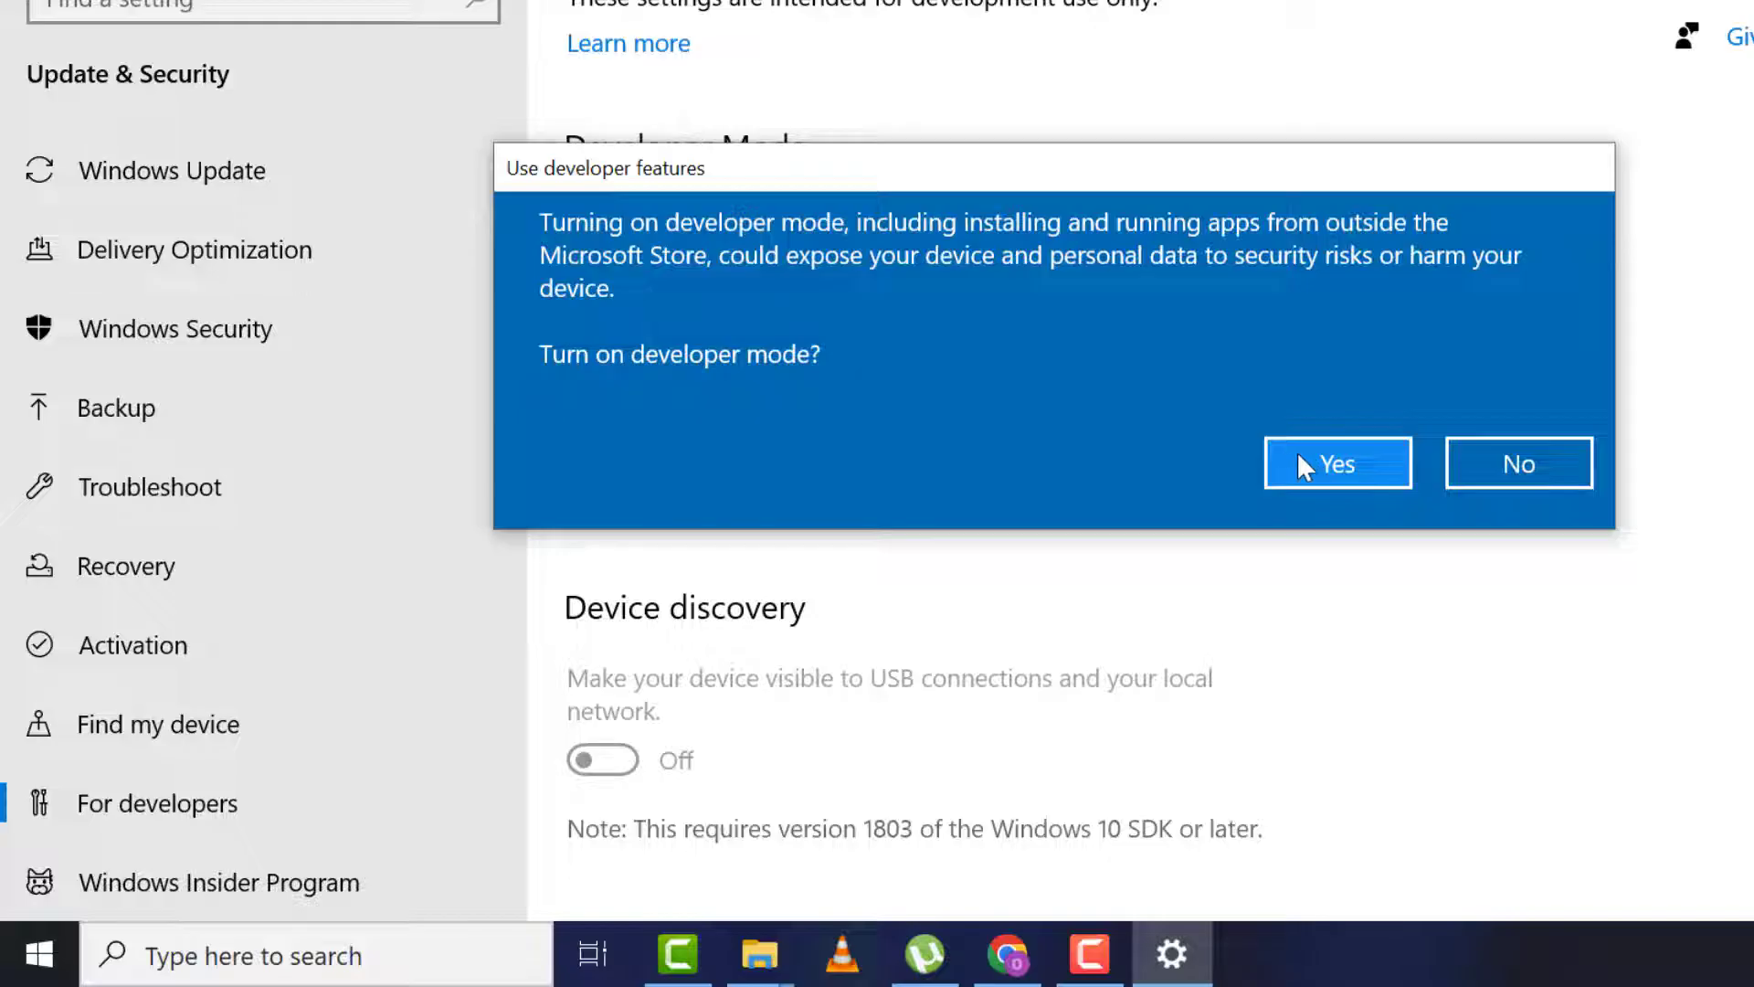
pyautogui.click(1336, 463)
pyautogui.write('windows')
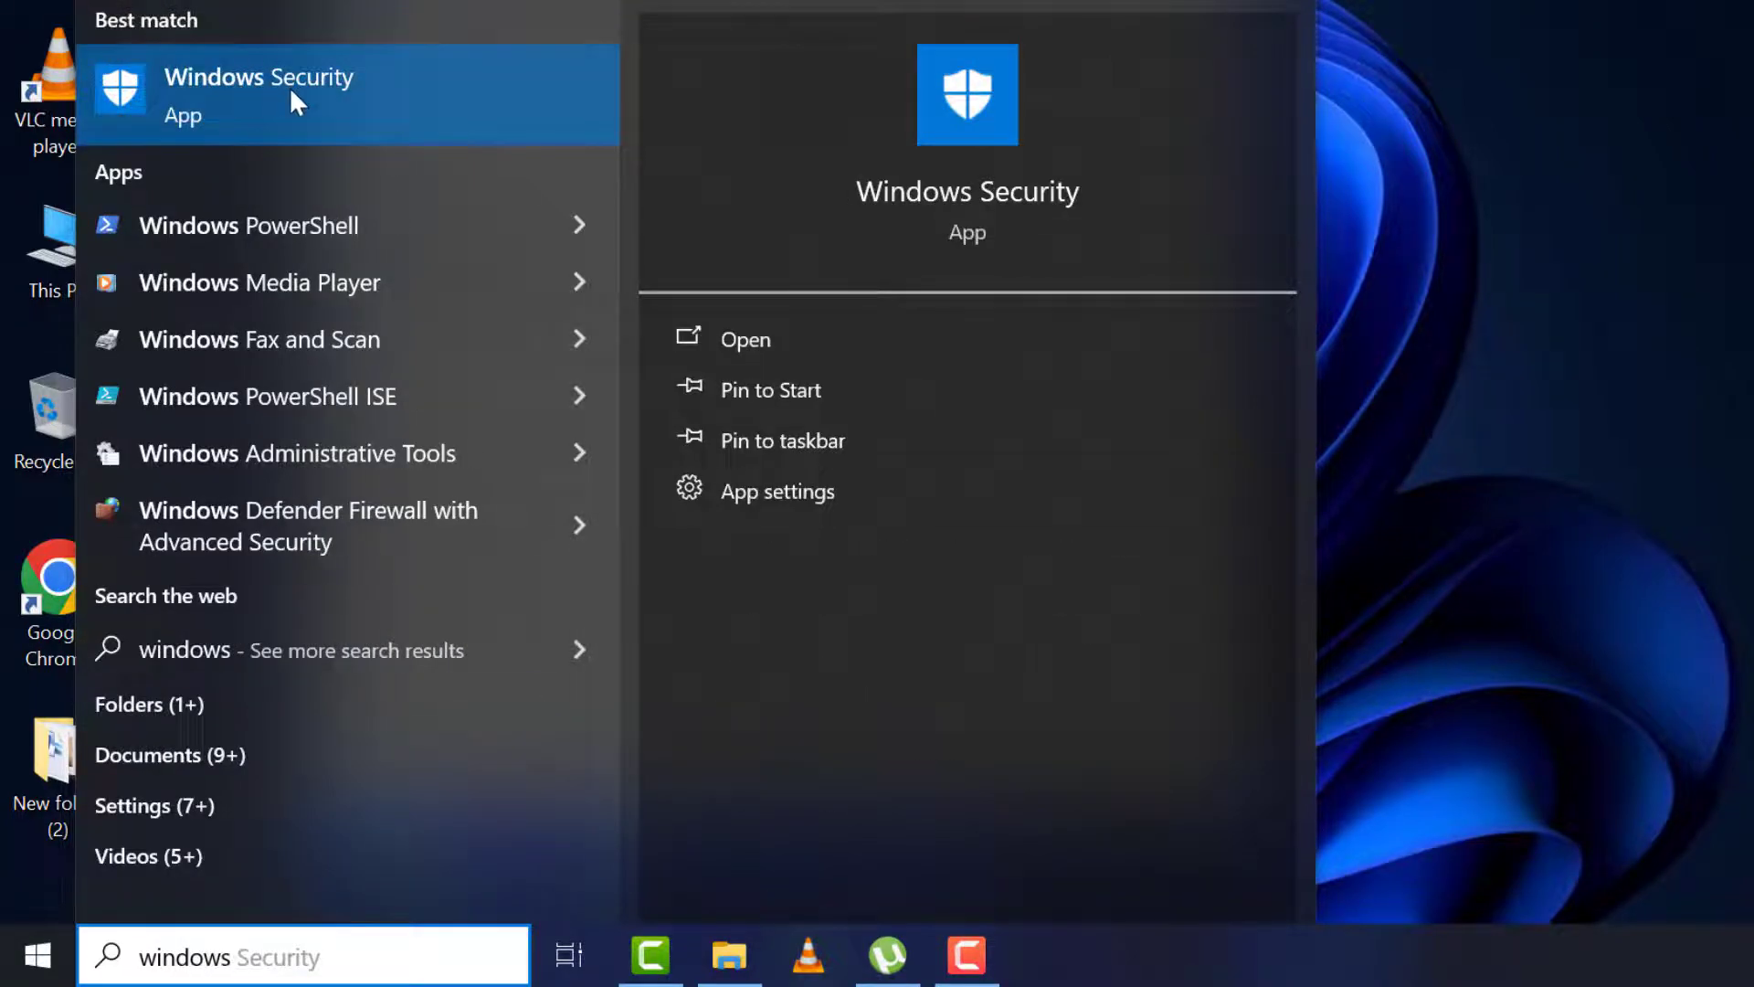
# Switch 'Check apps and files' off under App & browser control reputation-based protection
pyautogui.click(259, 94)
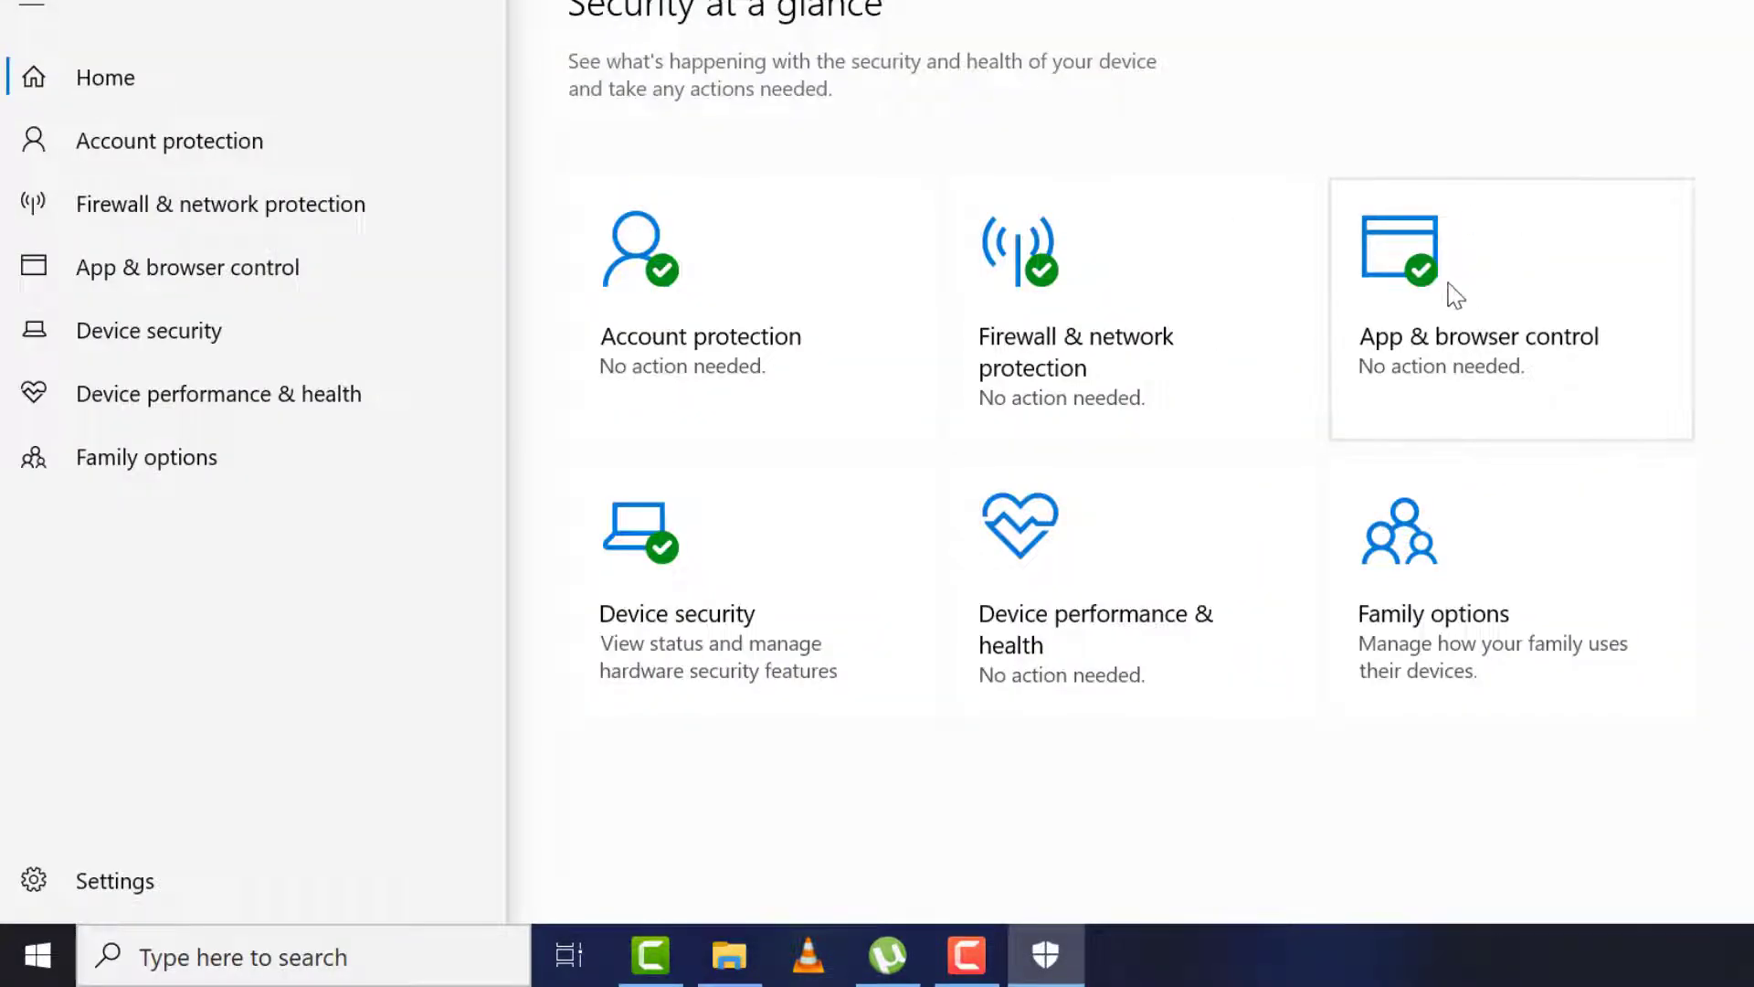
pyautogui.click(1477, 336)
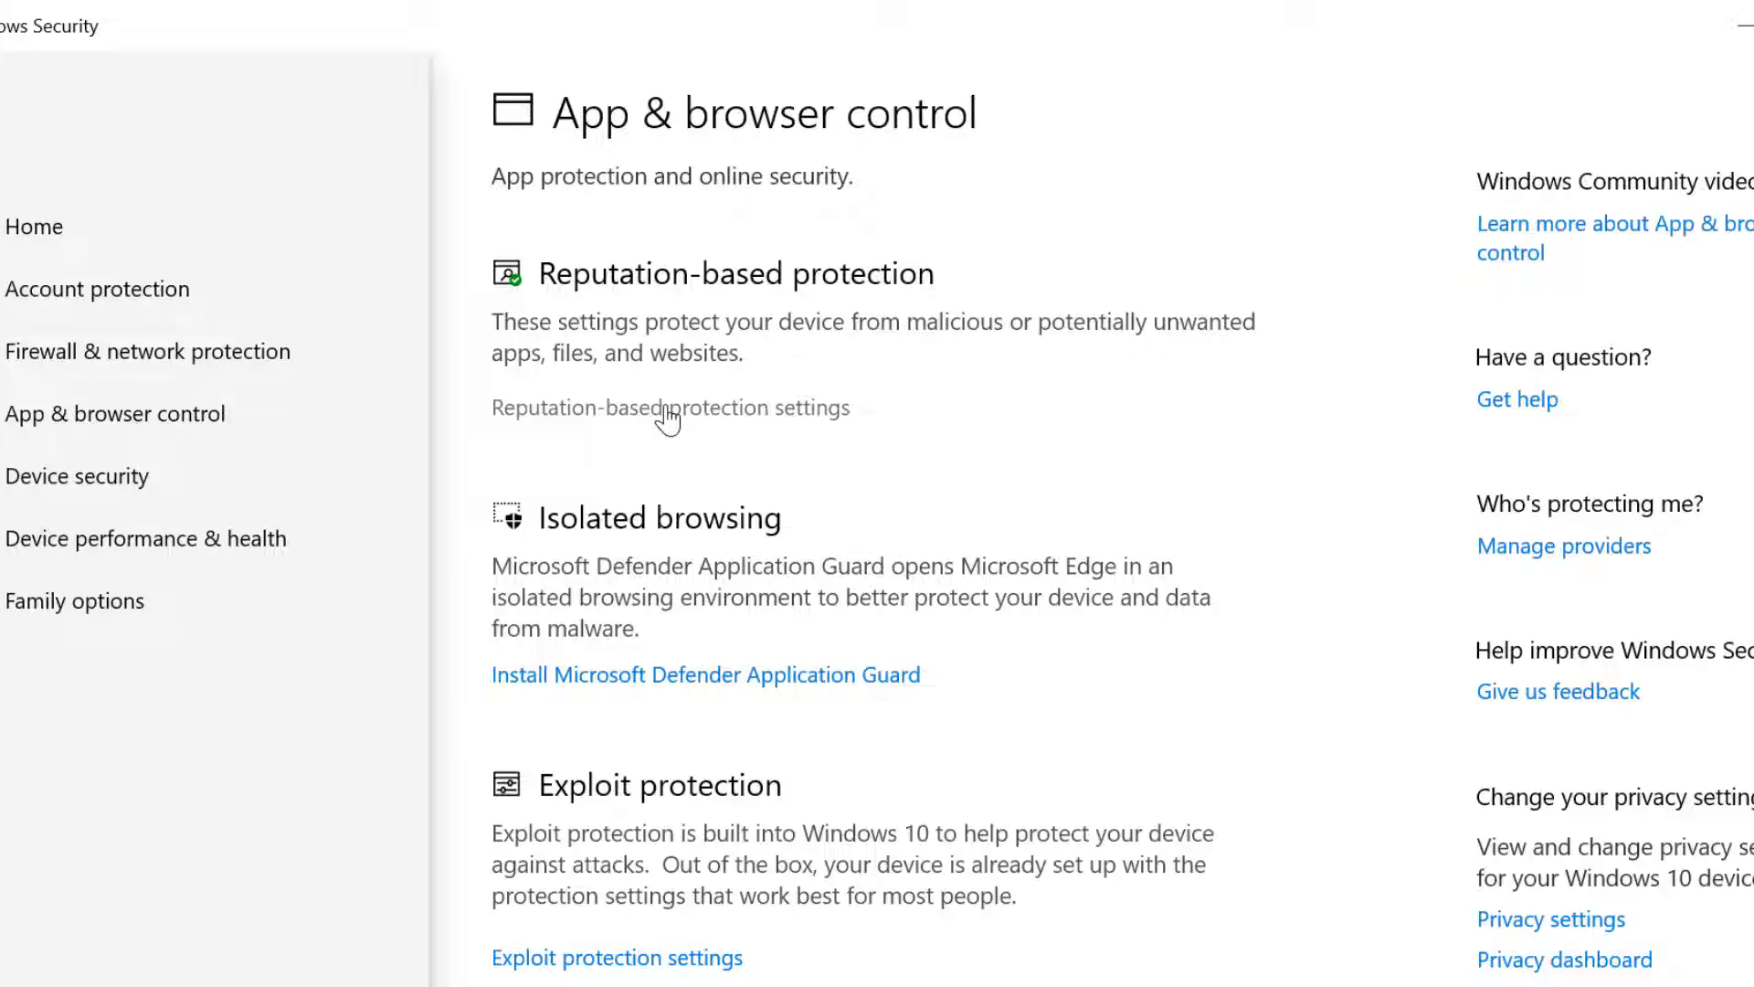
pyautogui.click(669, 407)
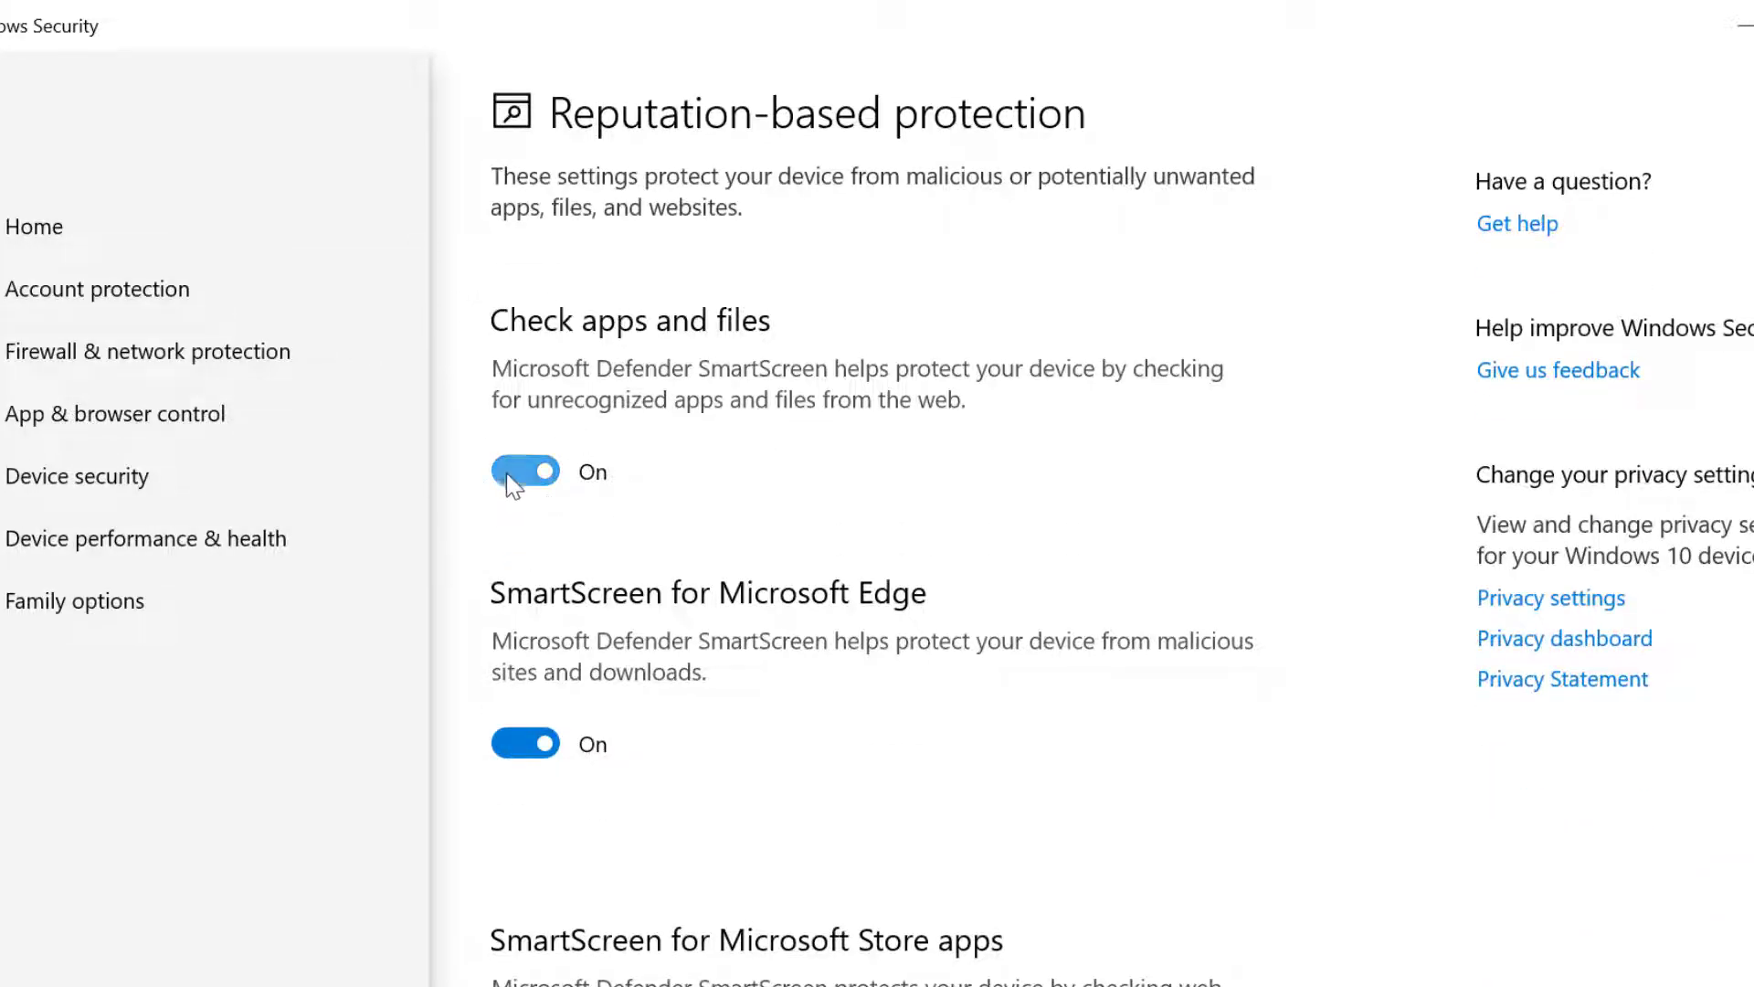
pyautogui.click(524, 472)
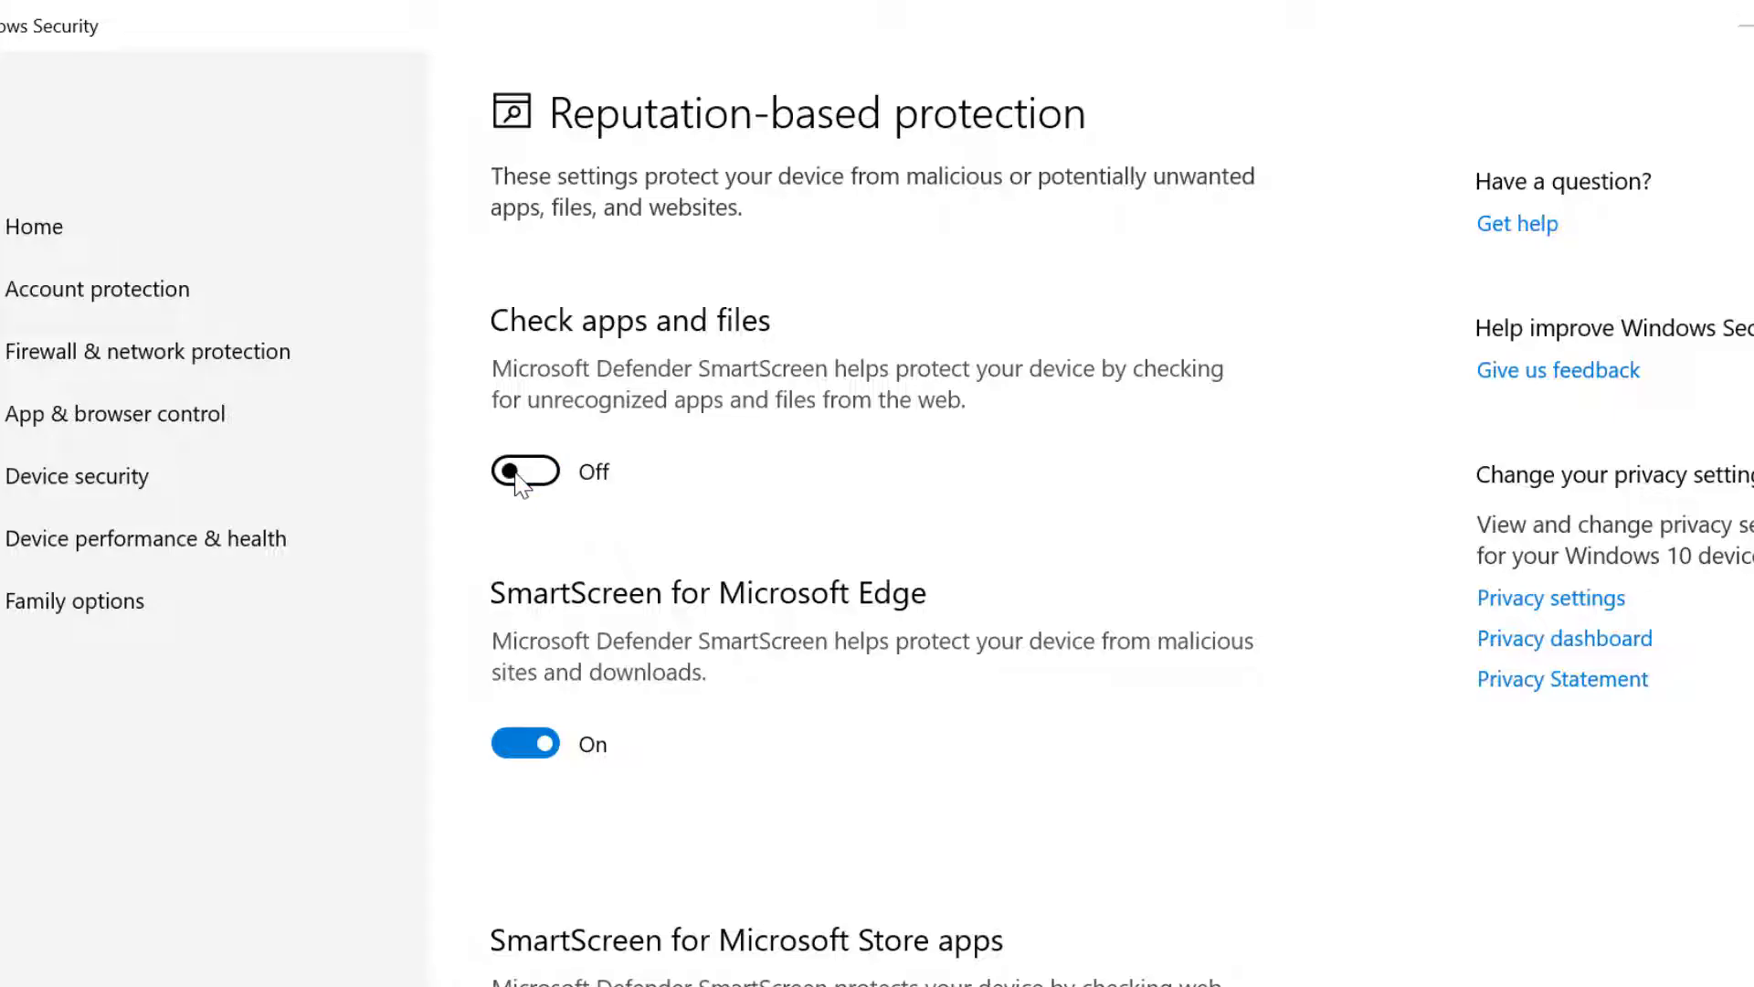
pyautogui.click(523, 472)
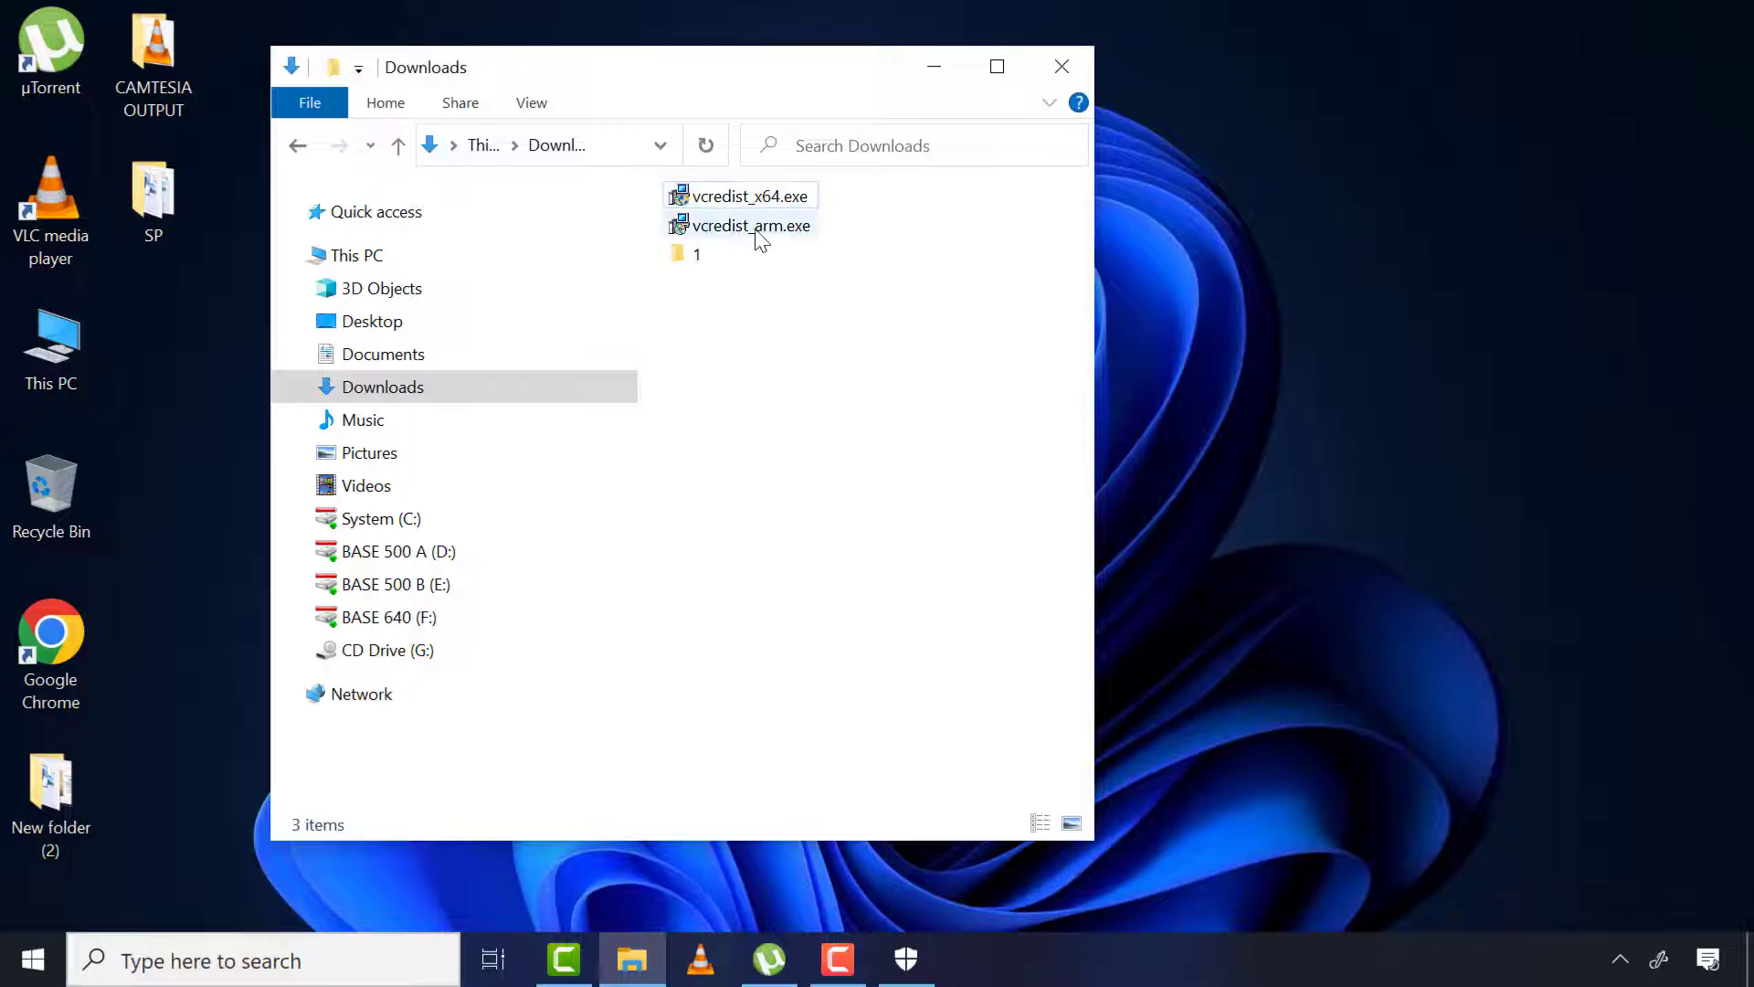
# Search 'user', drag the UAC slider to Never notify, and click OK
pyautogui.write('user')
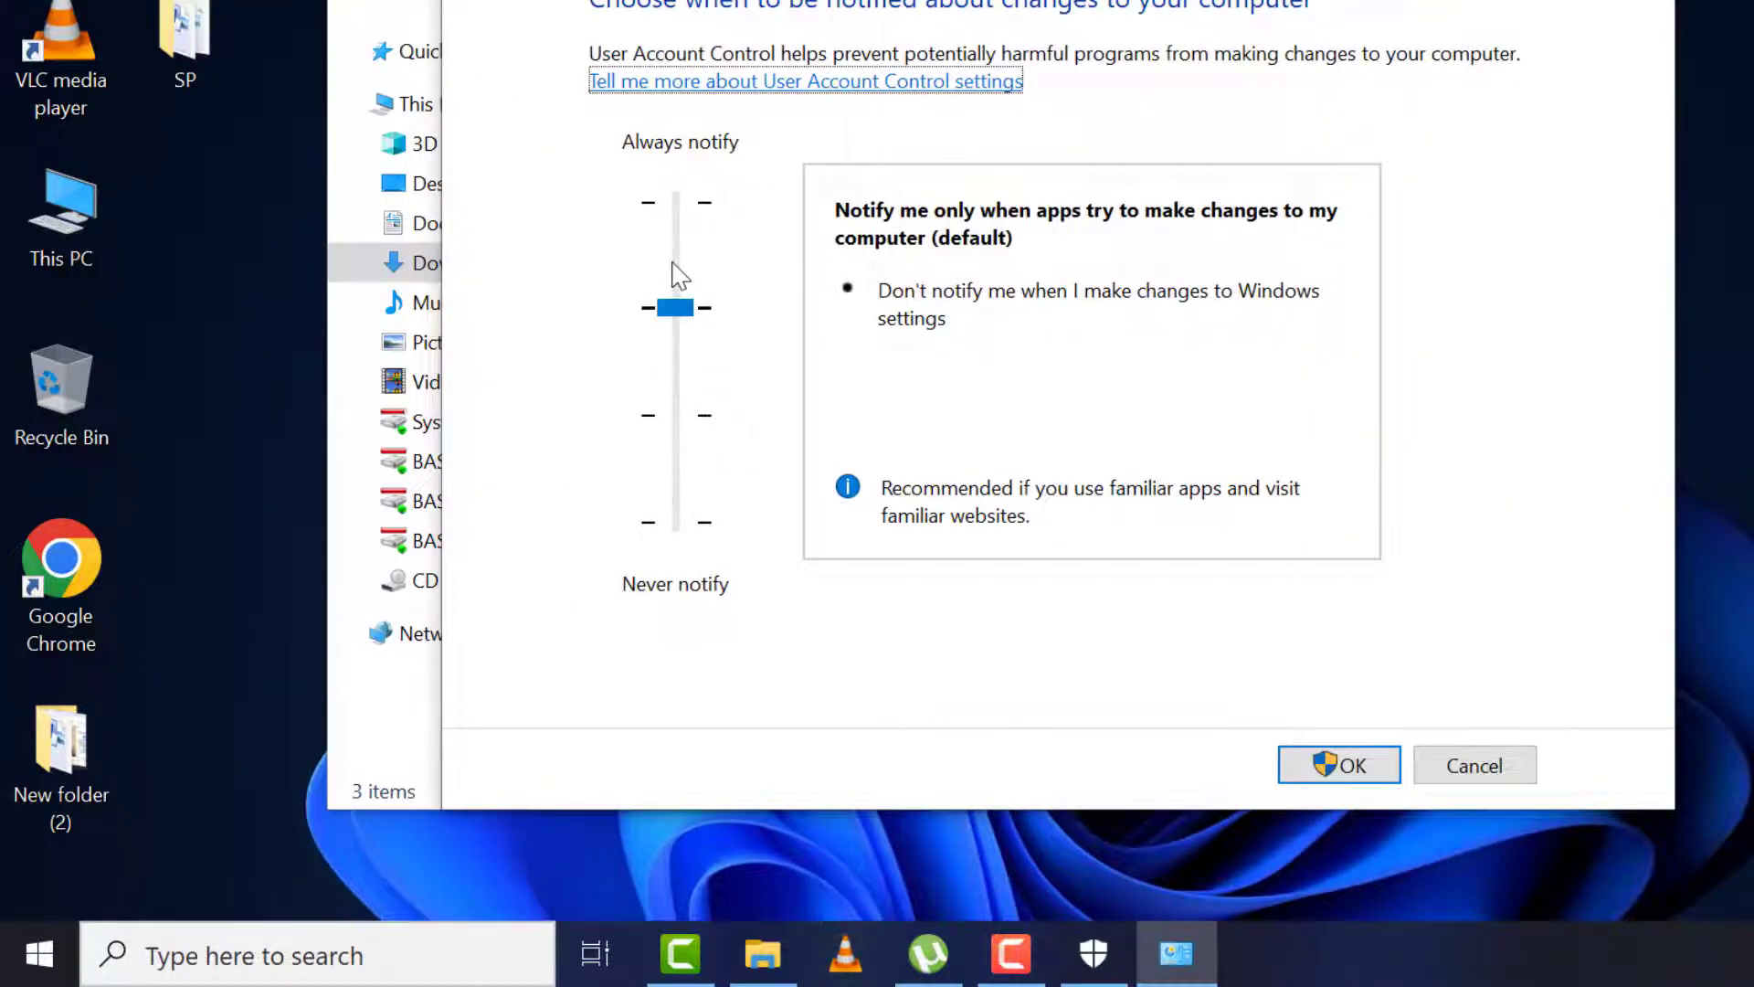
pyautogui.moveTo(674, 308); pyautogui.dragTo(518, 691)
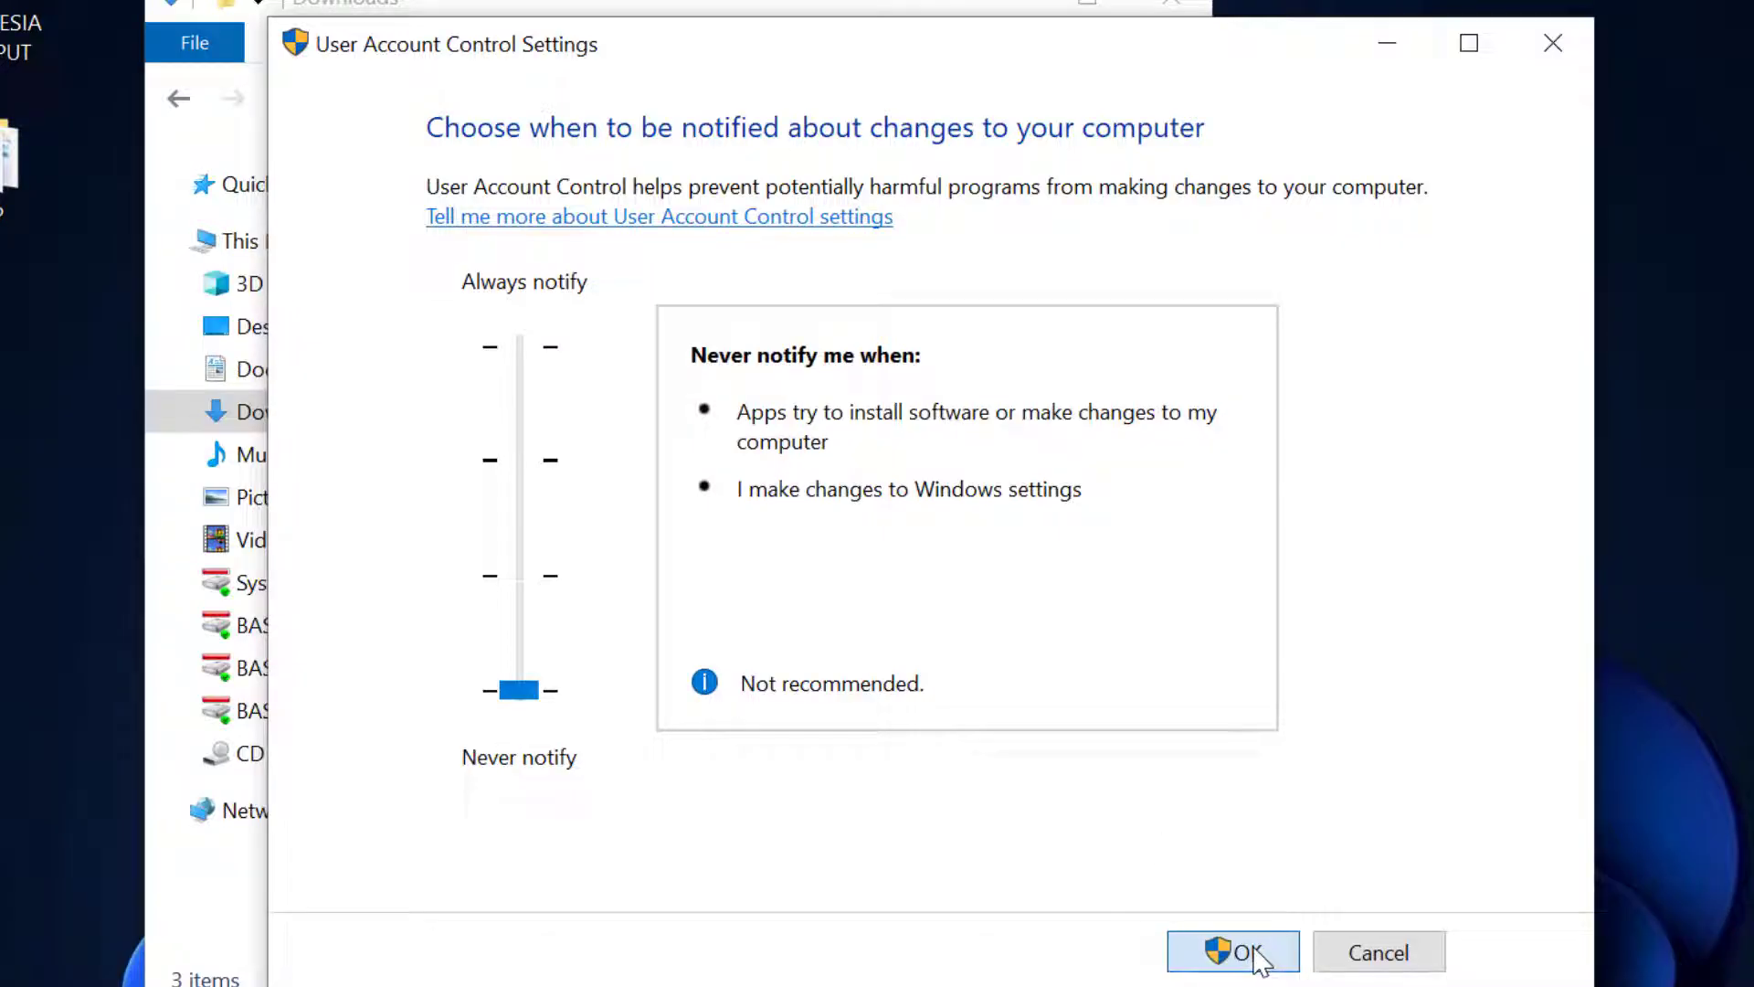
pyautogui.click(1233, 952)
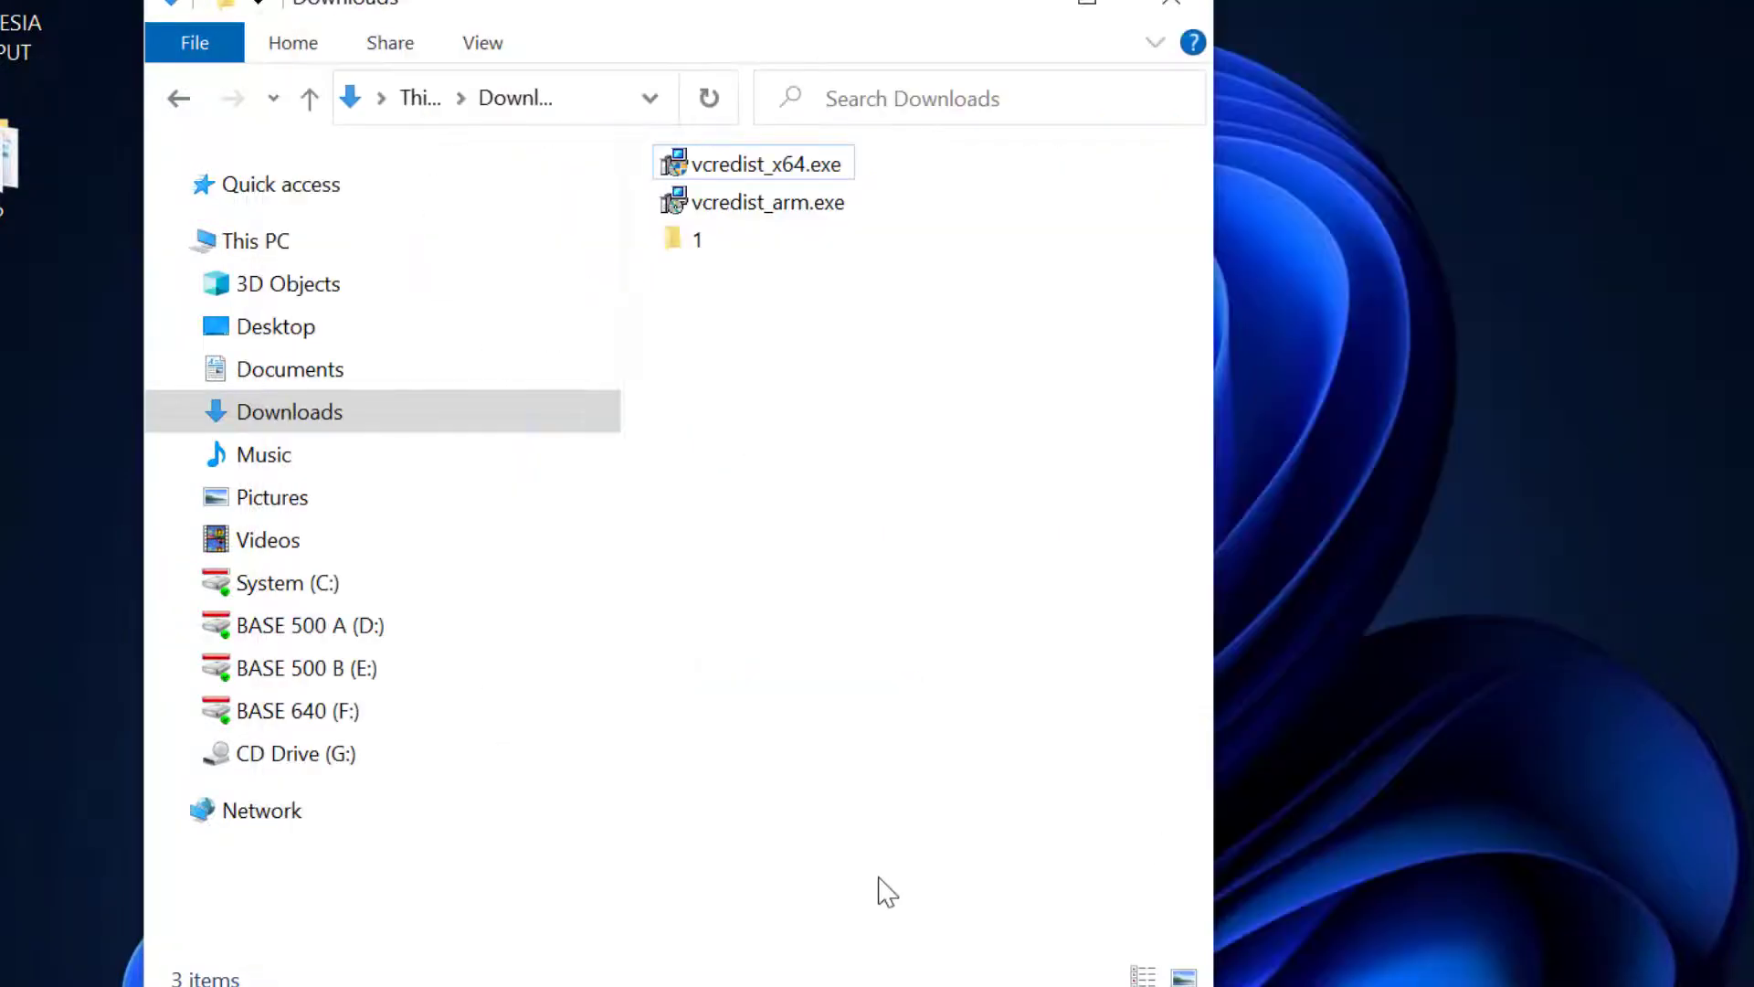
pyautogui.click(766, 163)
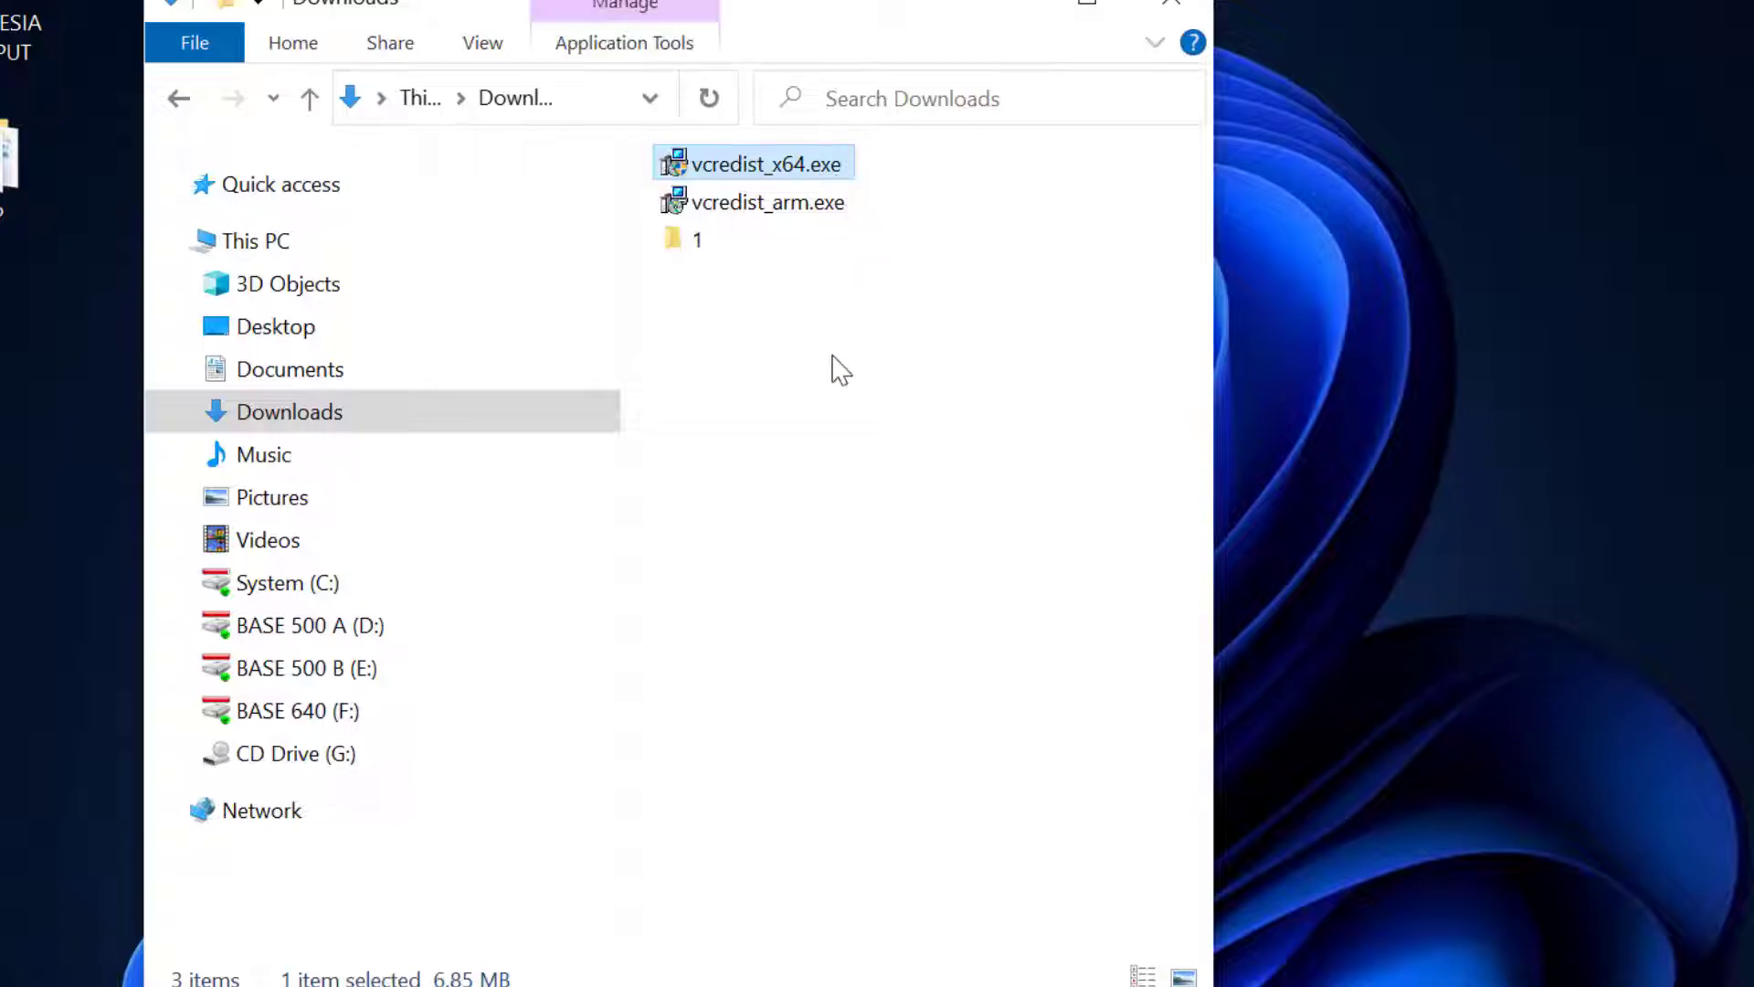
pyautogui.moveTo(872, 467)
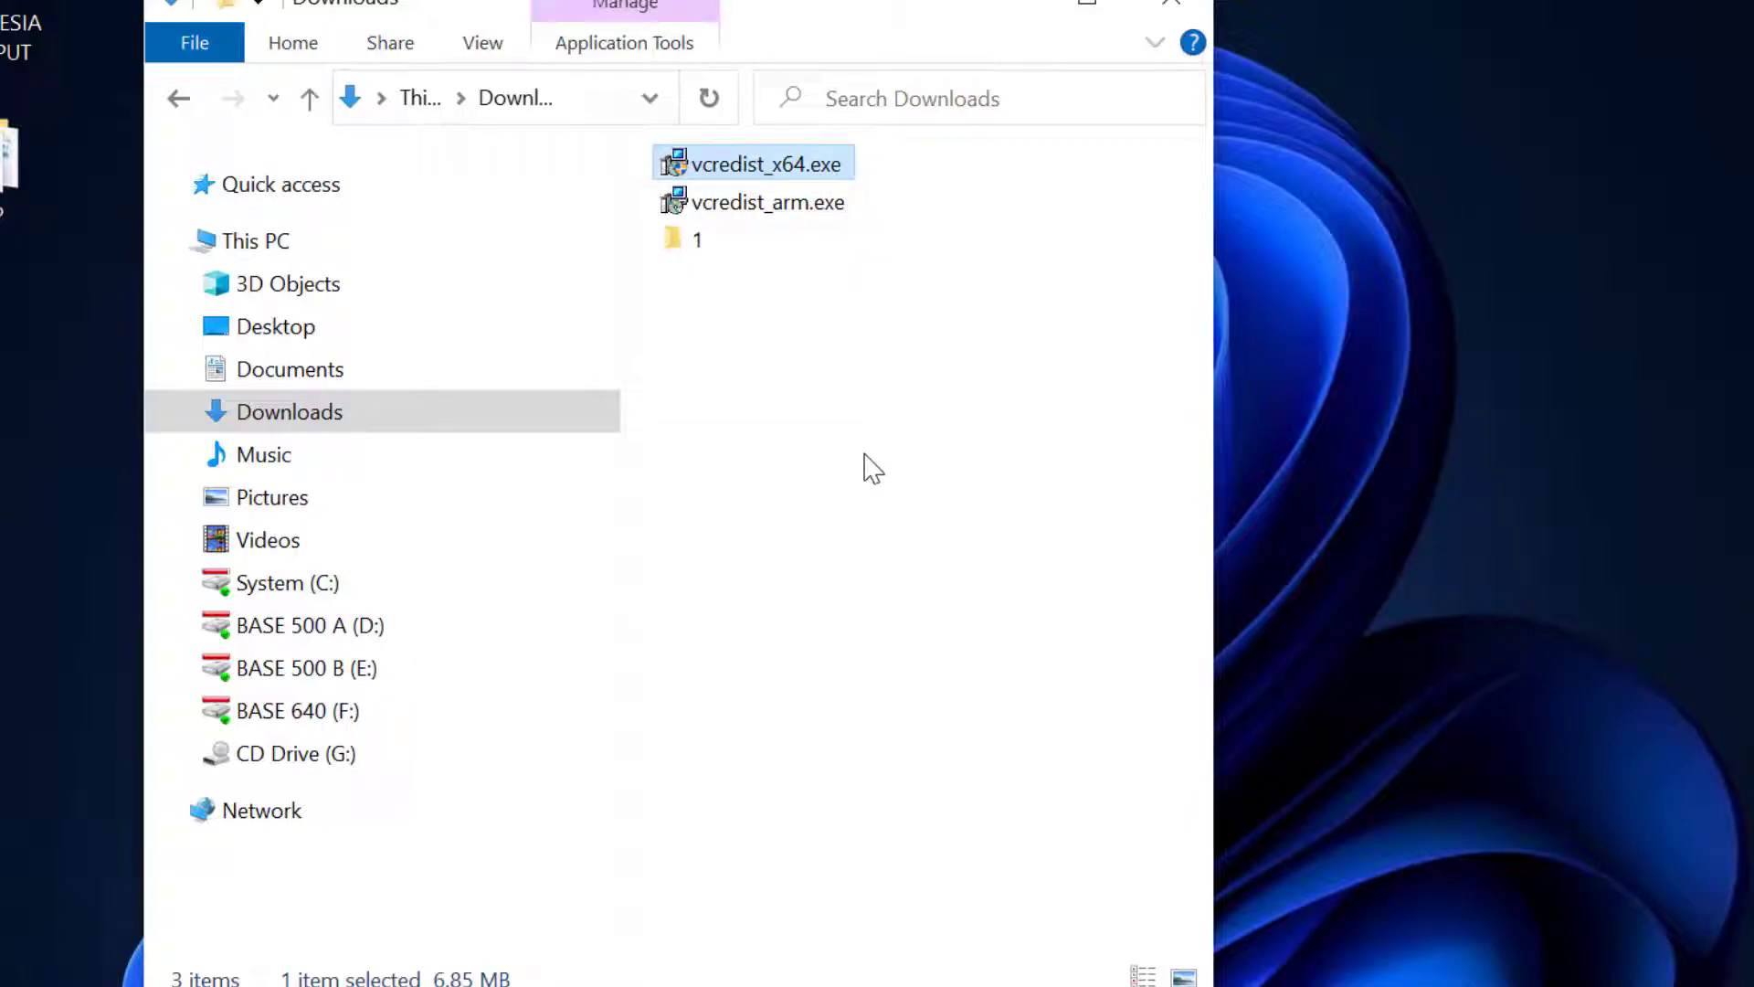